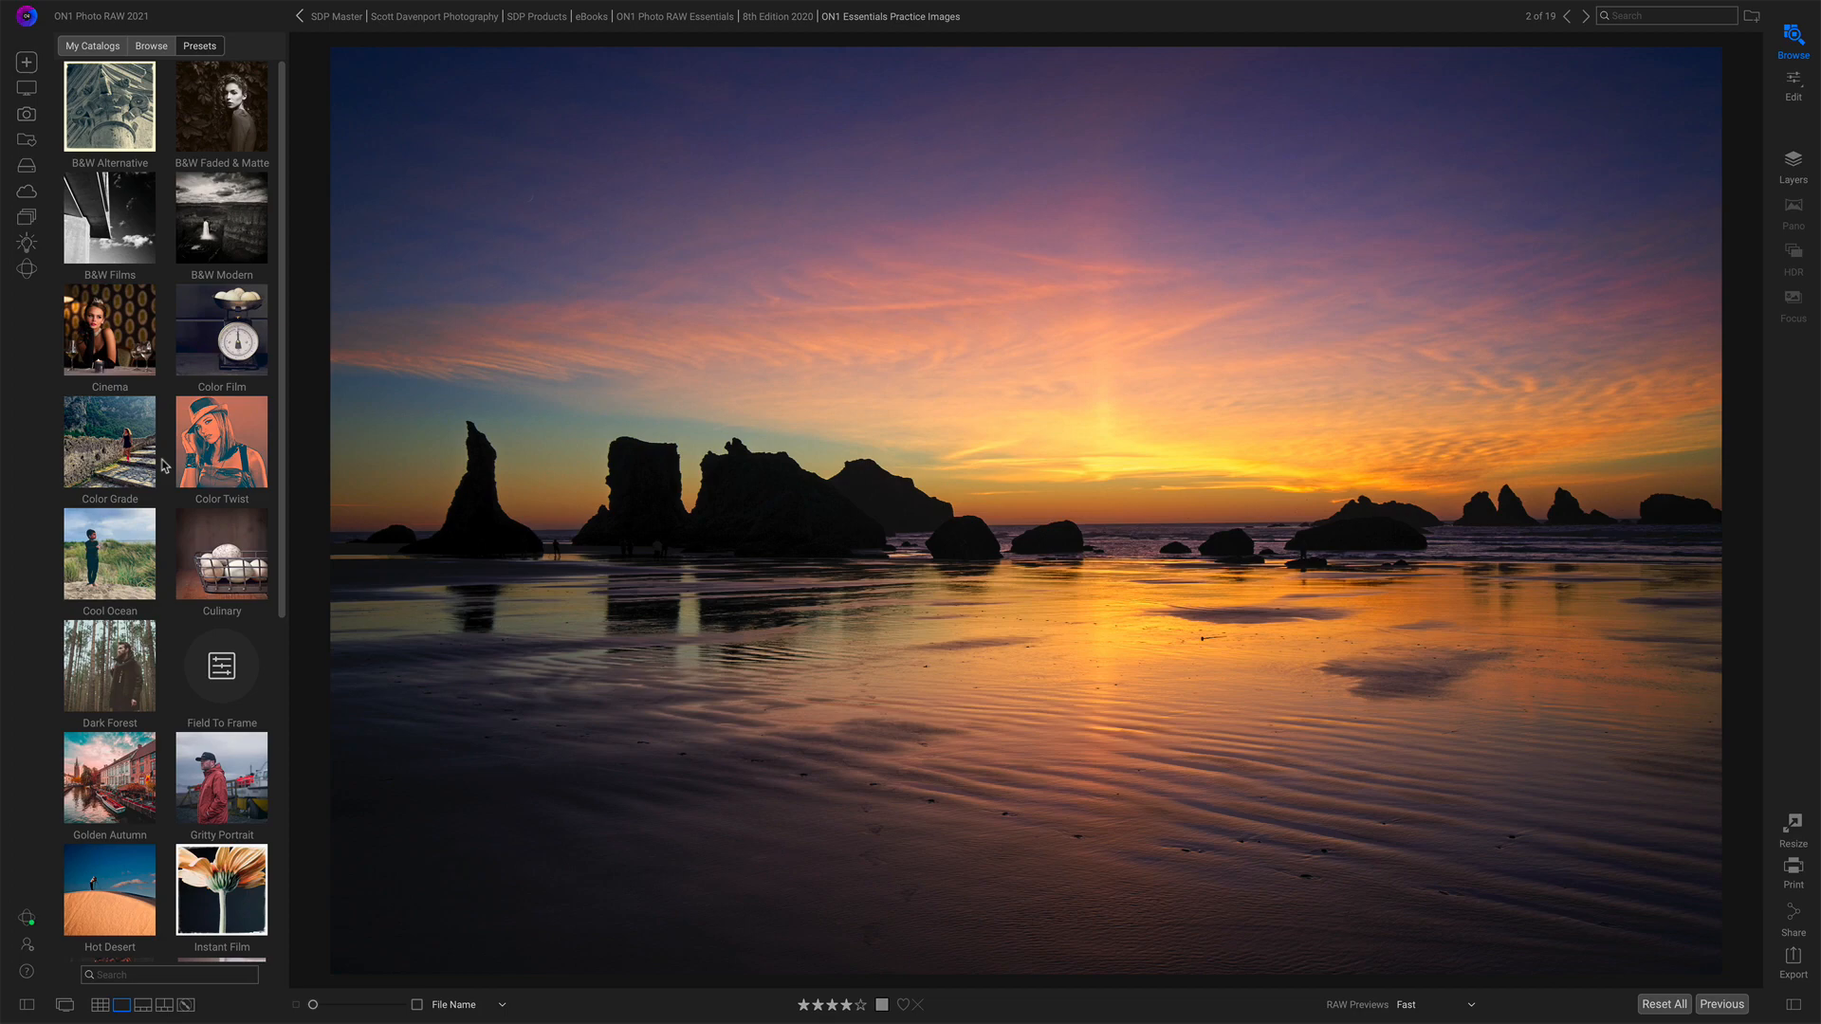
- Bring up the Extras Manager from the File menu
{"action": "scroll", "scroll_direction": "down", "scroll_amount": 3}
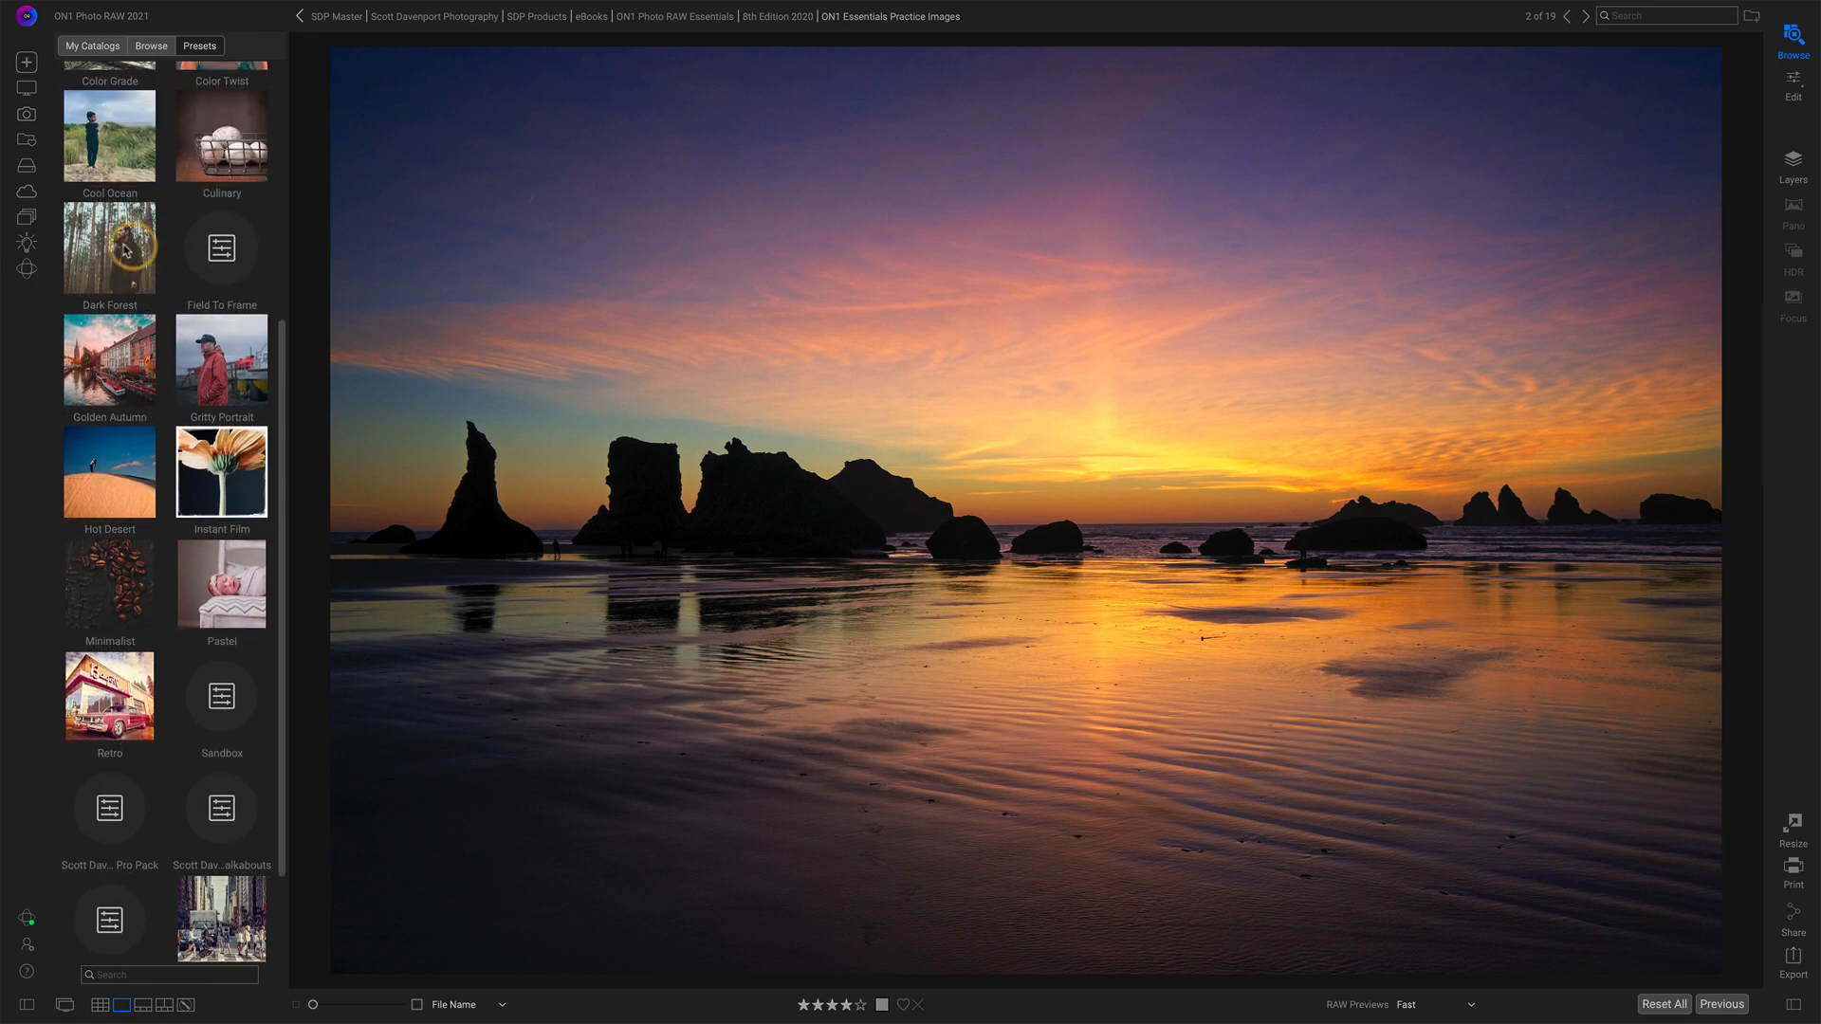
{"action": "mouse_move", "coordinate": [227, 278]}
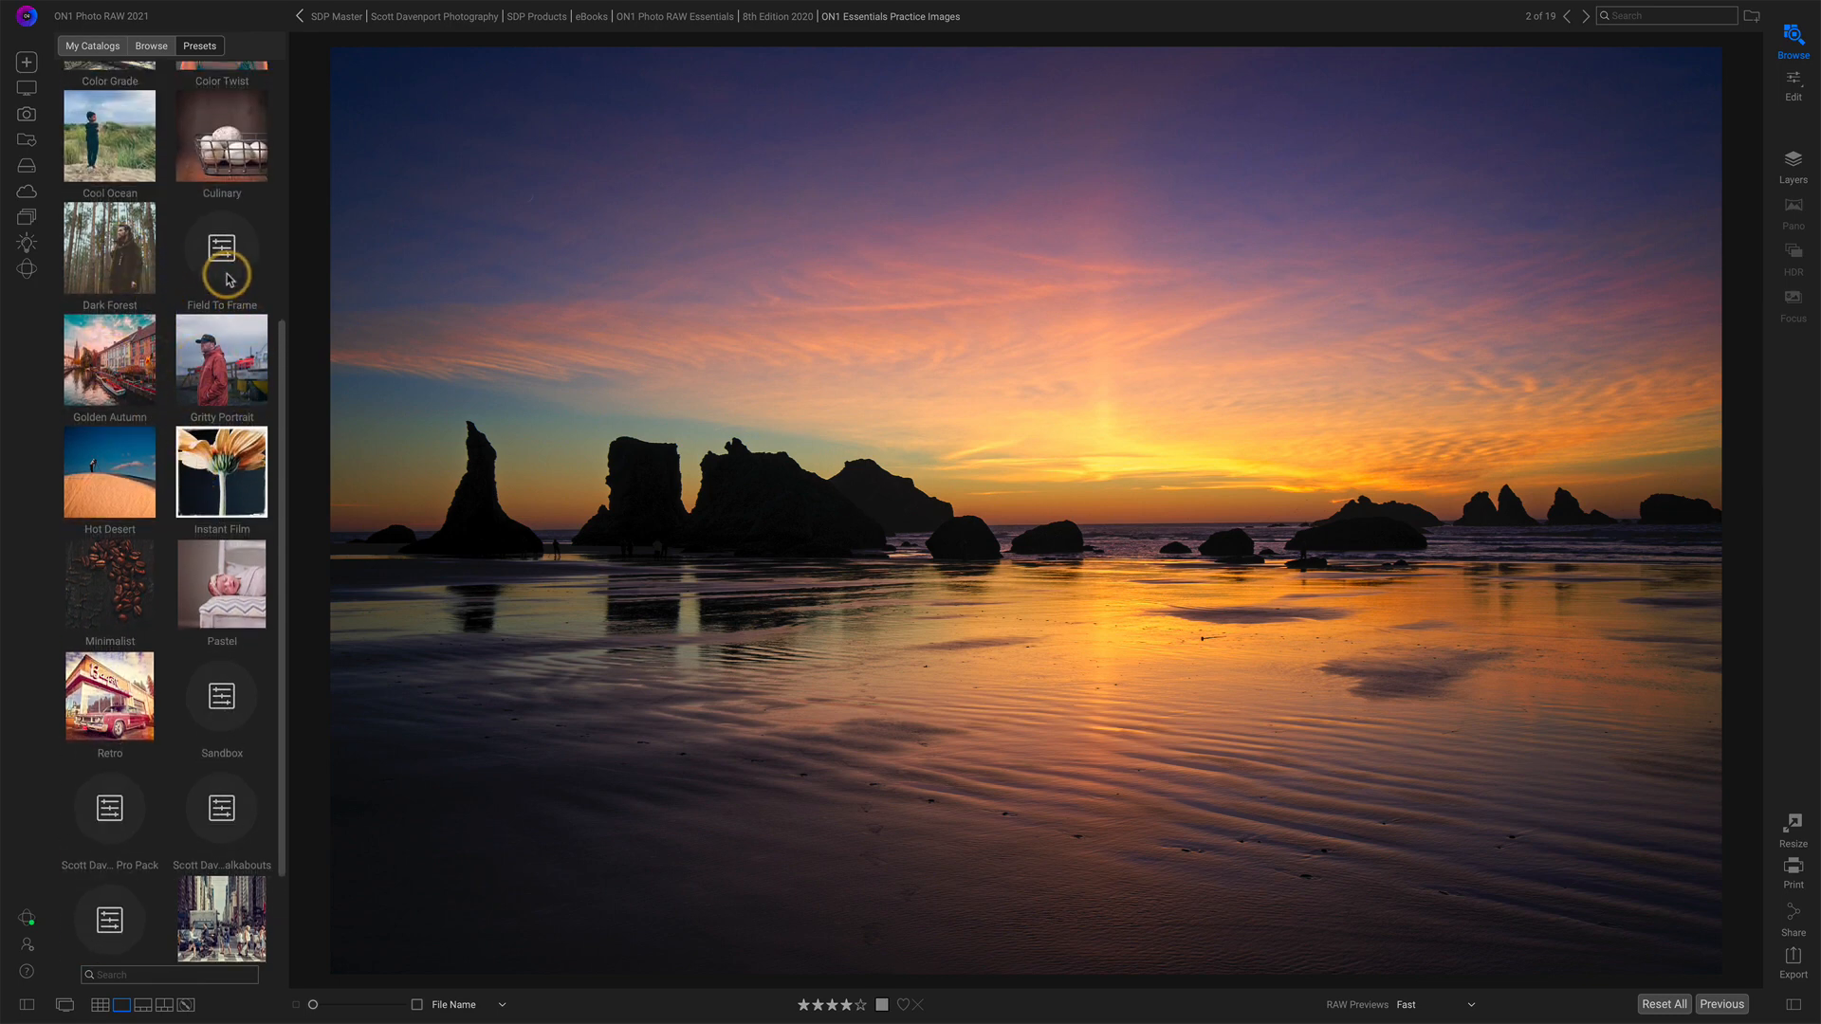
{"action": "scroll", "scroll_direction": "down", "scroll_amount": 3}
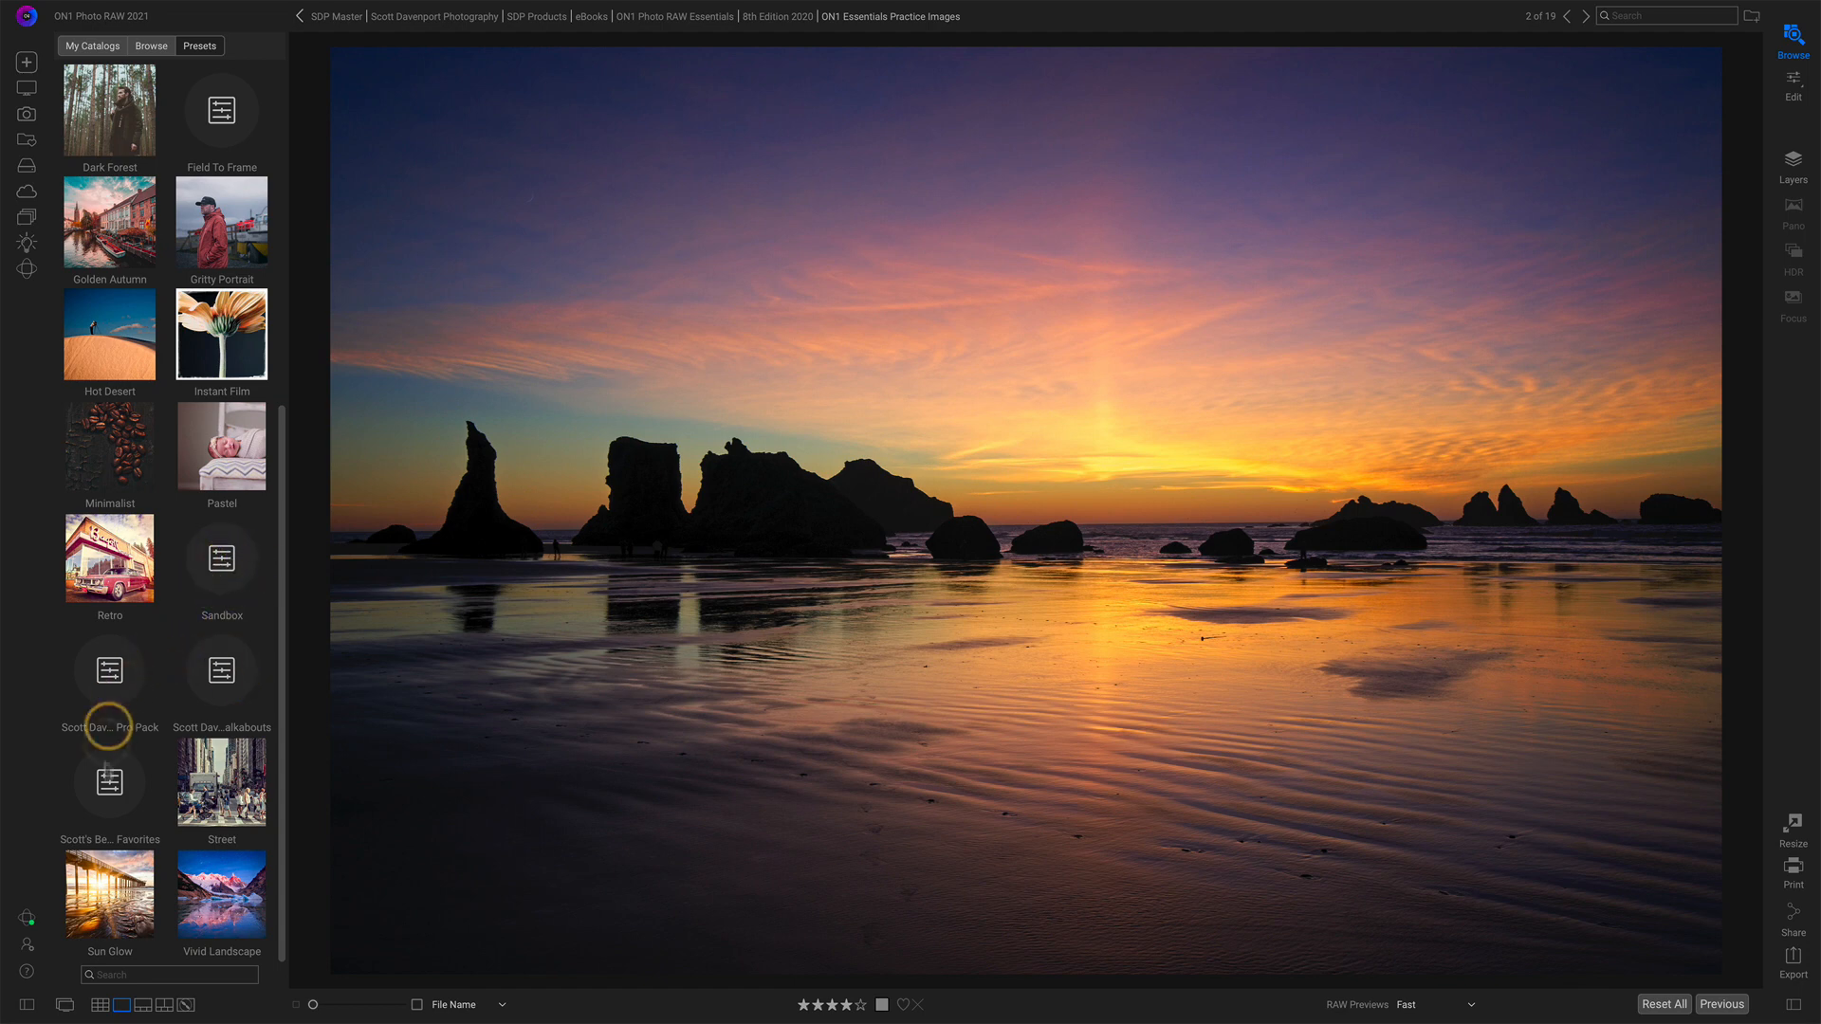
{"action": "mouse_move", "coordinate": [242, 683]}
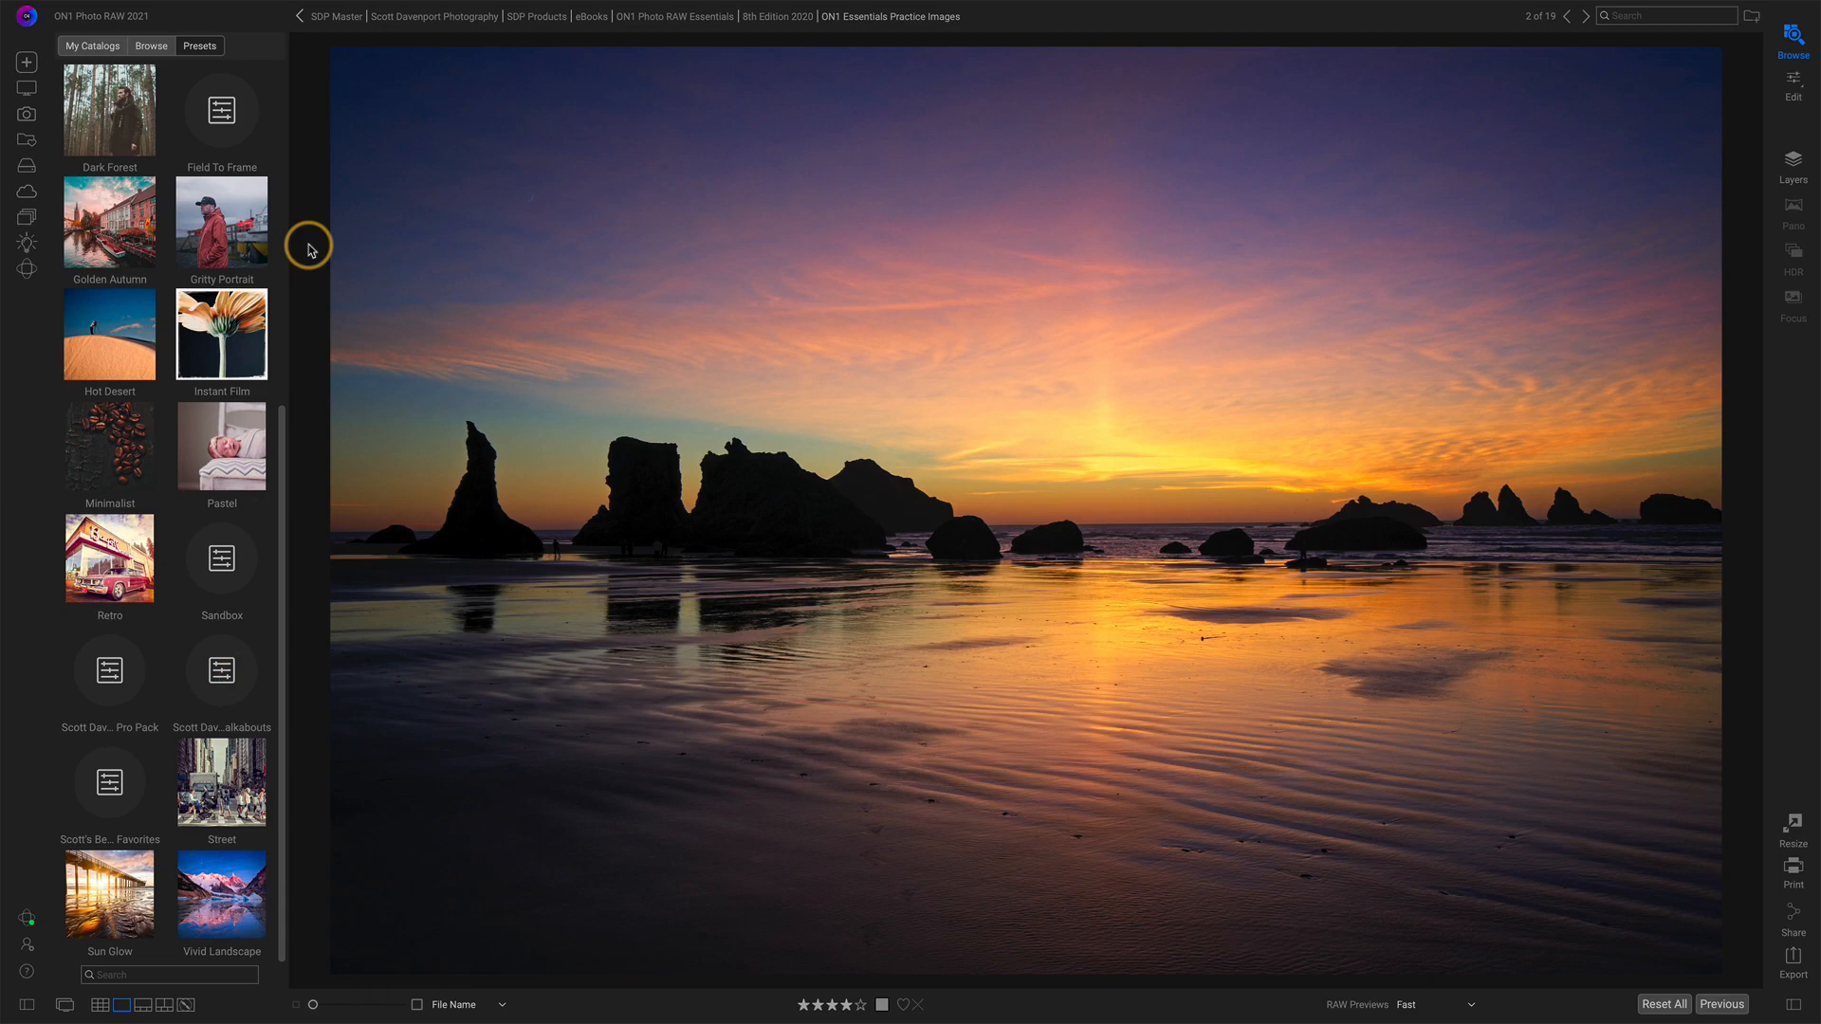
{"action": "left_click", "coordinate": [309, 16]}
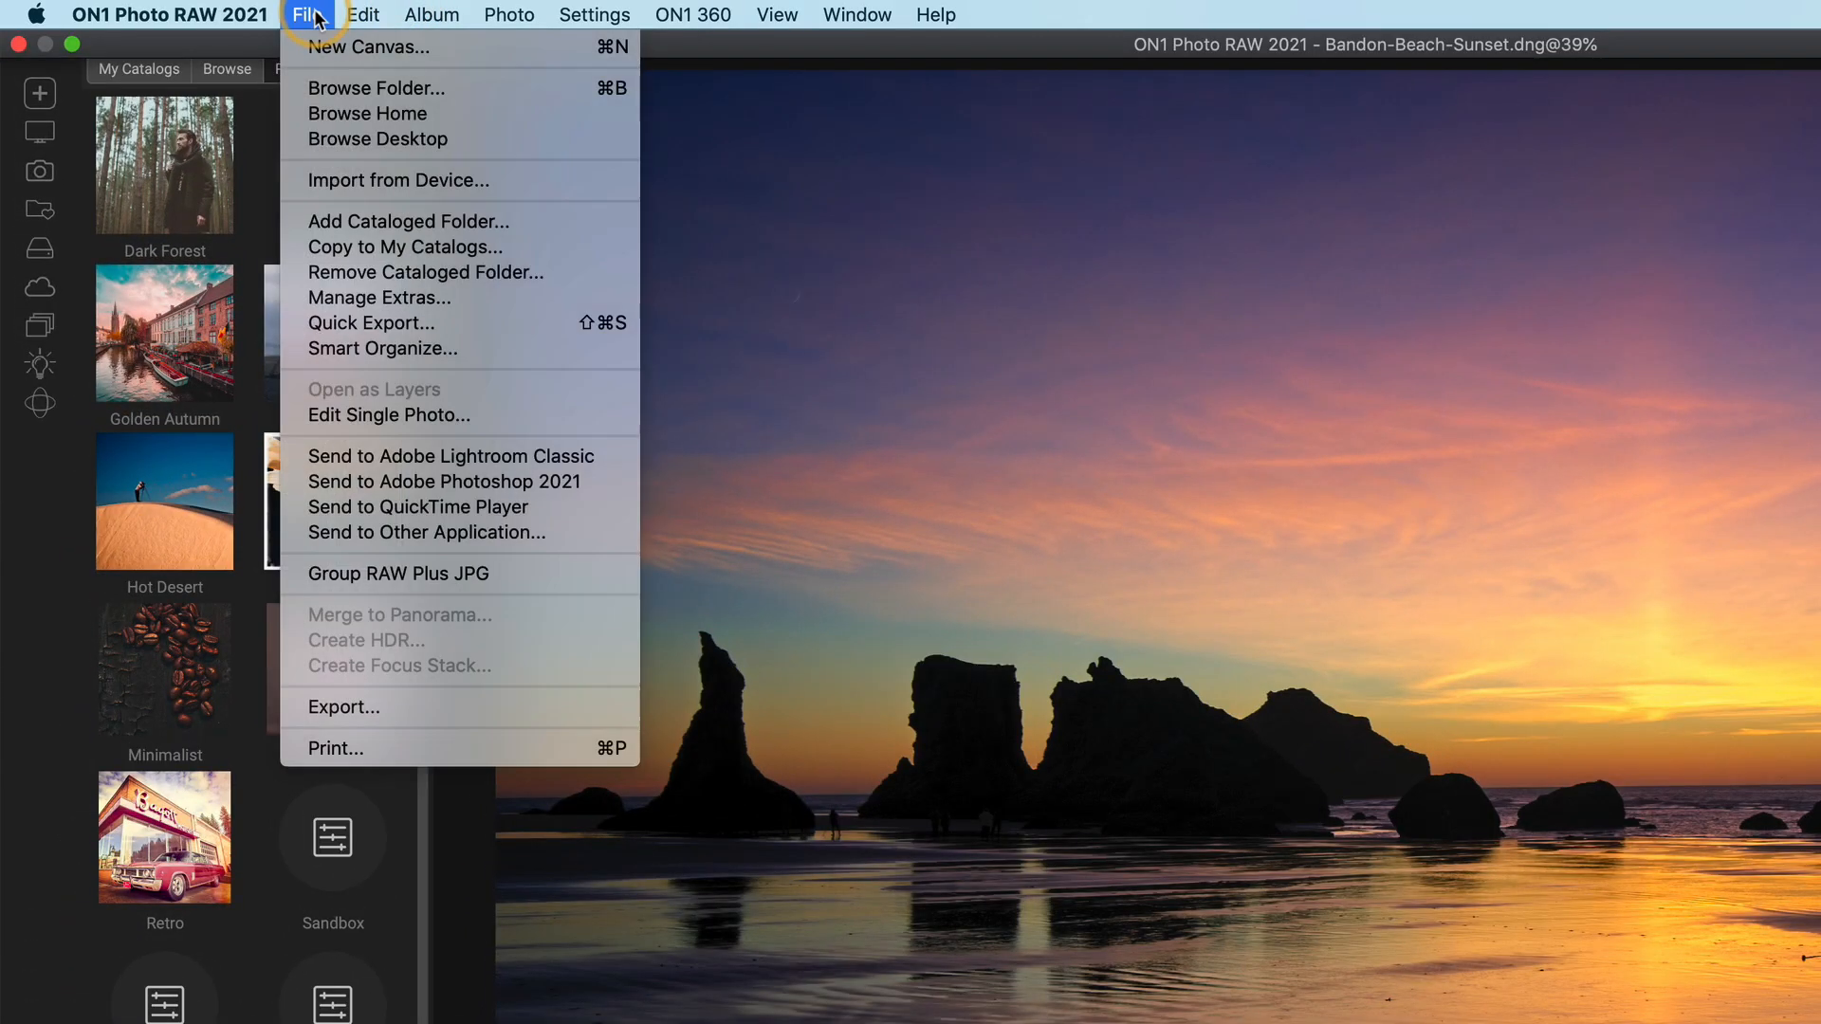
{"action": "mouse_move", "coordinate": [407, 221]}
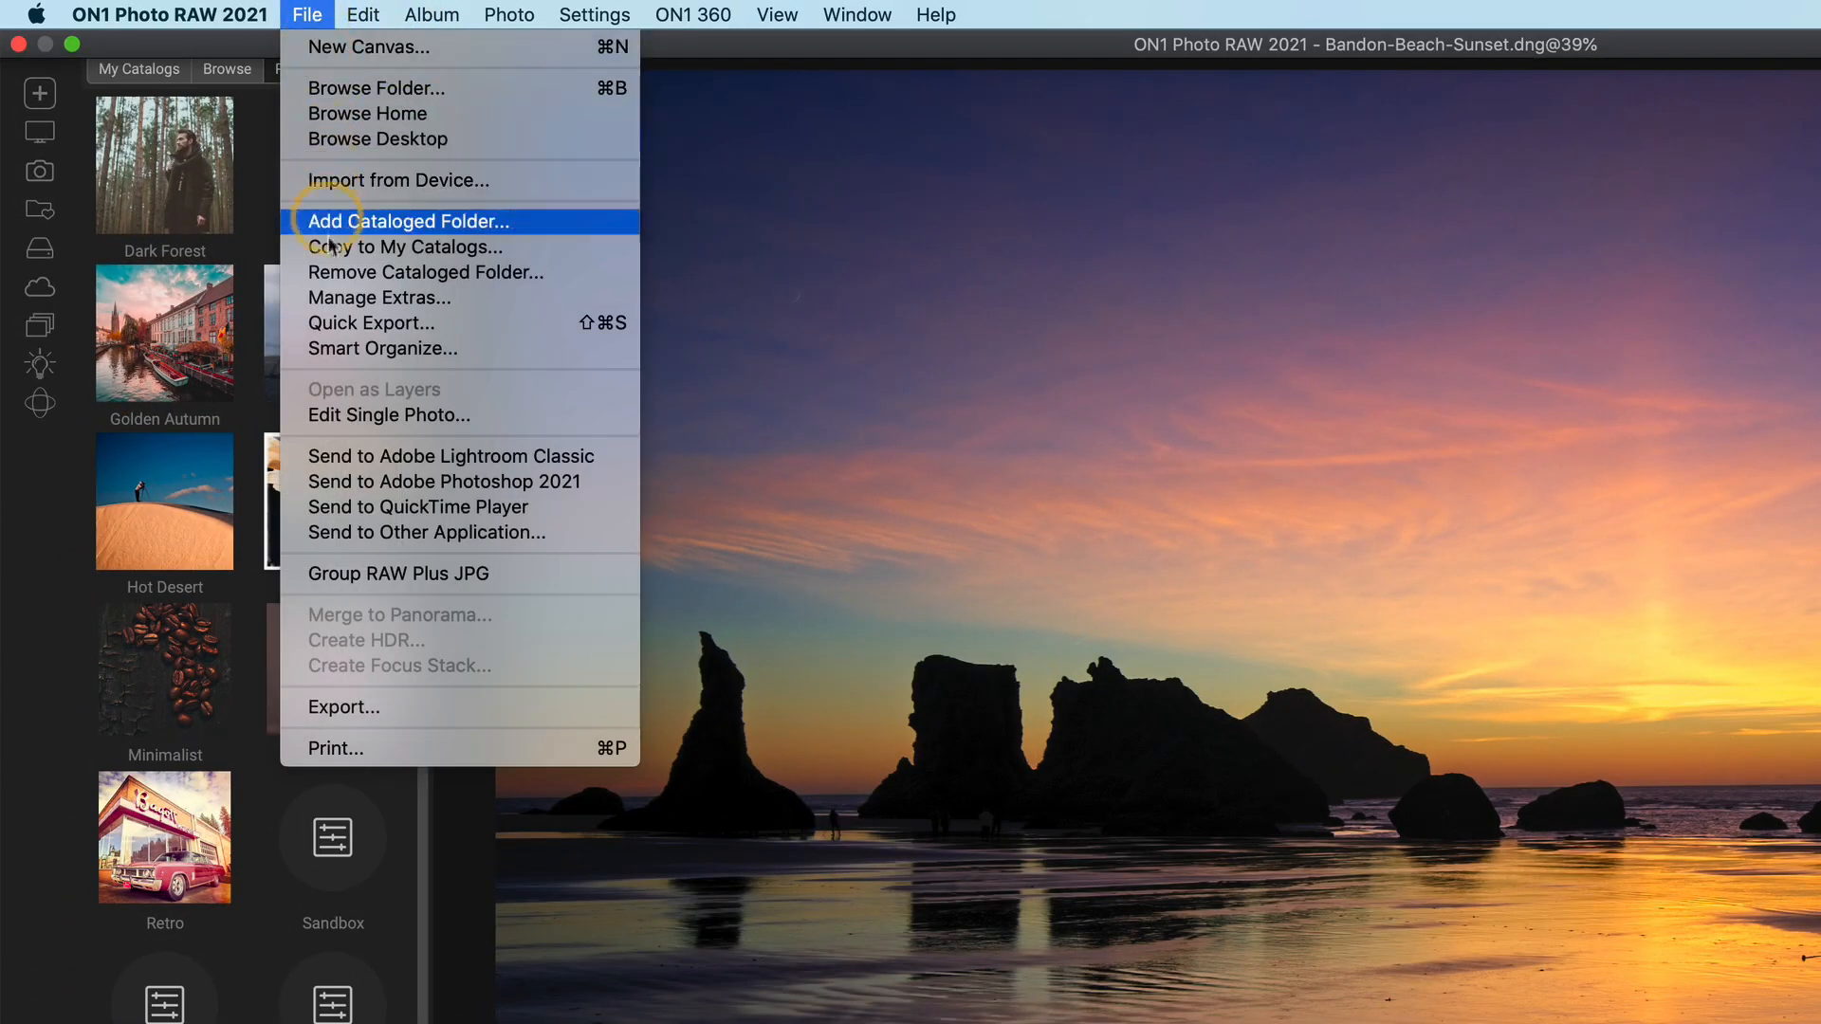
{"action": "left_click", "coordinate": [379, 297]}
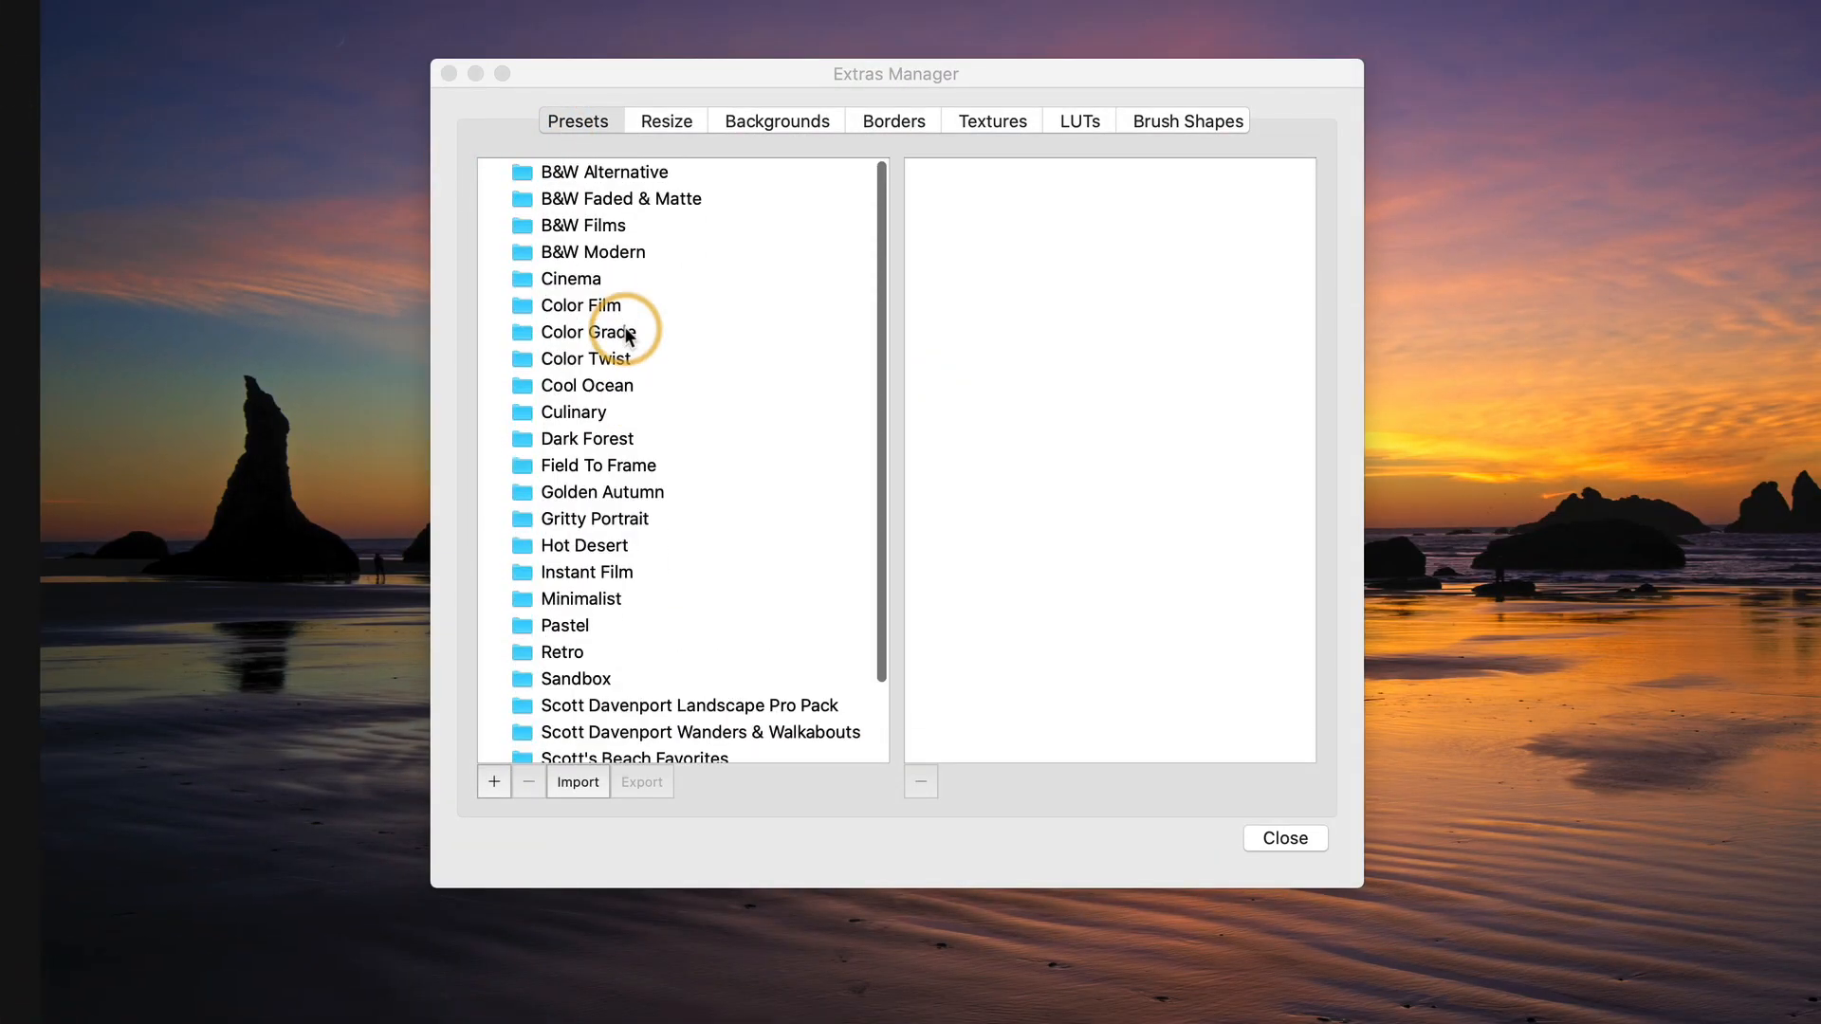
- Export the Scott Davenport Landscape Pro Pack category to the Desktop and dismiss the success message
{"action": "scroll", "scroll_direction": "down", "scroll_amount": 3}
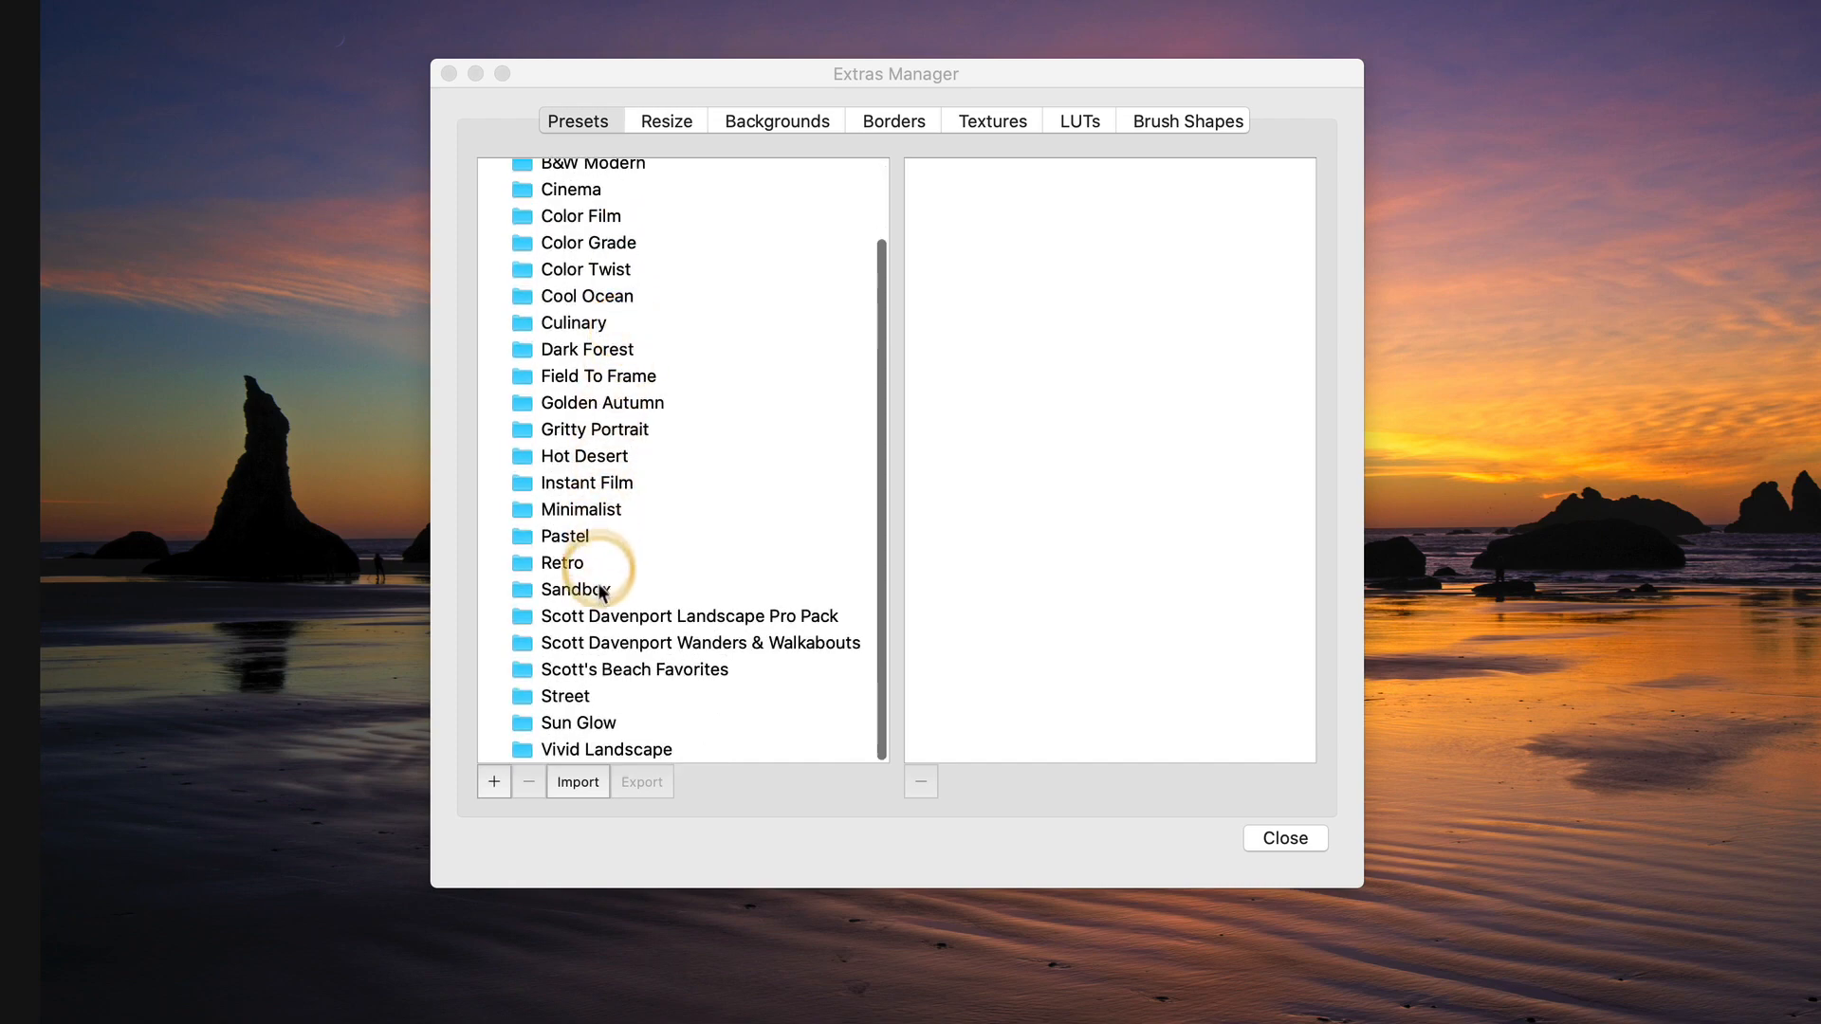
{"action": "left_click", "coordinate": [699, 642]}
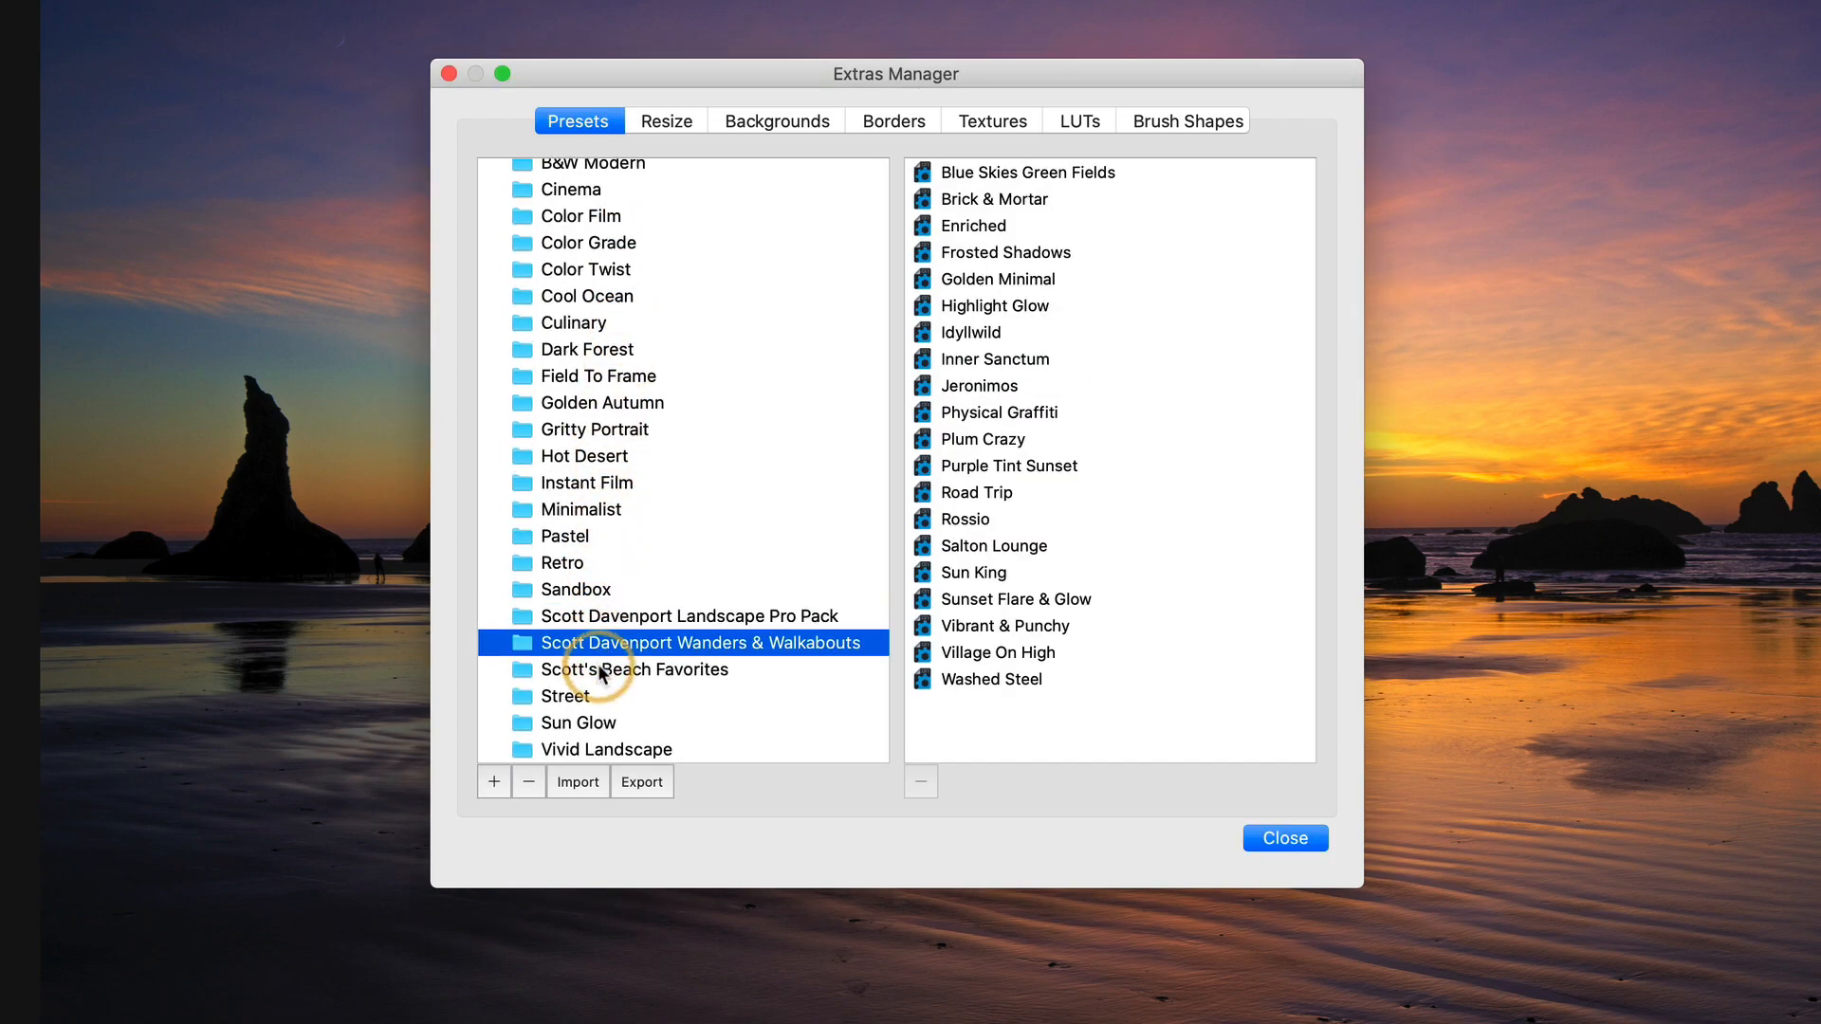
{"action": "left_click", "coordinate": [685, 616]}
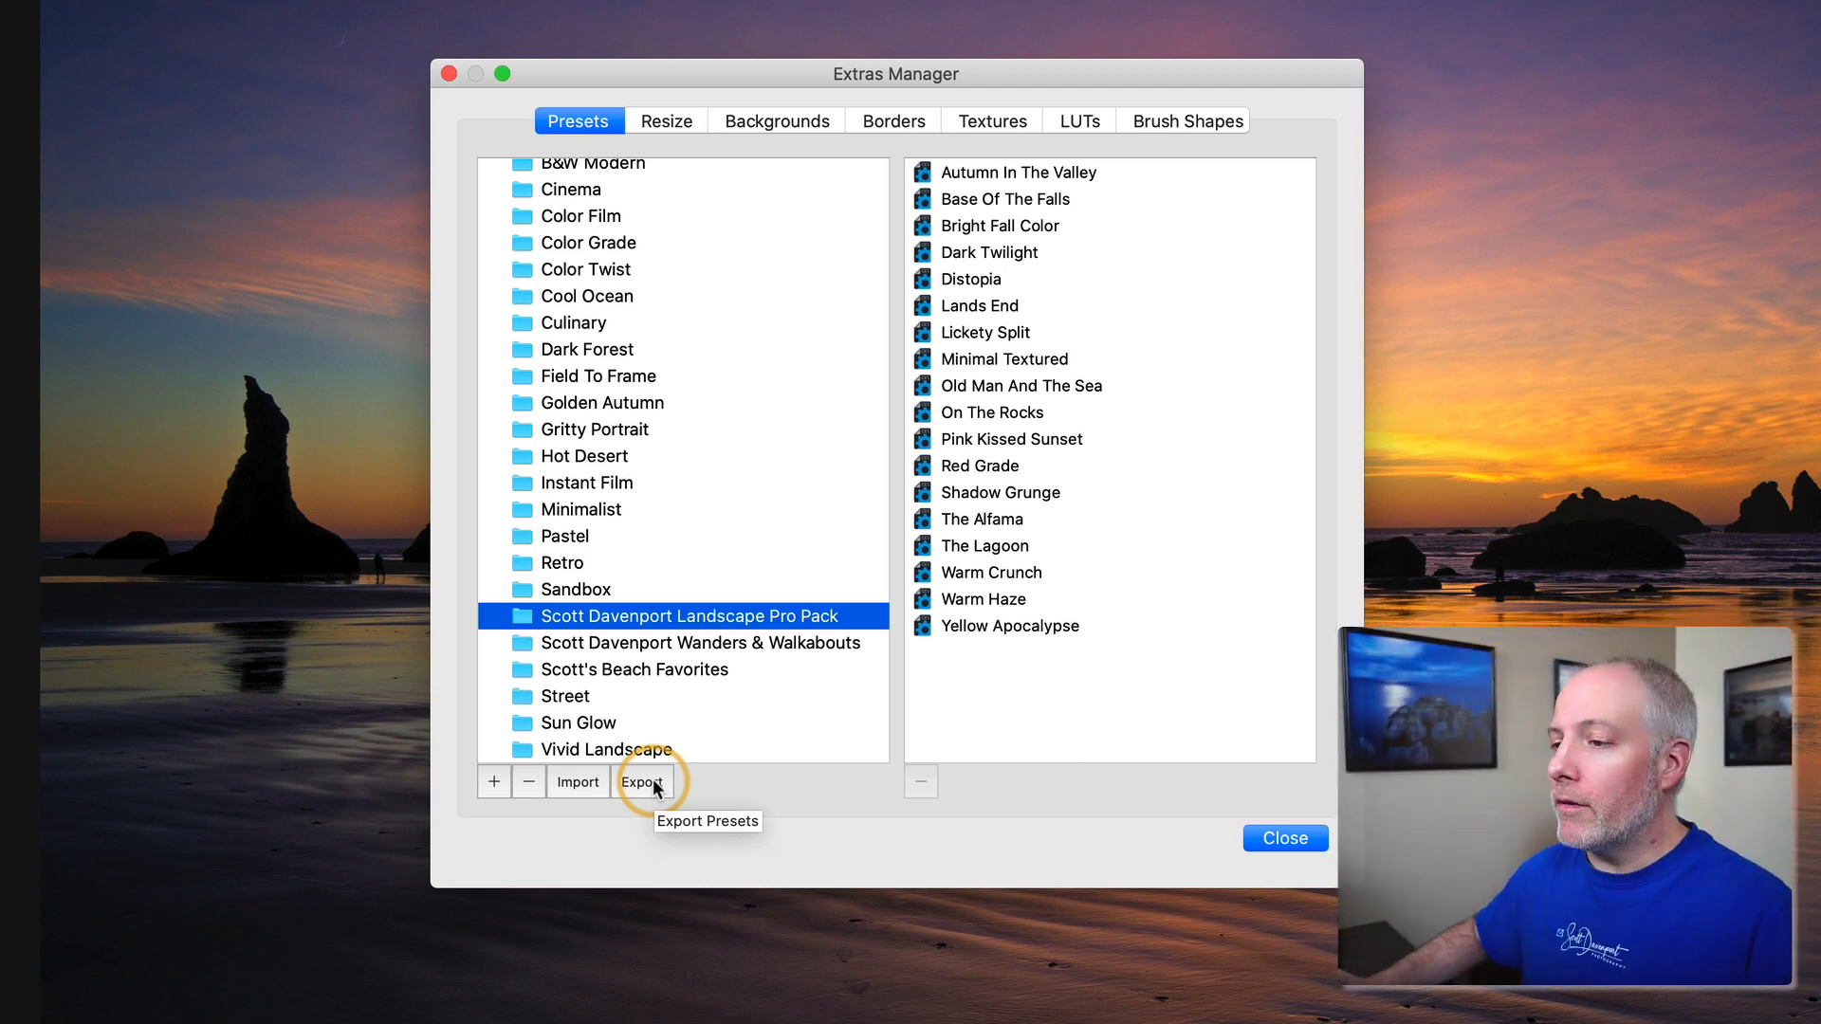
{"action": "left_click", "coordinate": [642, 780]}
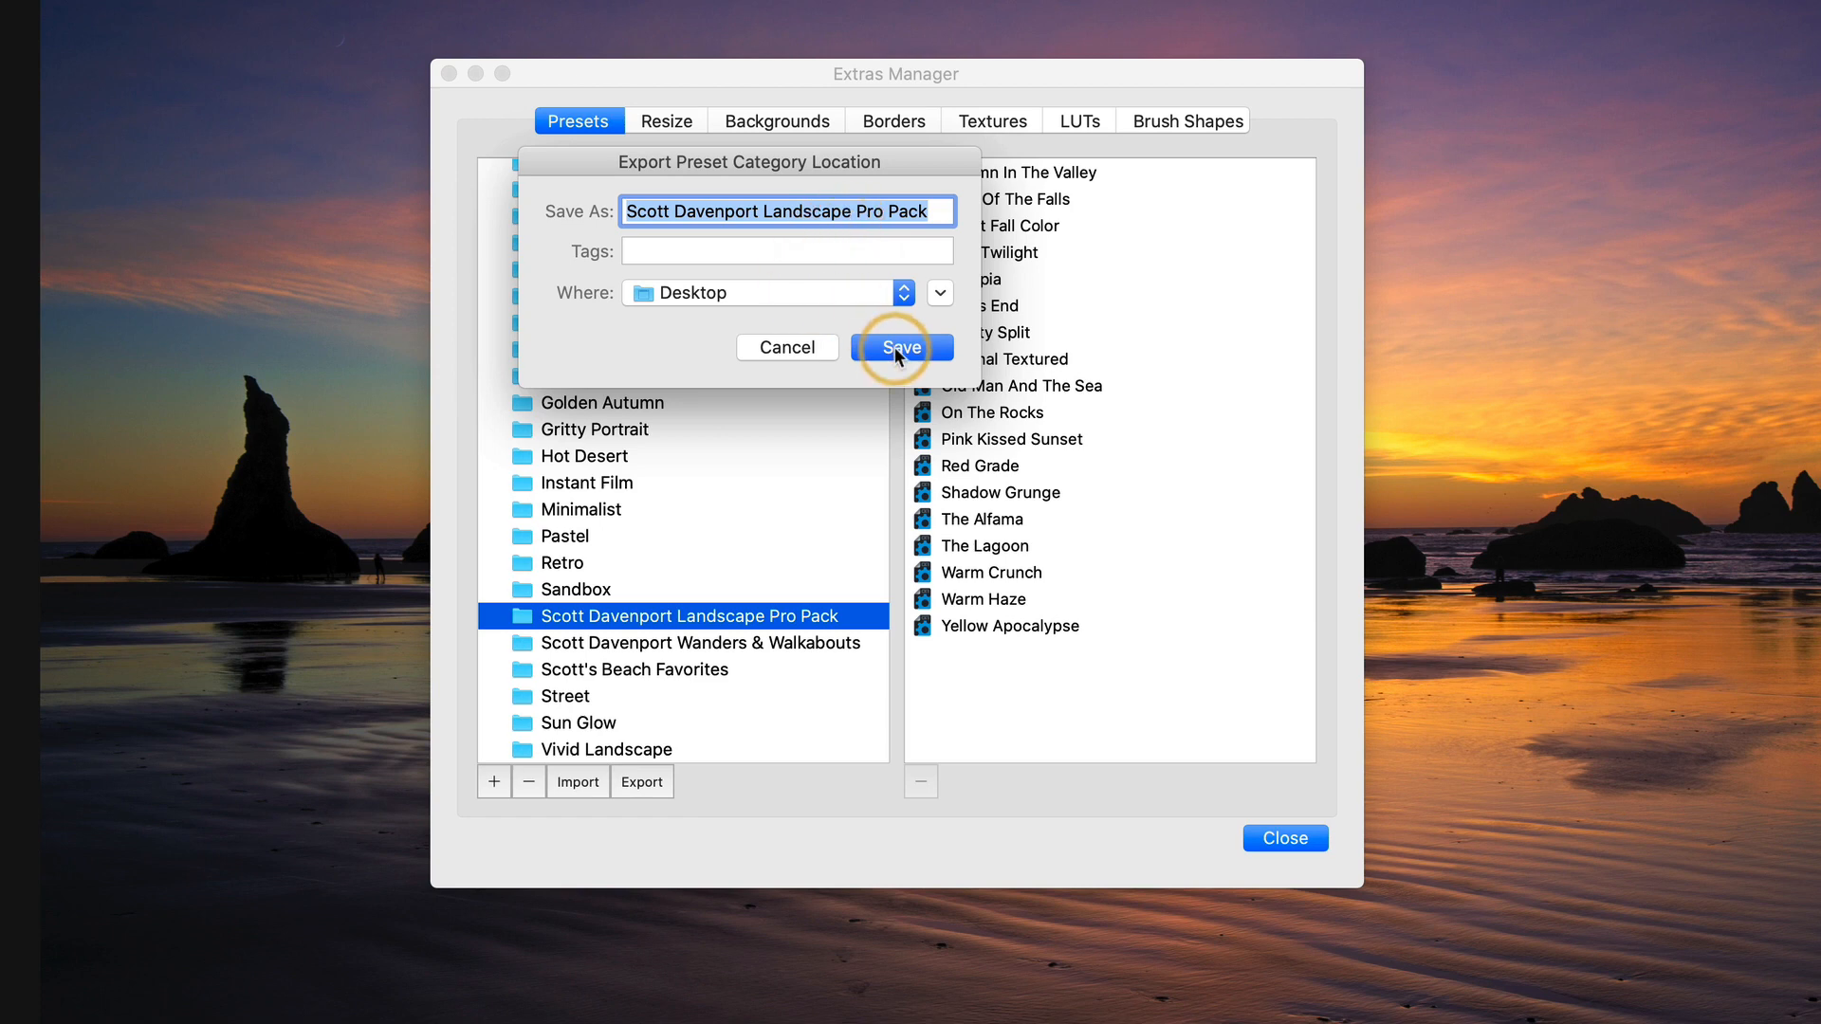
{"action": "left_click", "coordinate": [902, 347]}
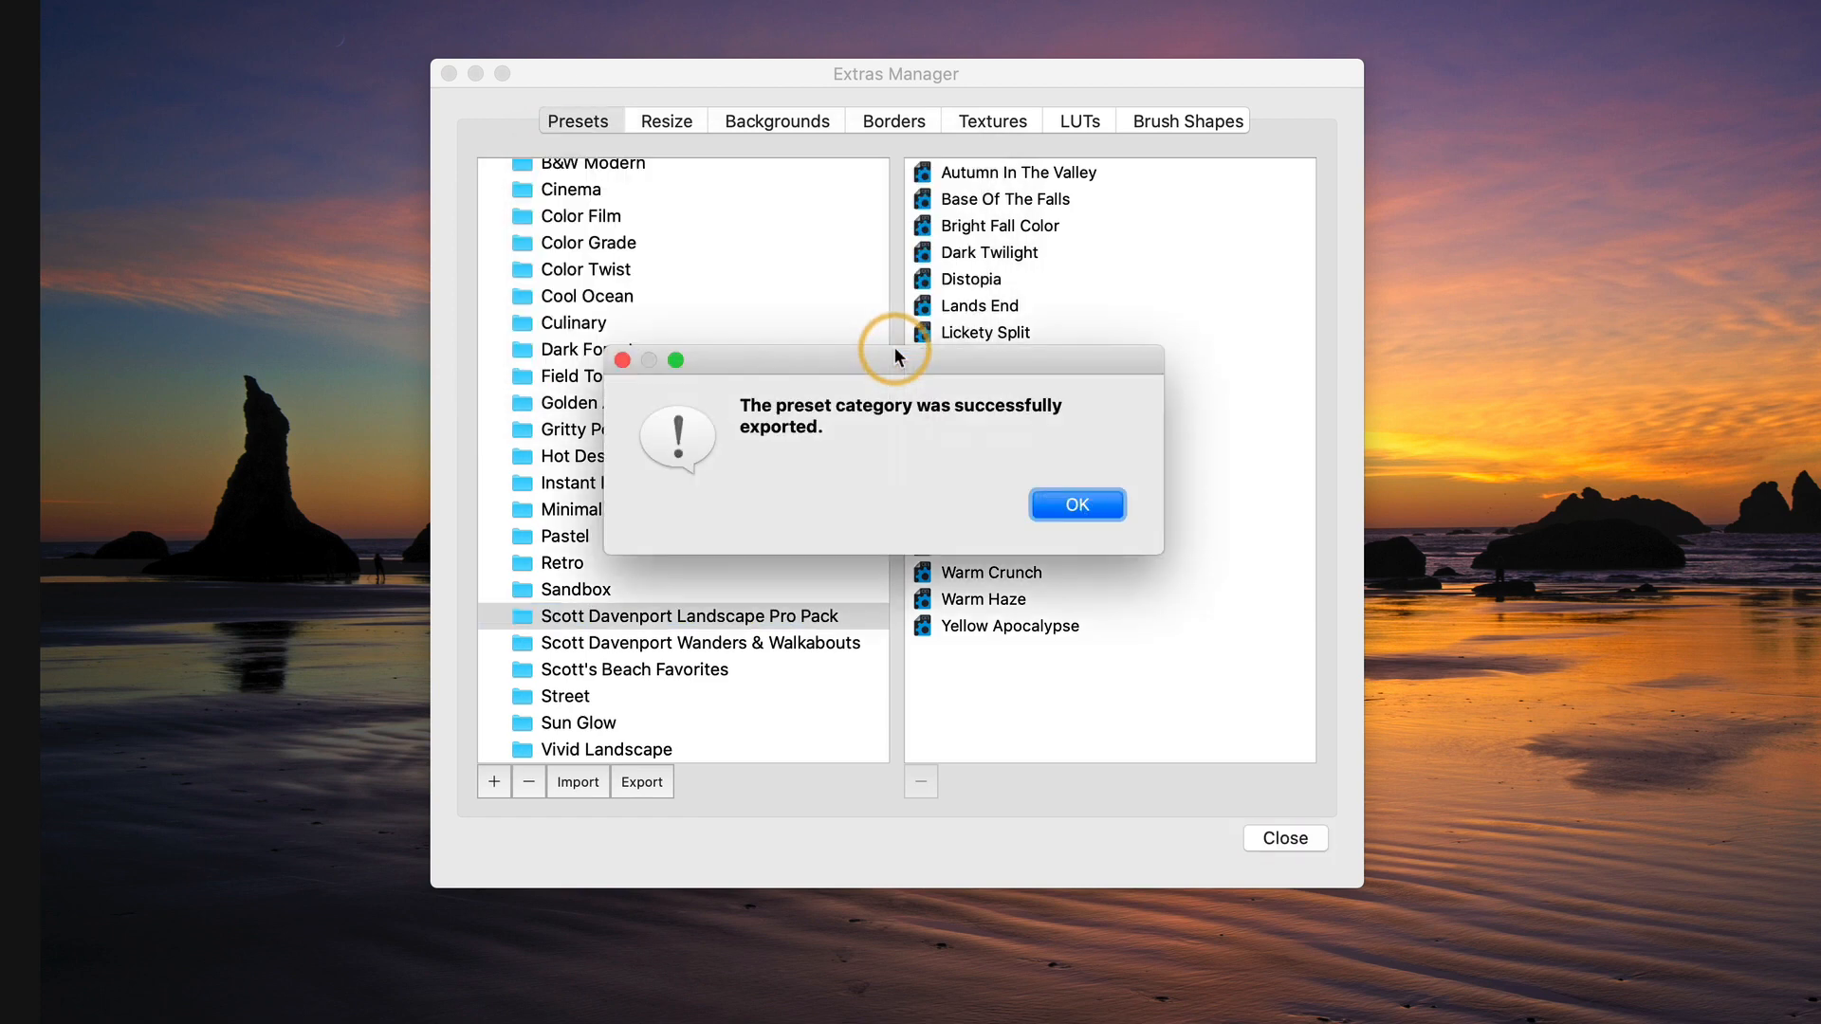
{"action": "left_click", "coordinate": [1074, 504]}
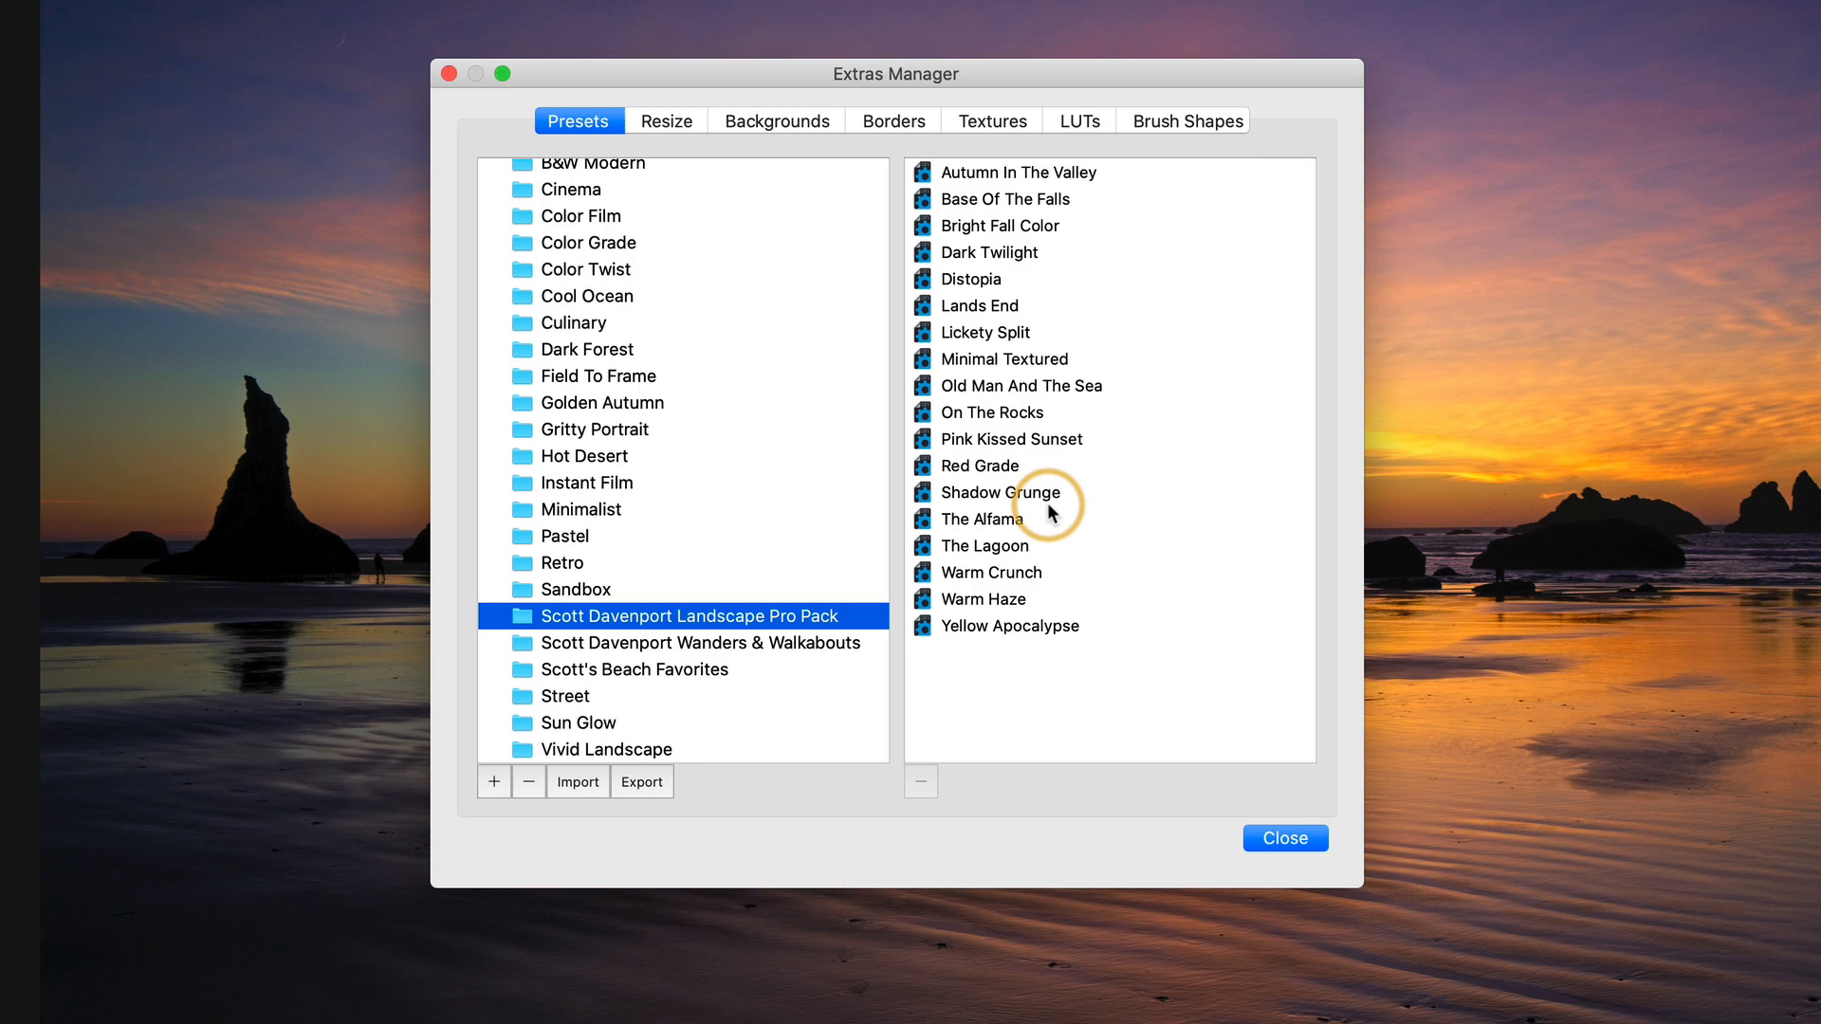
{"action": "left_click", "coordinate": [1283, 839]}
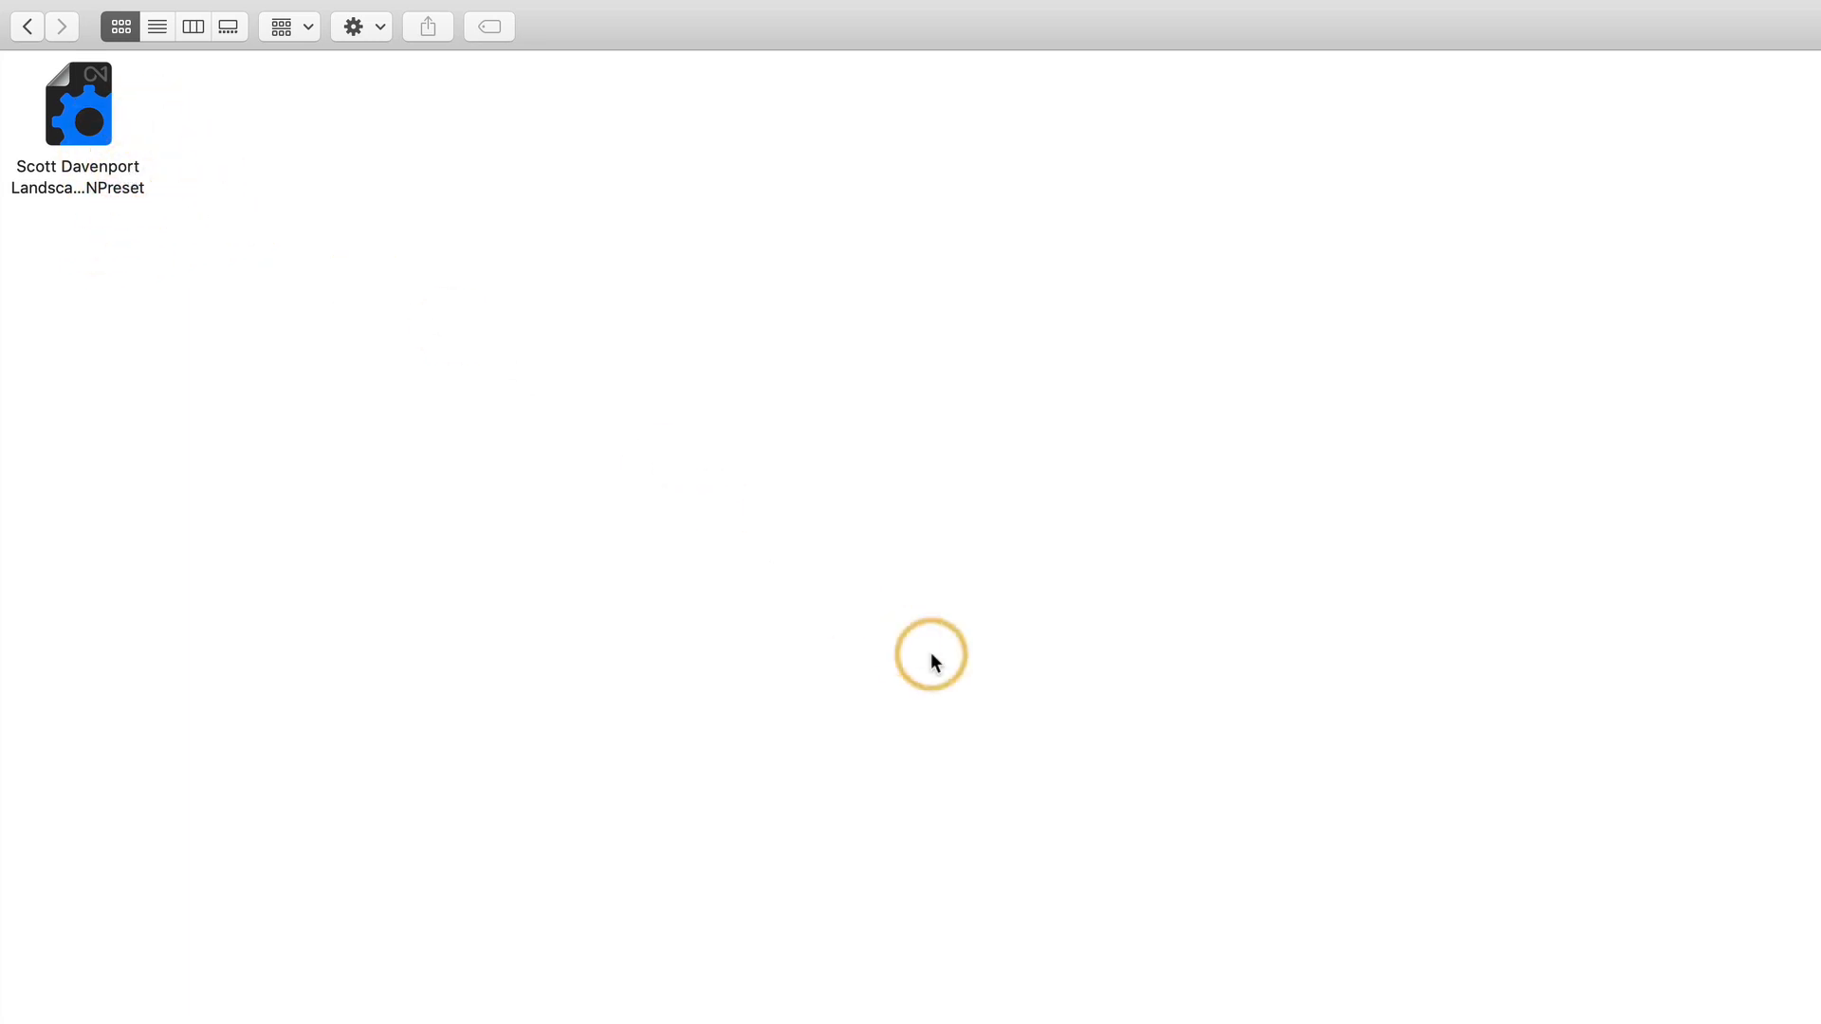
{"action": "double_click", "coordinate": [78, 104]}
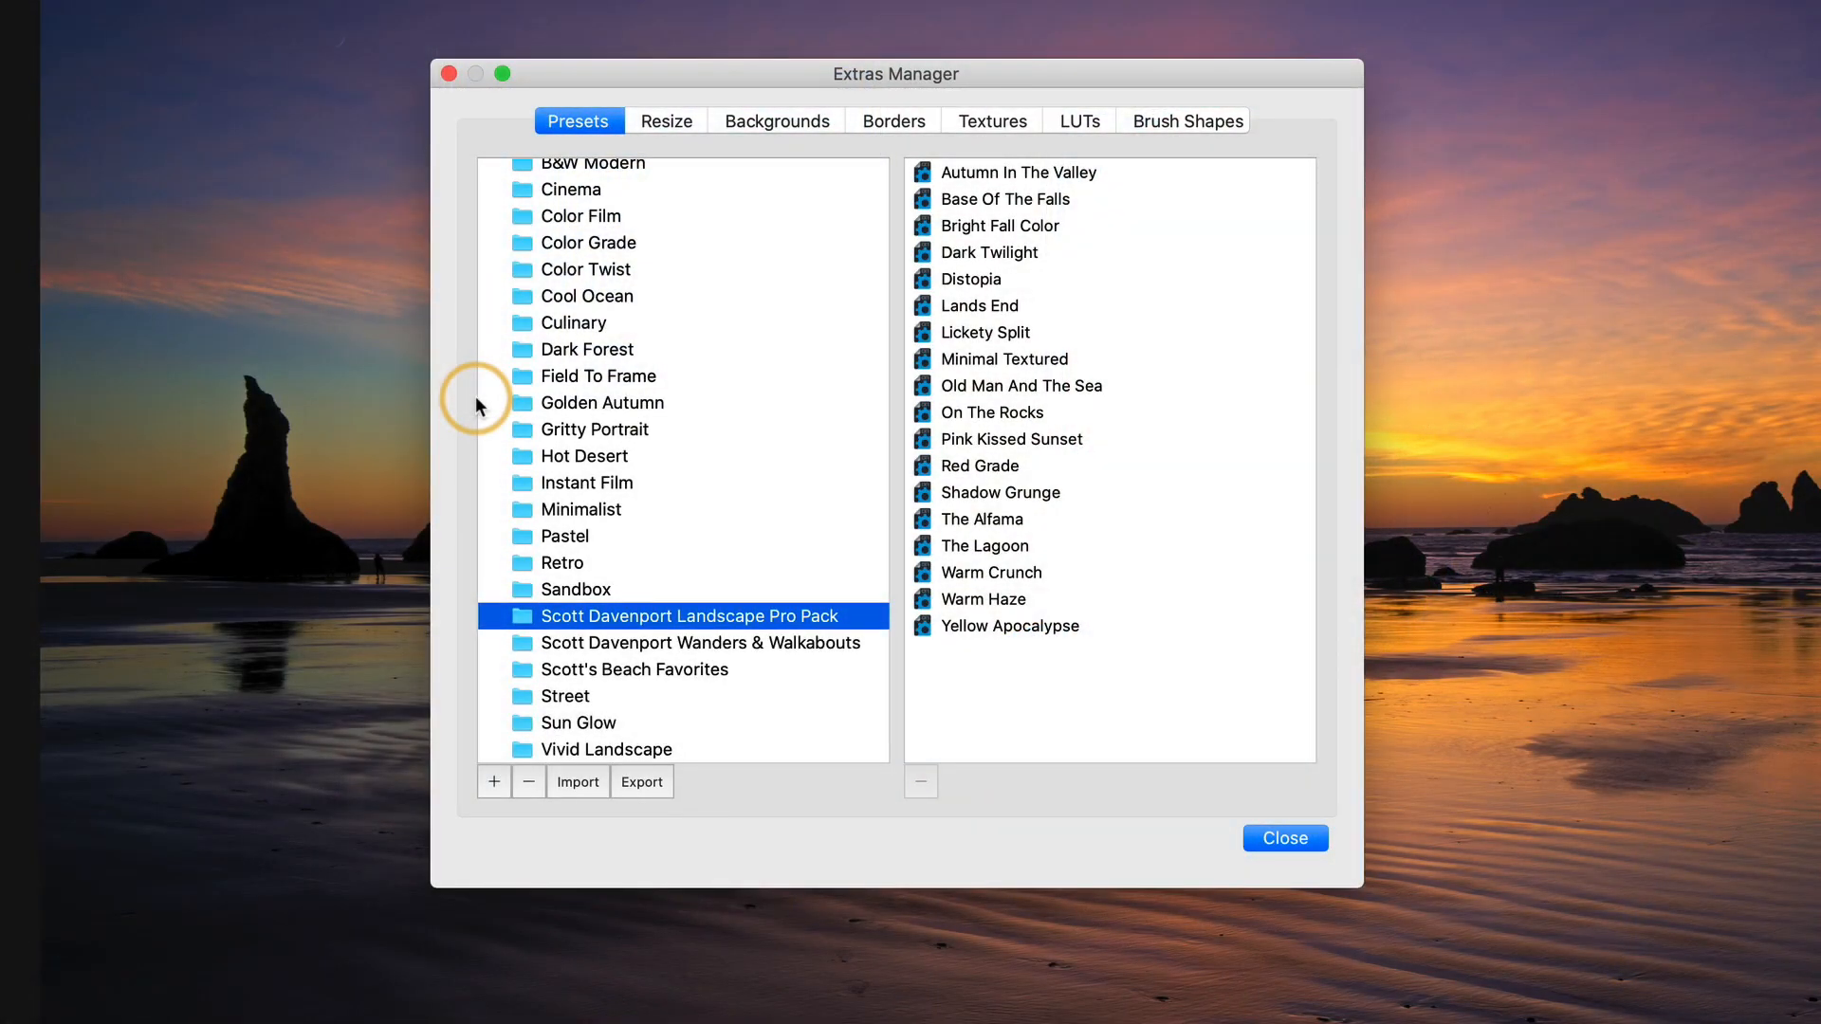
- Review the custom categories and add a new preset category named Migrate
{"action": "left_click", "coordinate": [636, 669]}
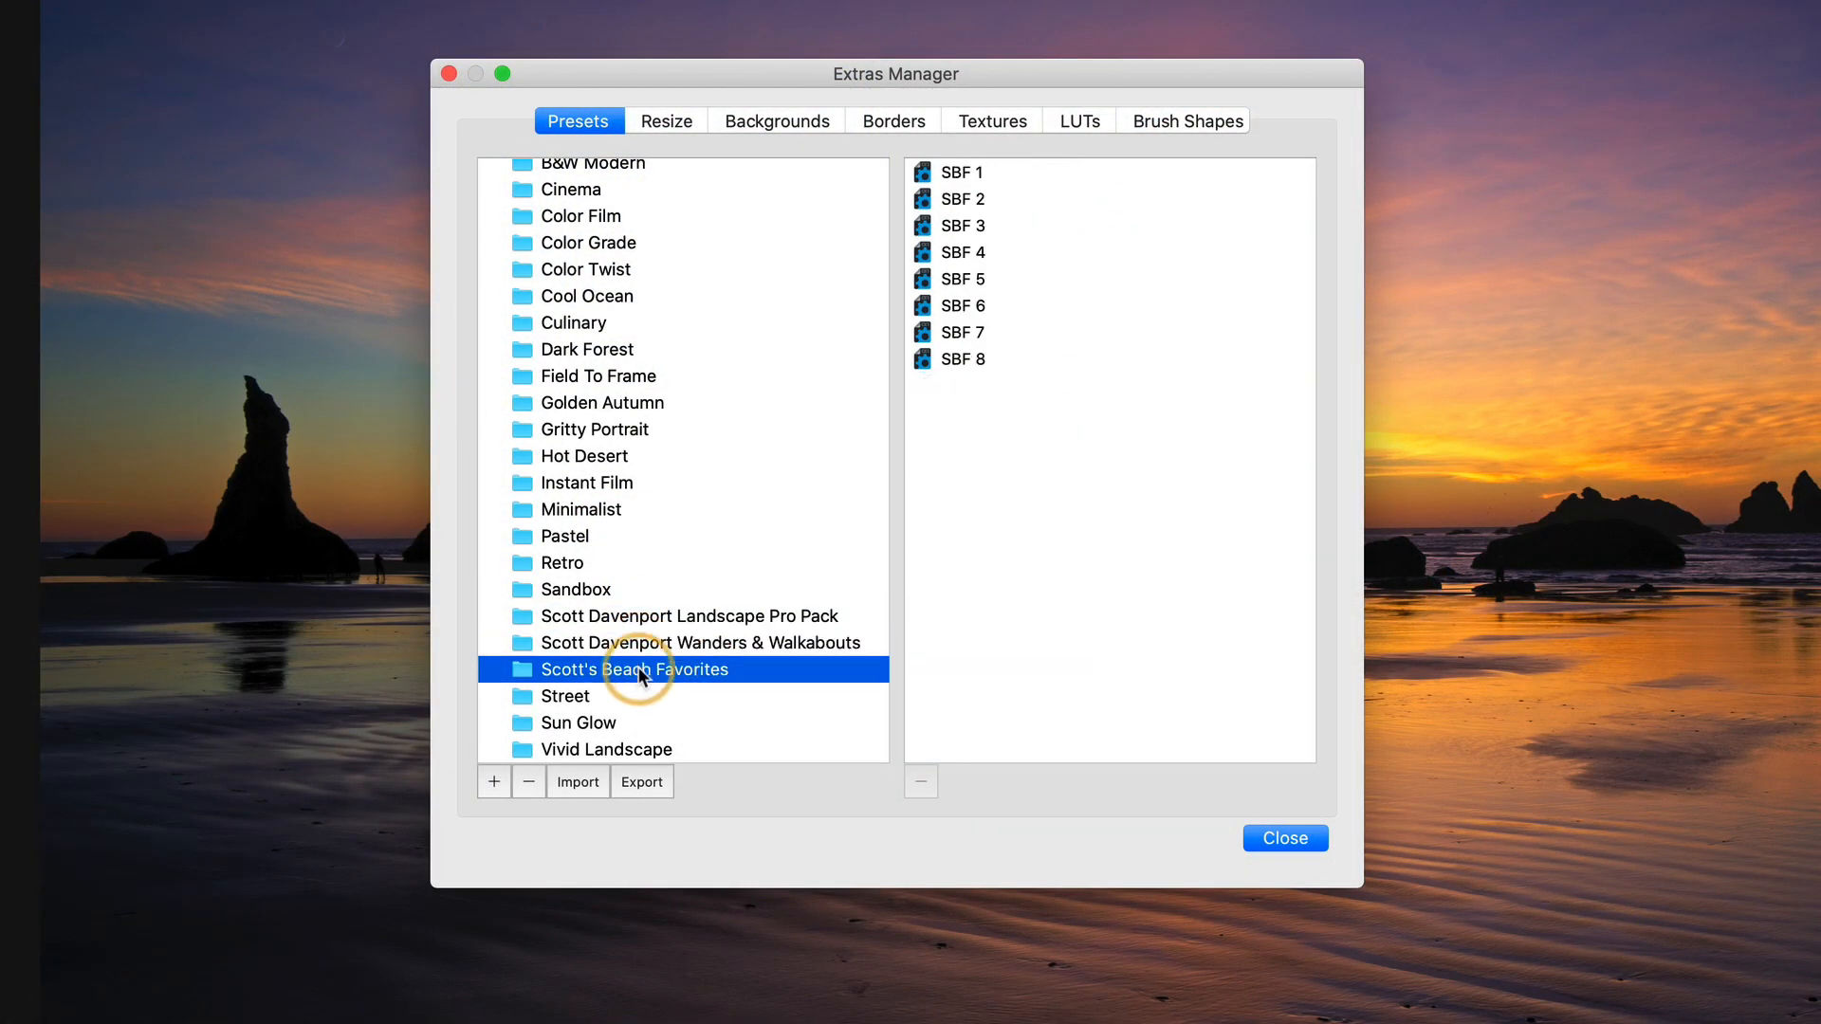
{"action": "left_click", "coordinate": [690, 615]}
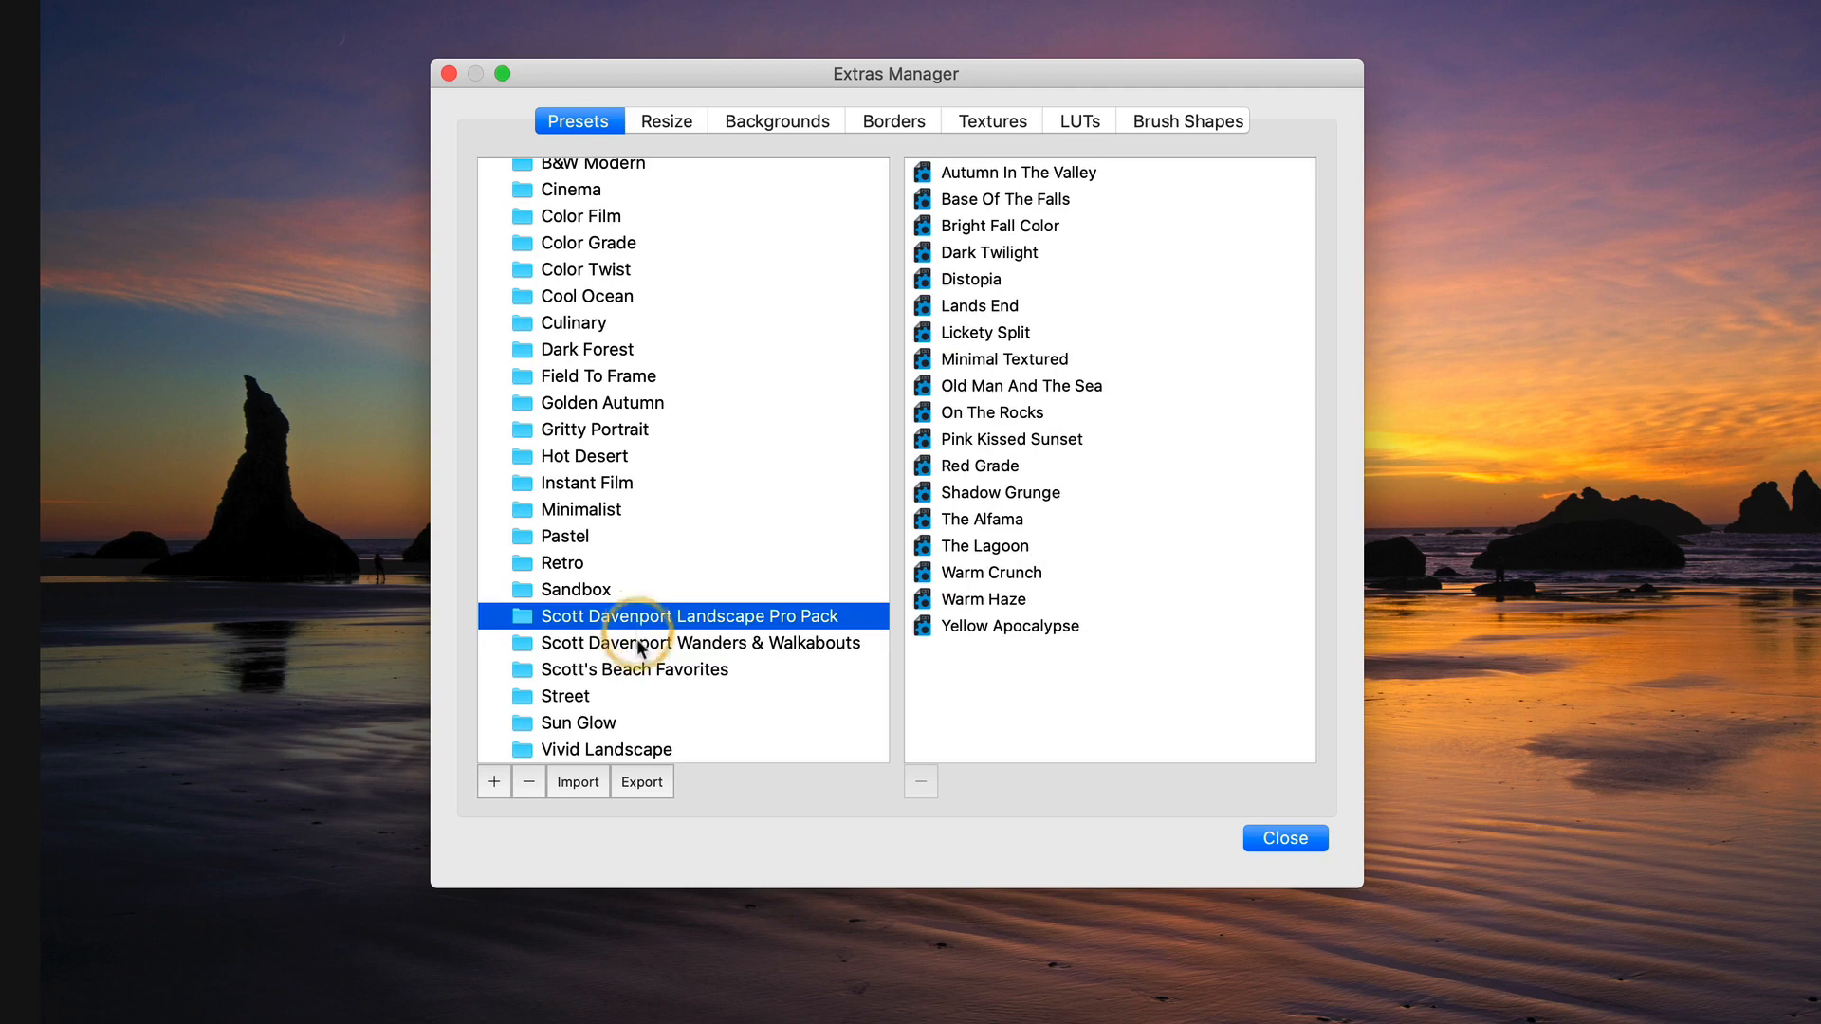
{"action": "left_click", "coordinate": [635, 669]}
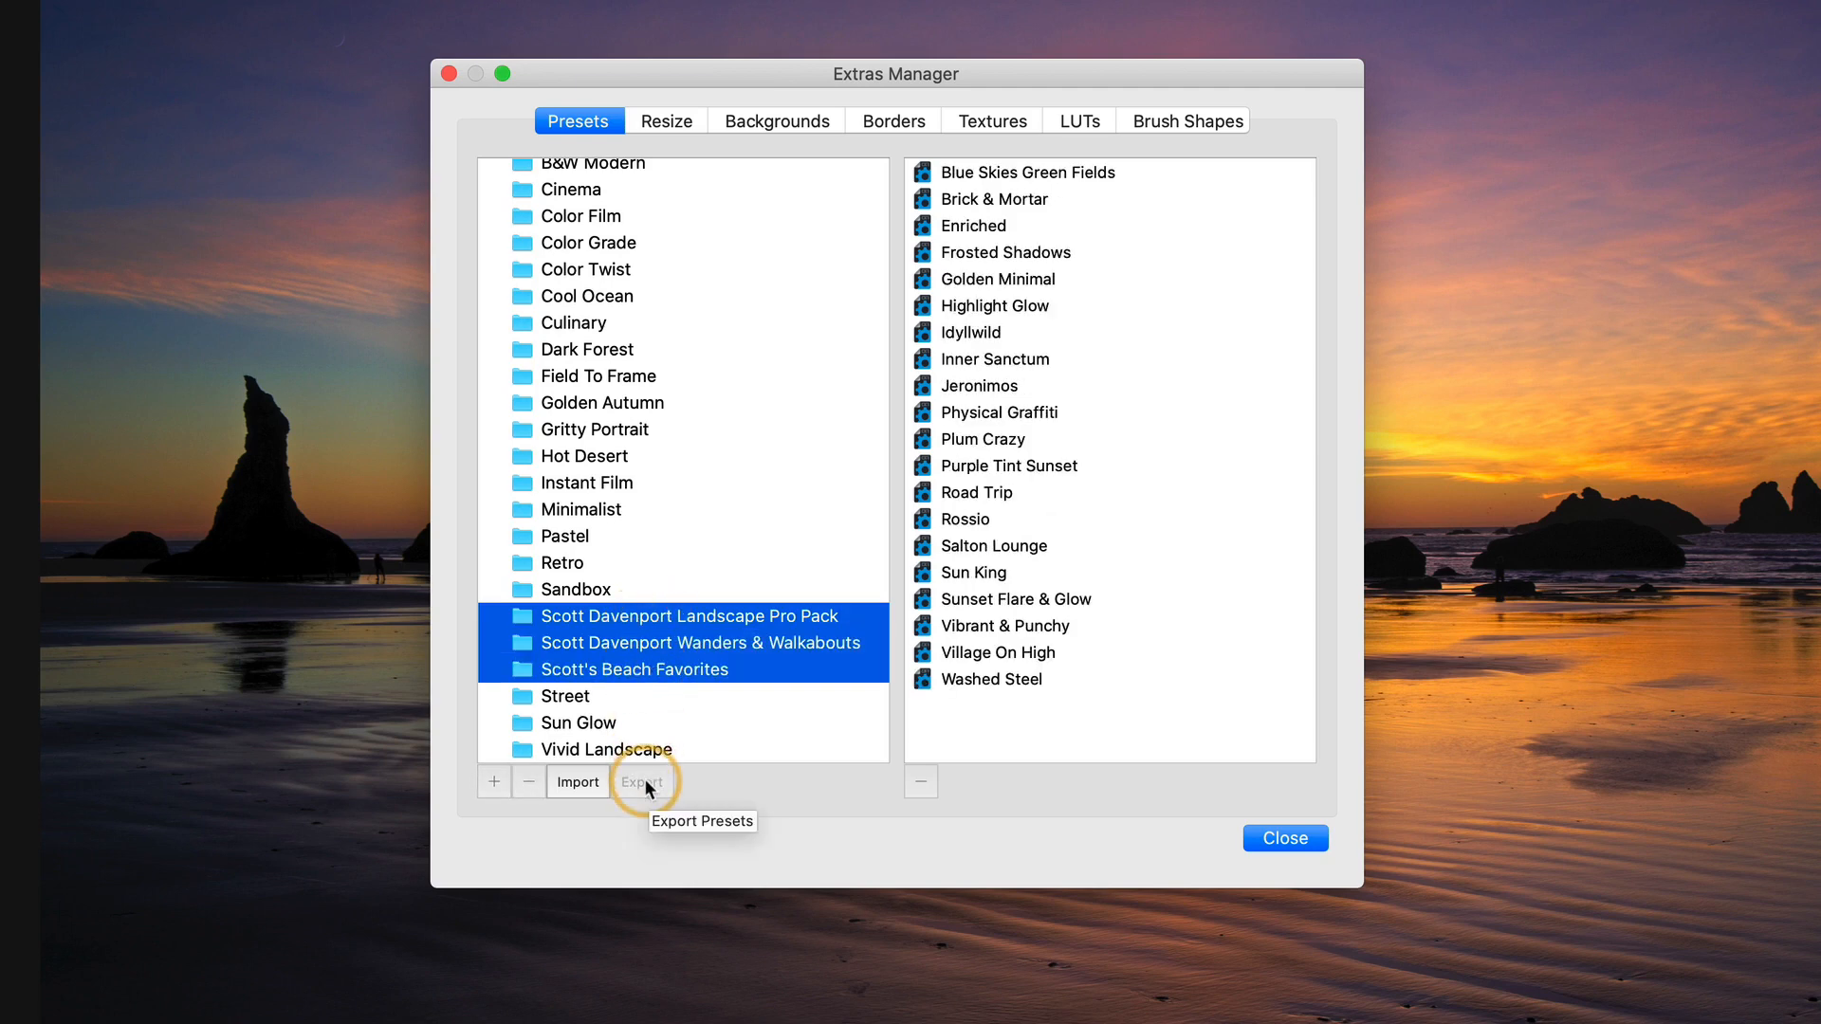
{"action": "mouse_move", "coordinate": [592, 589]}
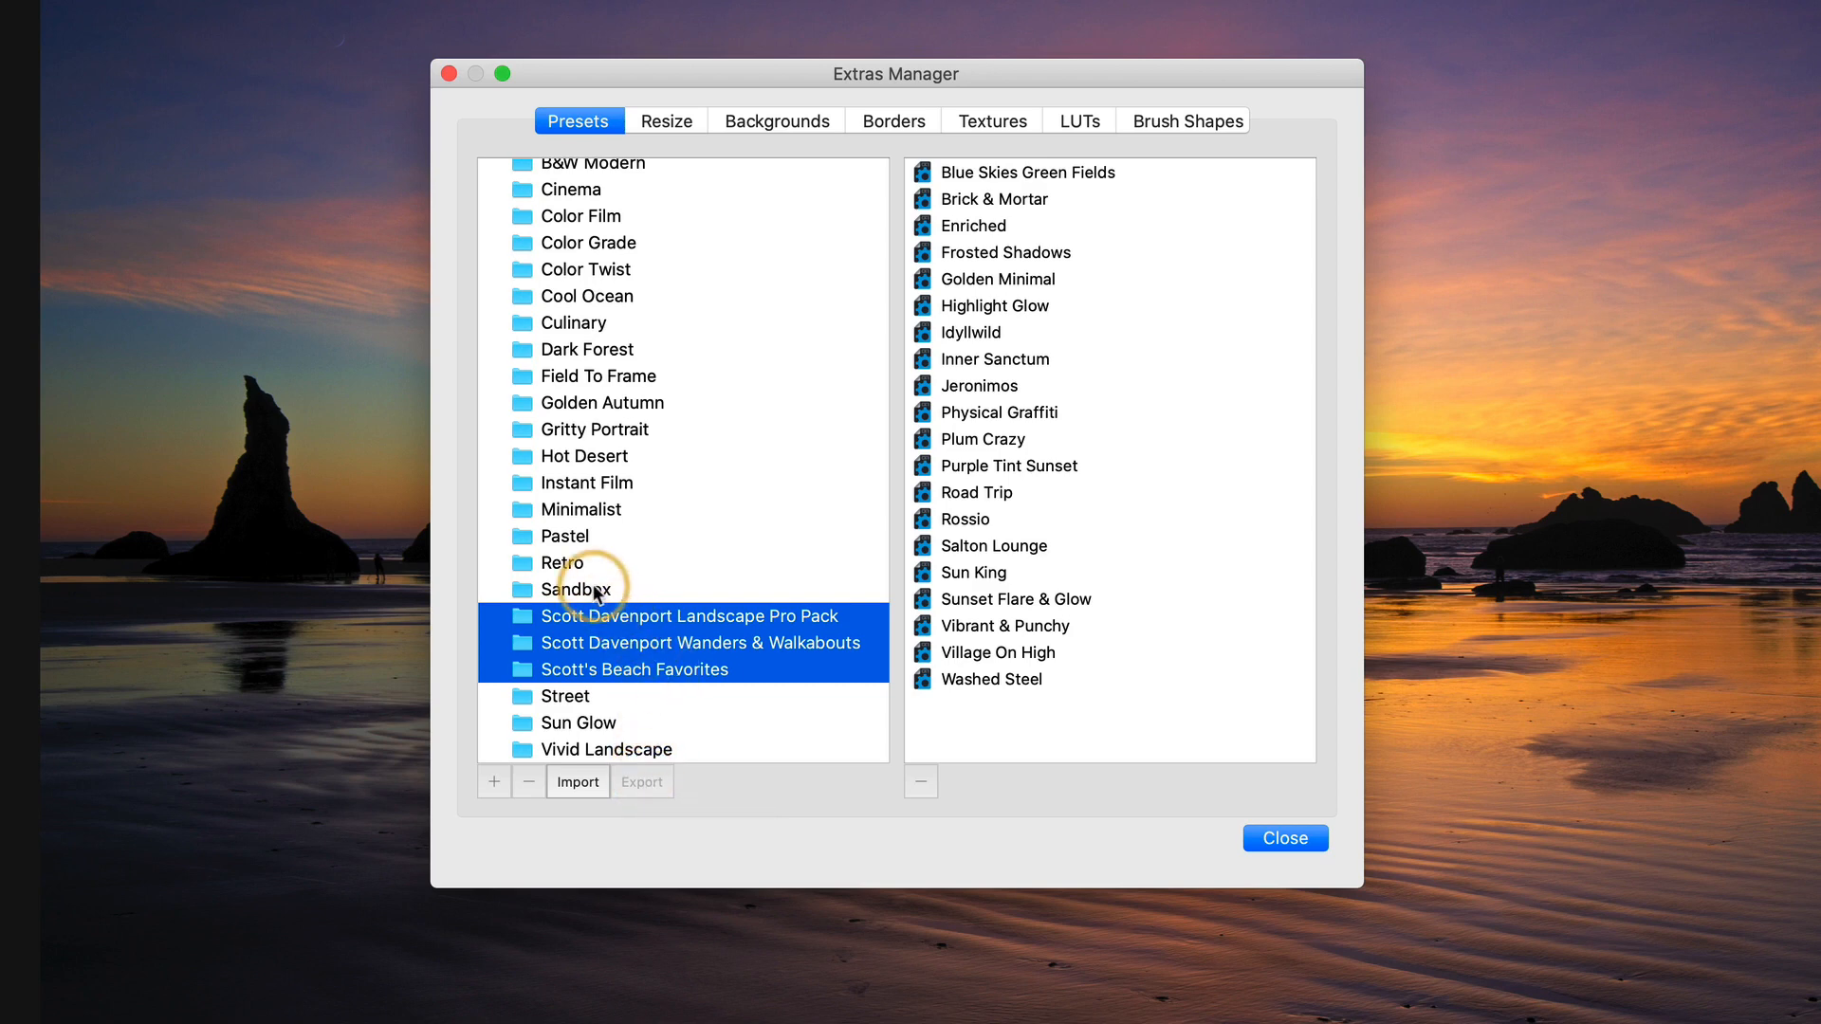
{"action": "left_click", "coordinate": [687, 615]}
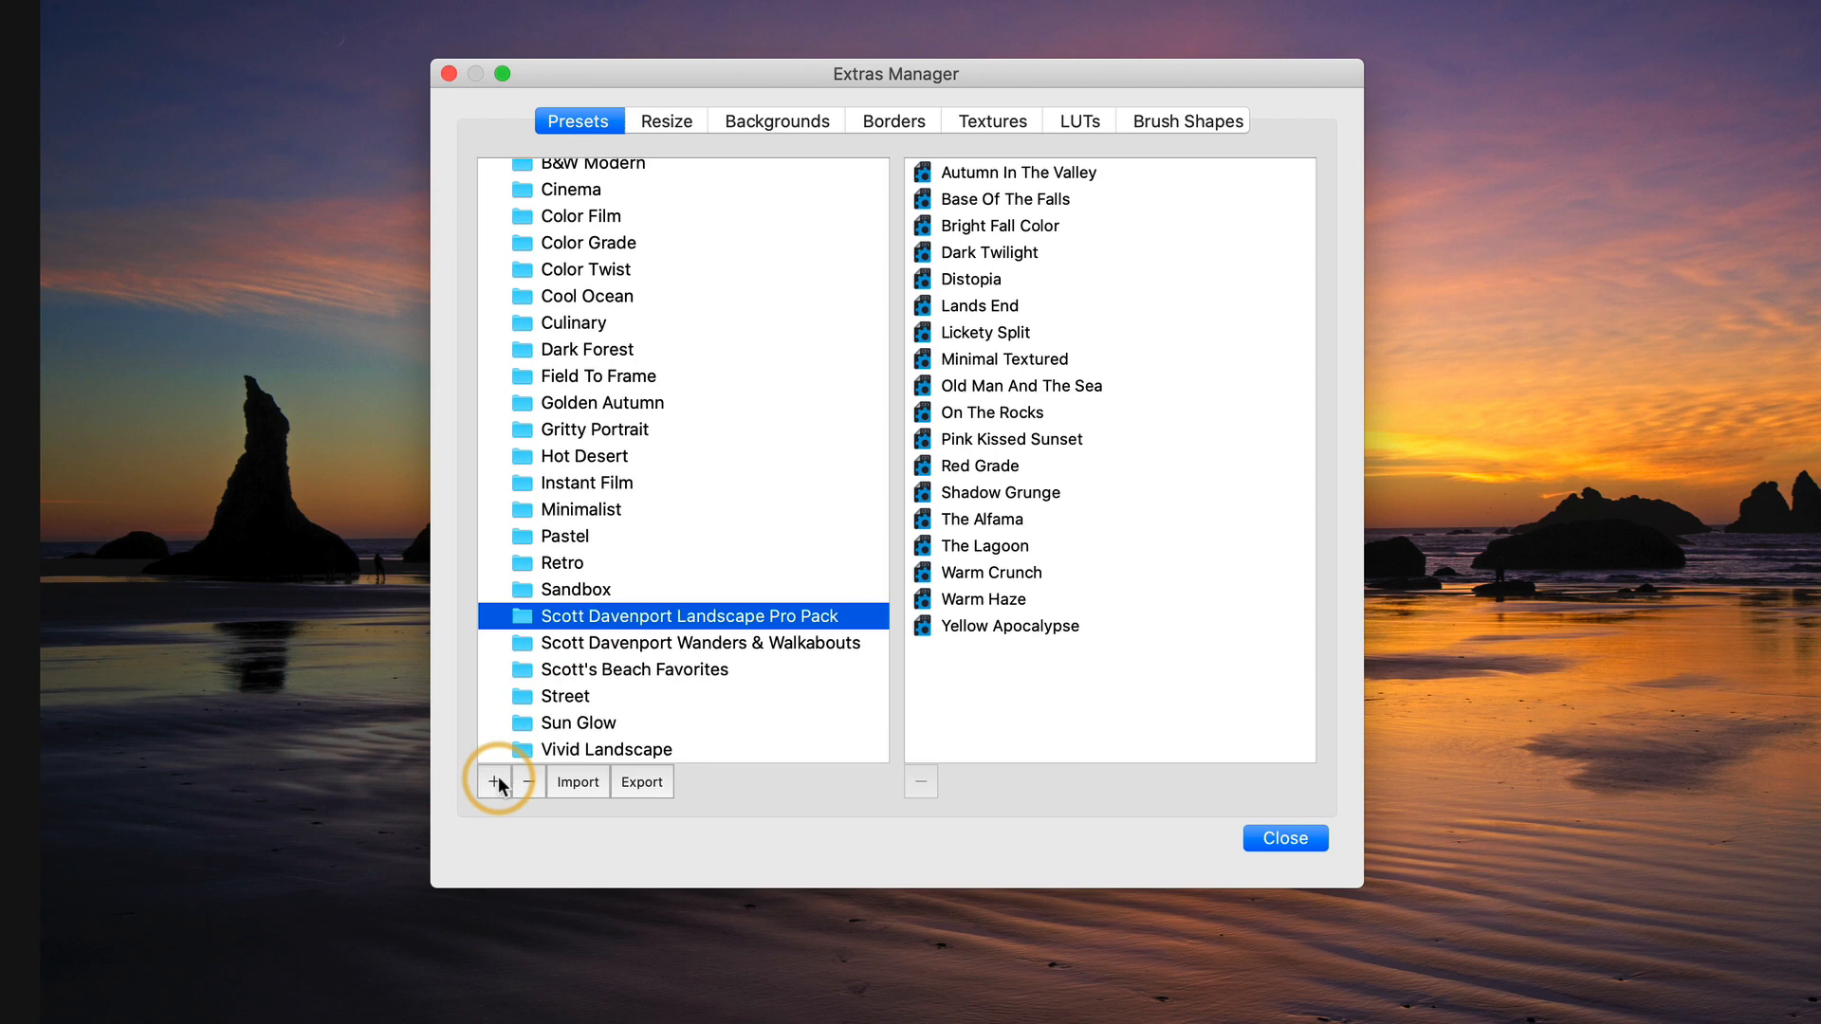
{"action": "left_click", "coordinate": [492, 780]}
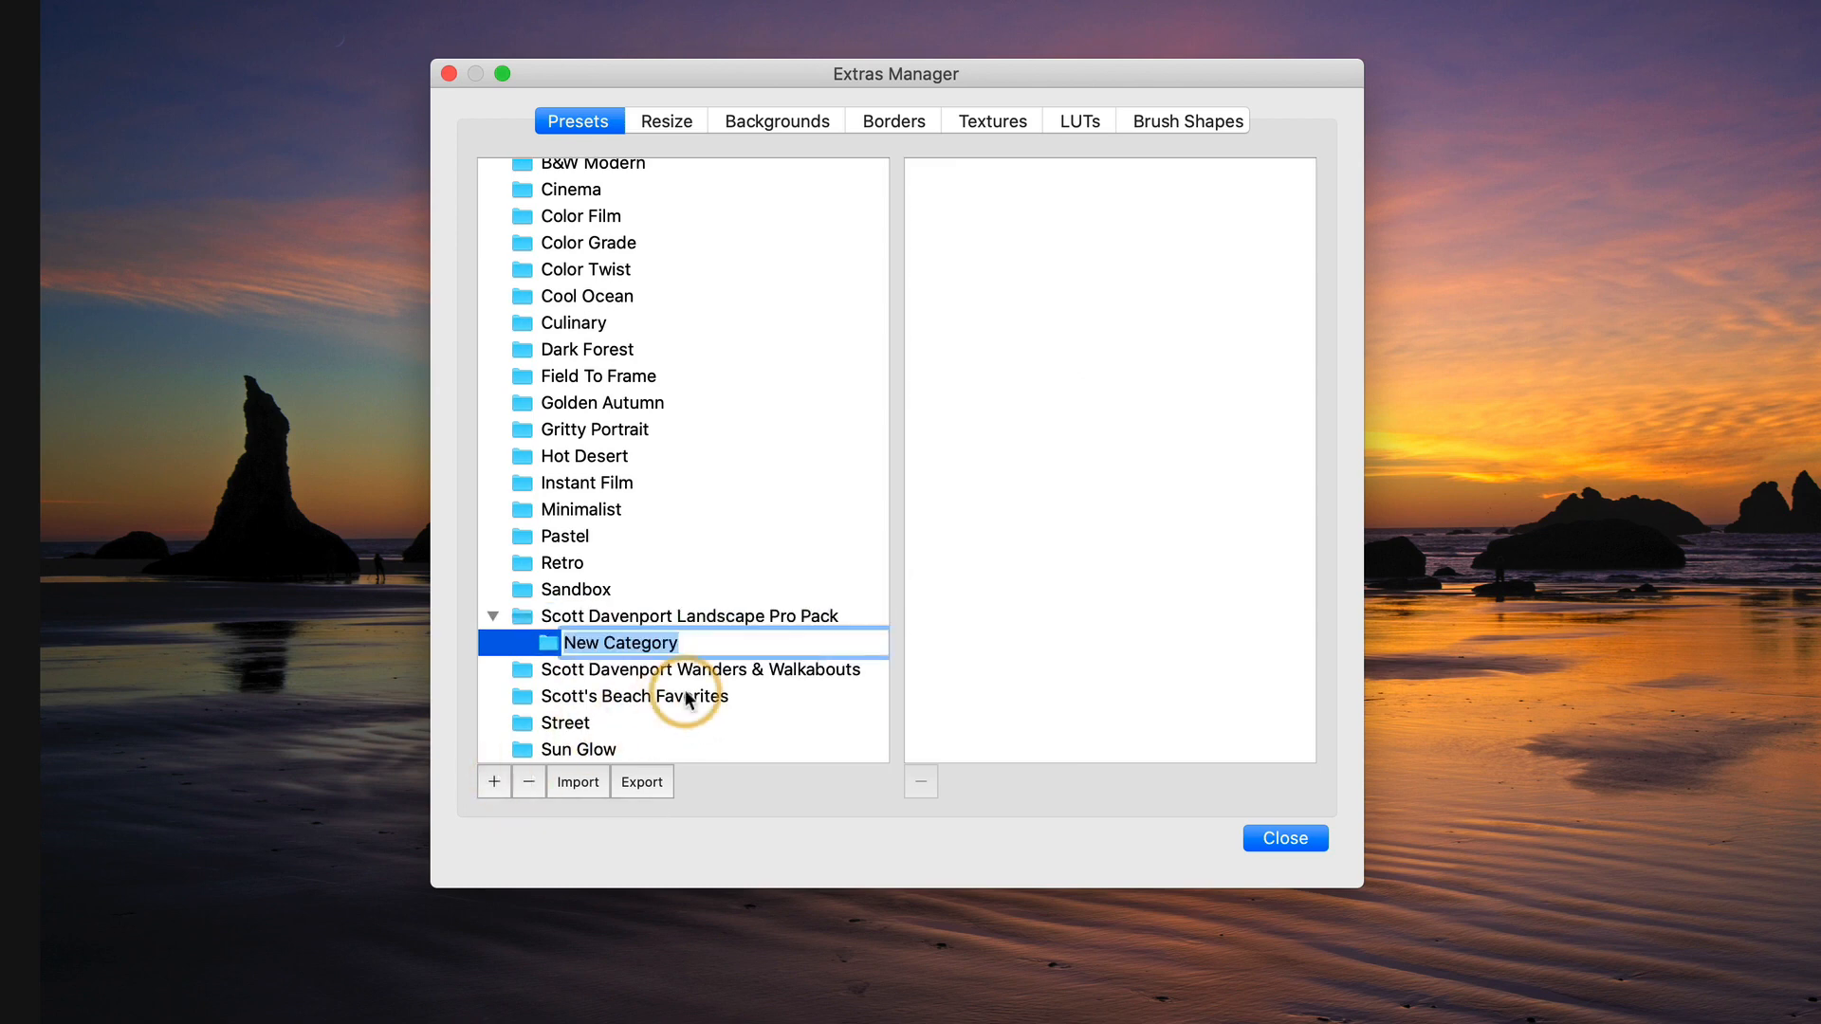
{"action": "type", "text": "Migra"}
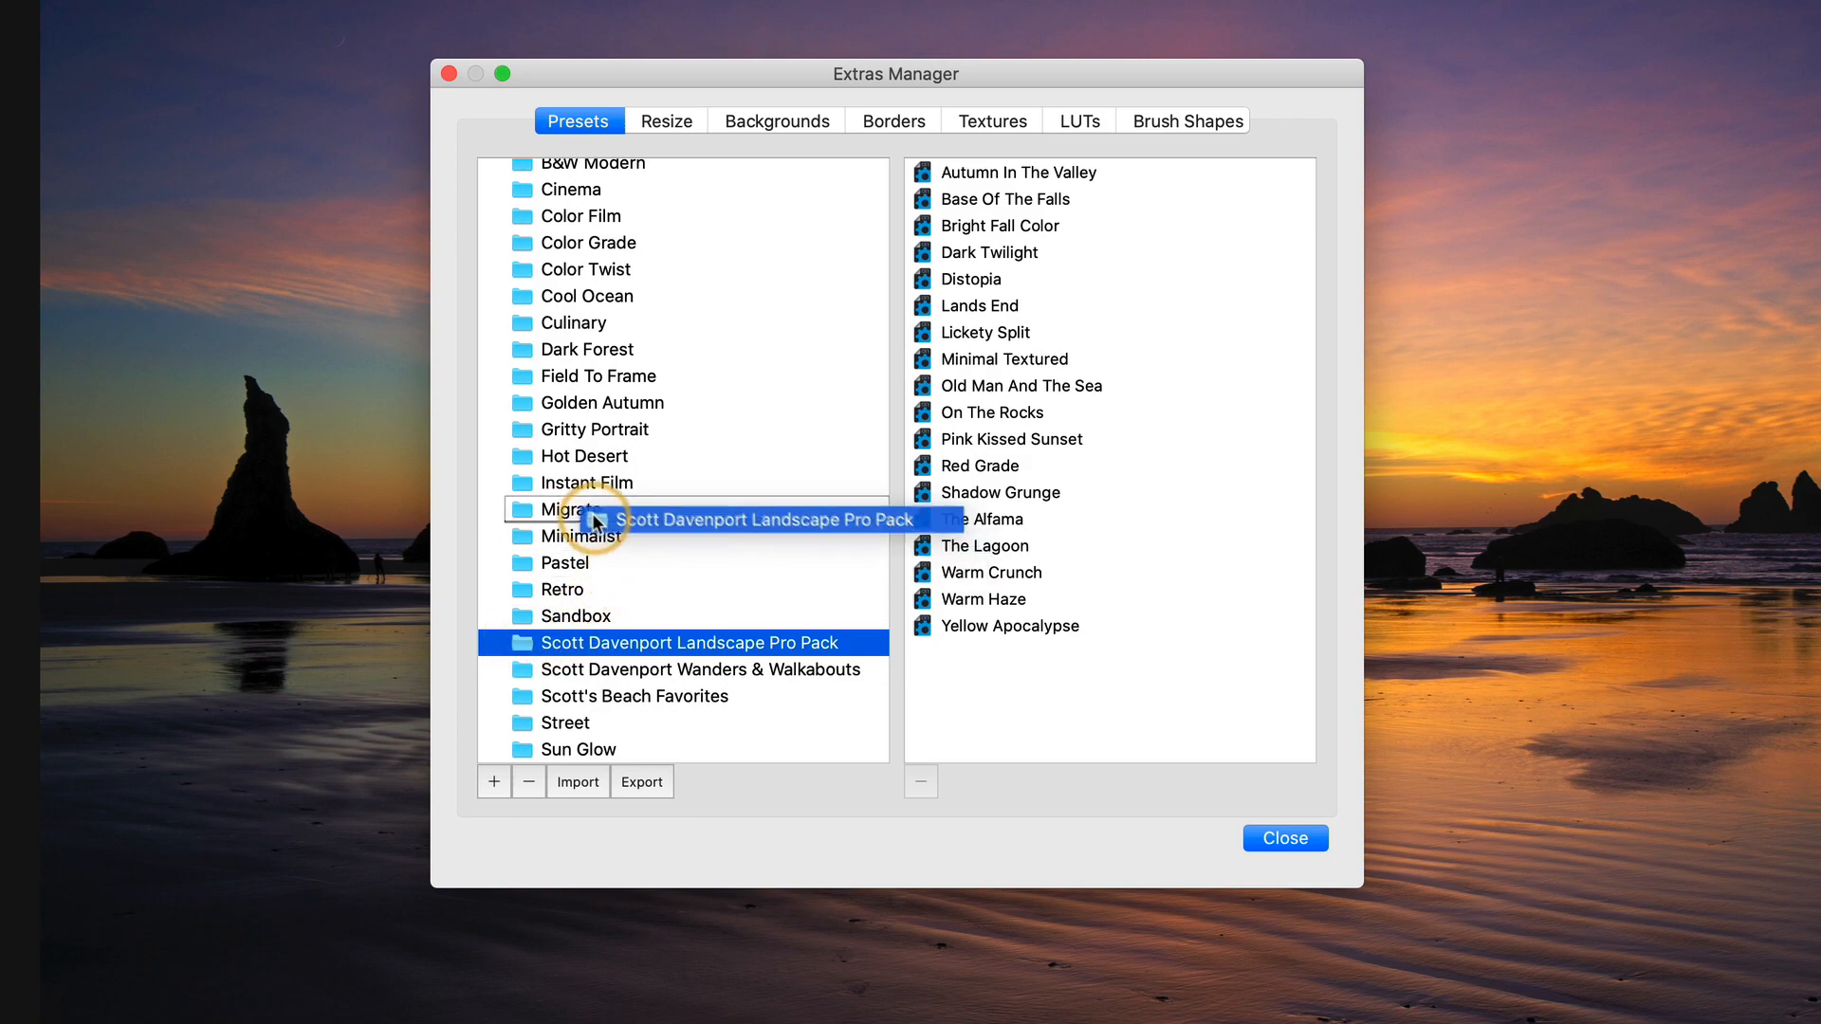
- Move the Landscape Pro Pack and Scott's Beach Favorites into the Migrate category
{"action": "left_click", "coordinate": [691, 669]}
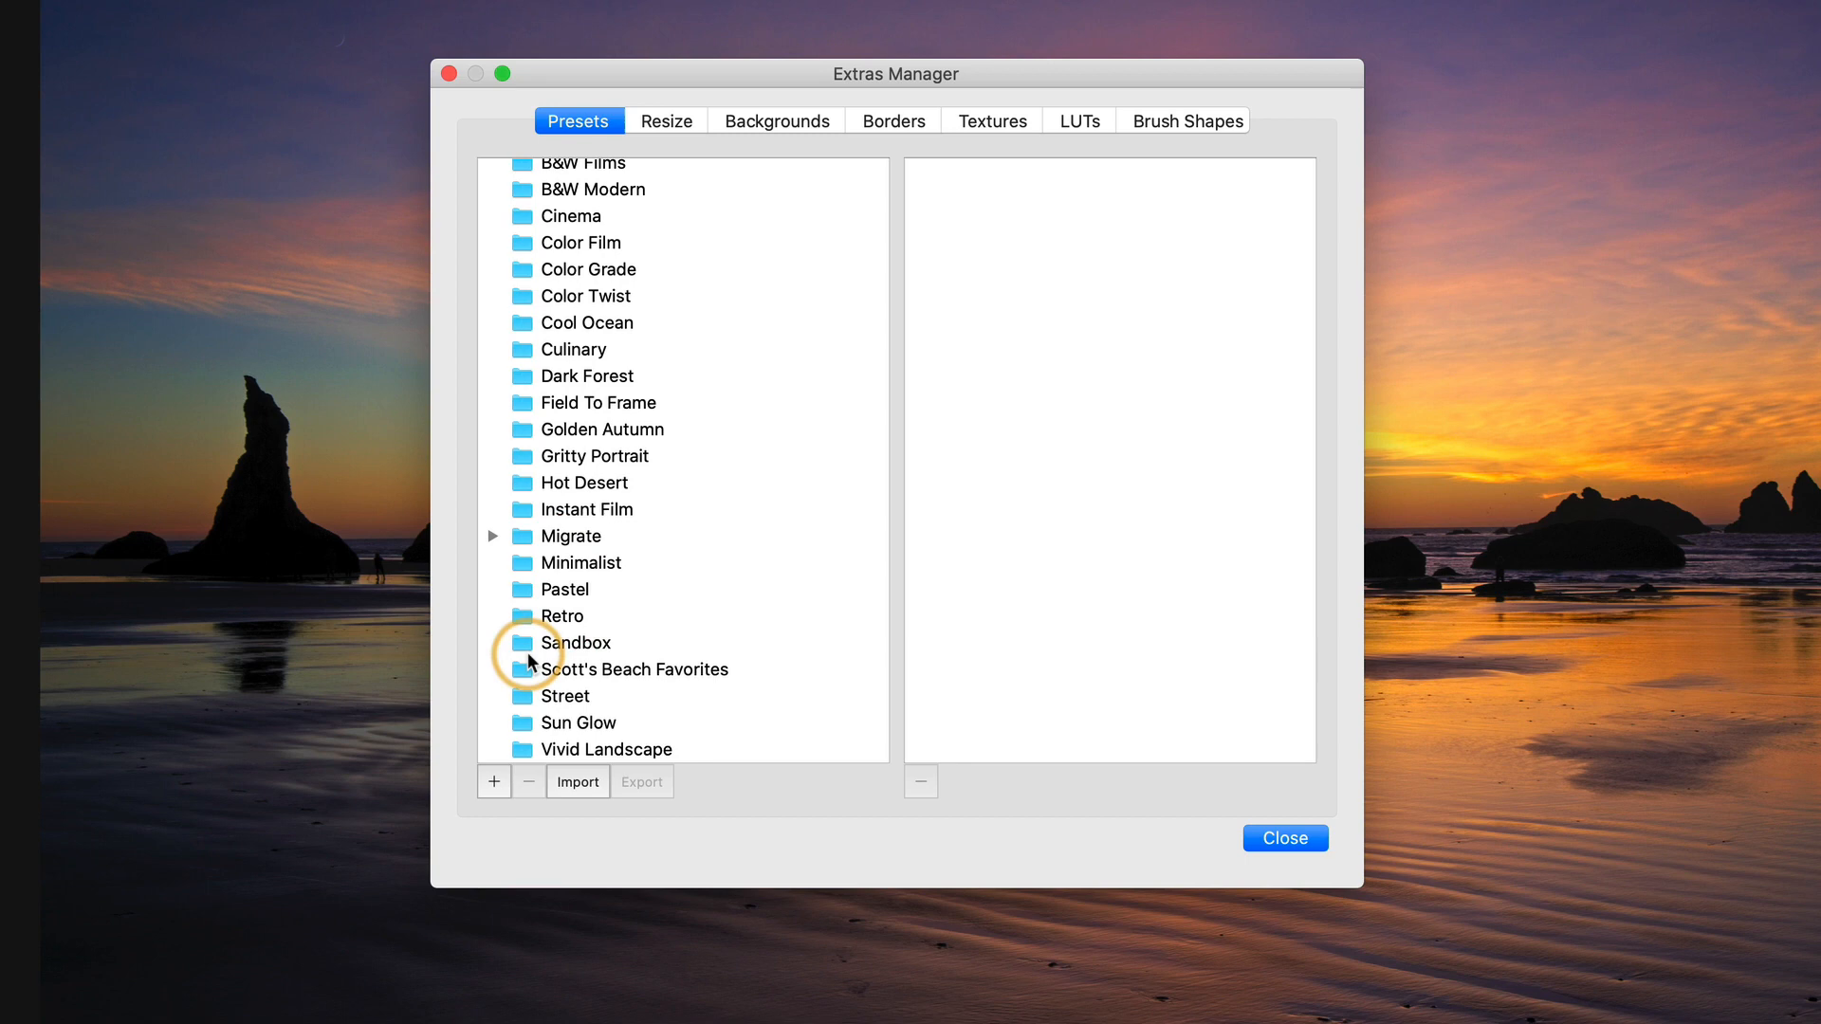
{"action": "left_click", "coordinate": [633, 669]}
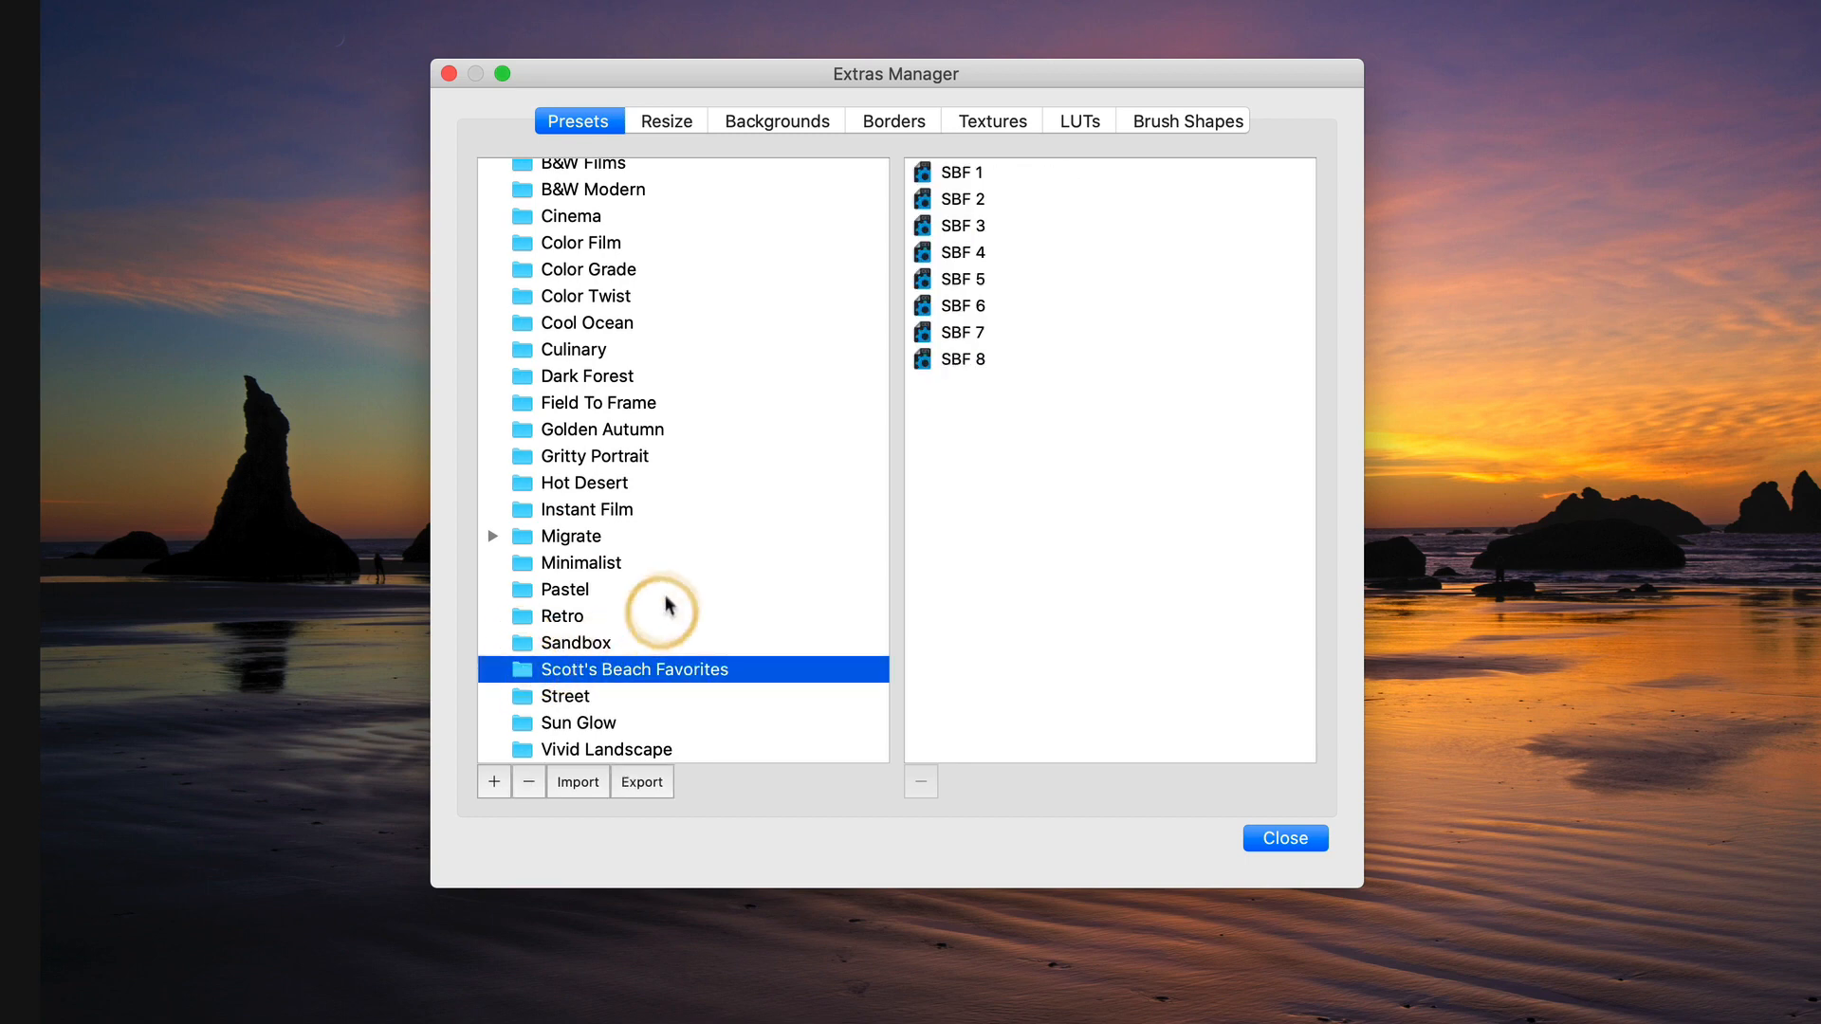
{"action": "left_click", "coordinate": [570, 562]}
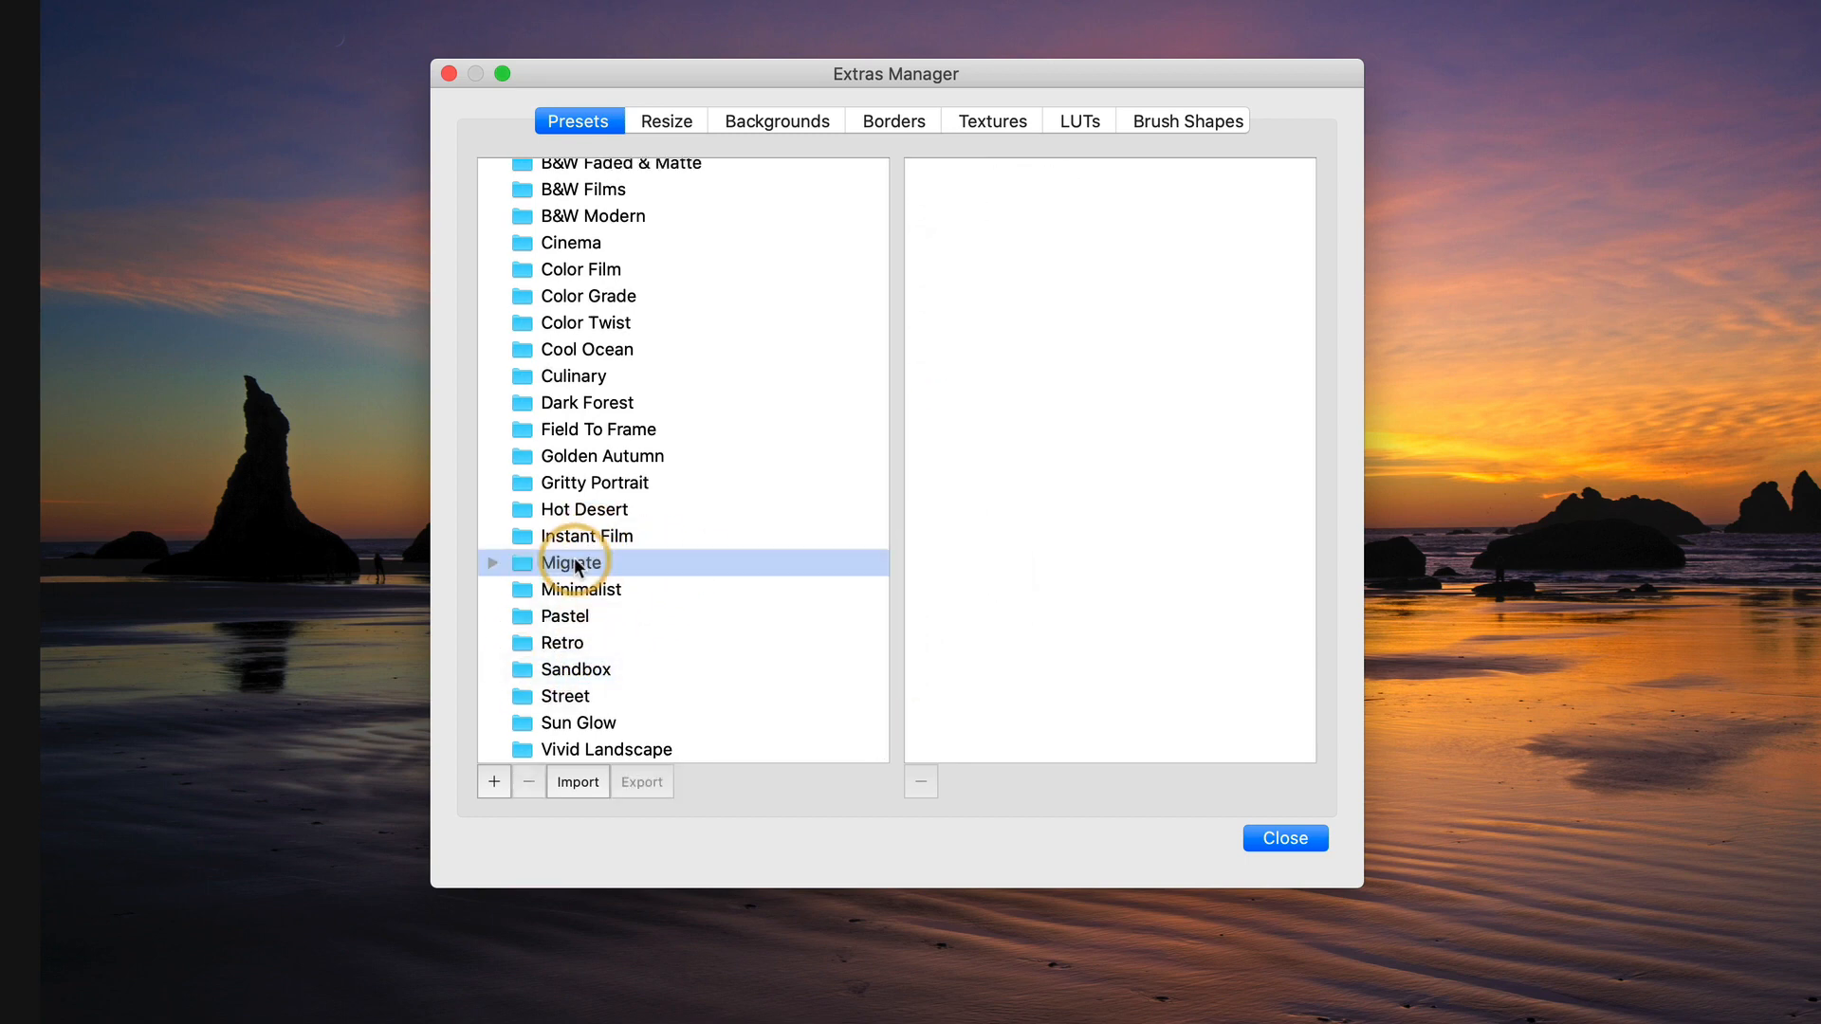
- Export the Migrate category as a preset package to the Desktop and dismiss the success message
{"action": "left_click", "coordinate": [570, 563]}
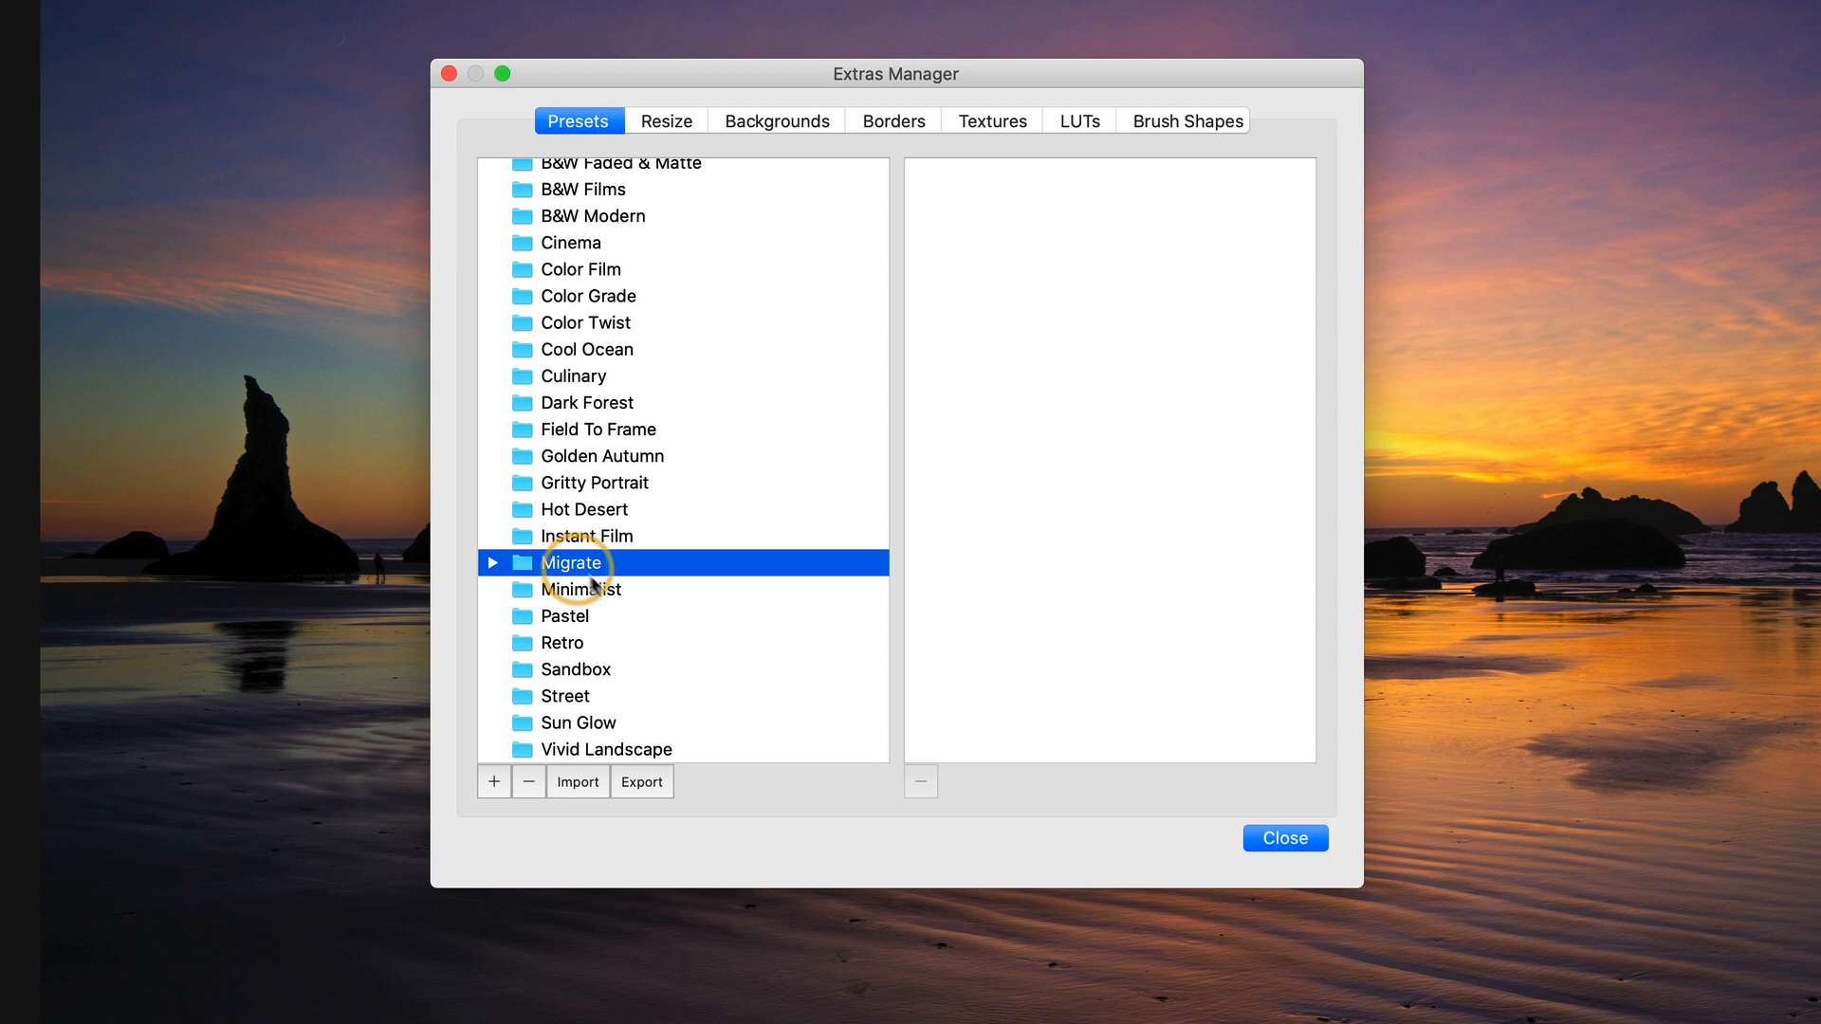
{"action": "left_click", "coordinate": [641, 780]}
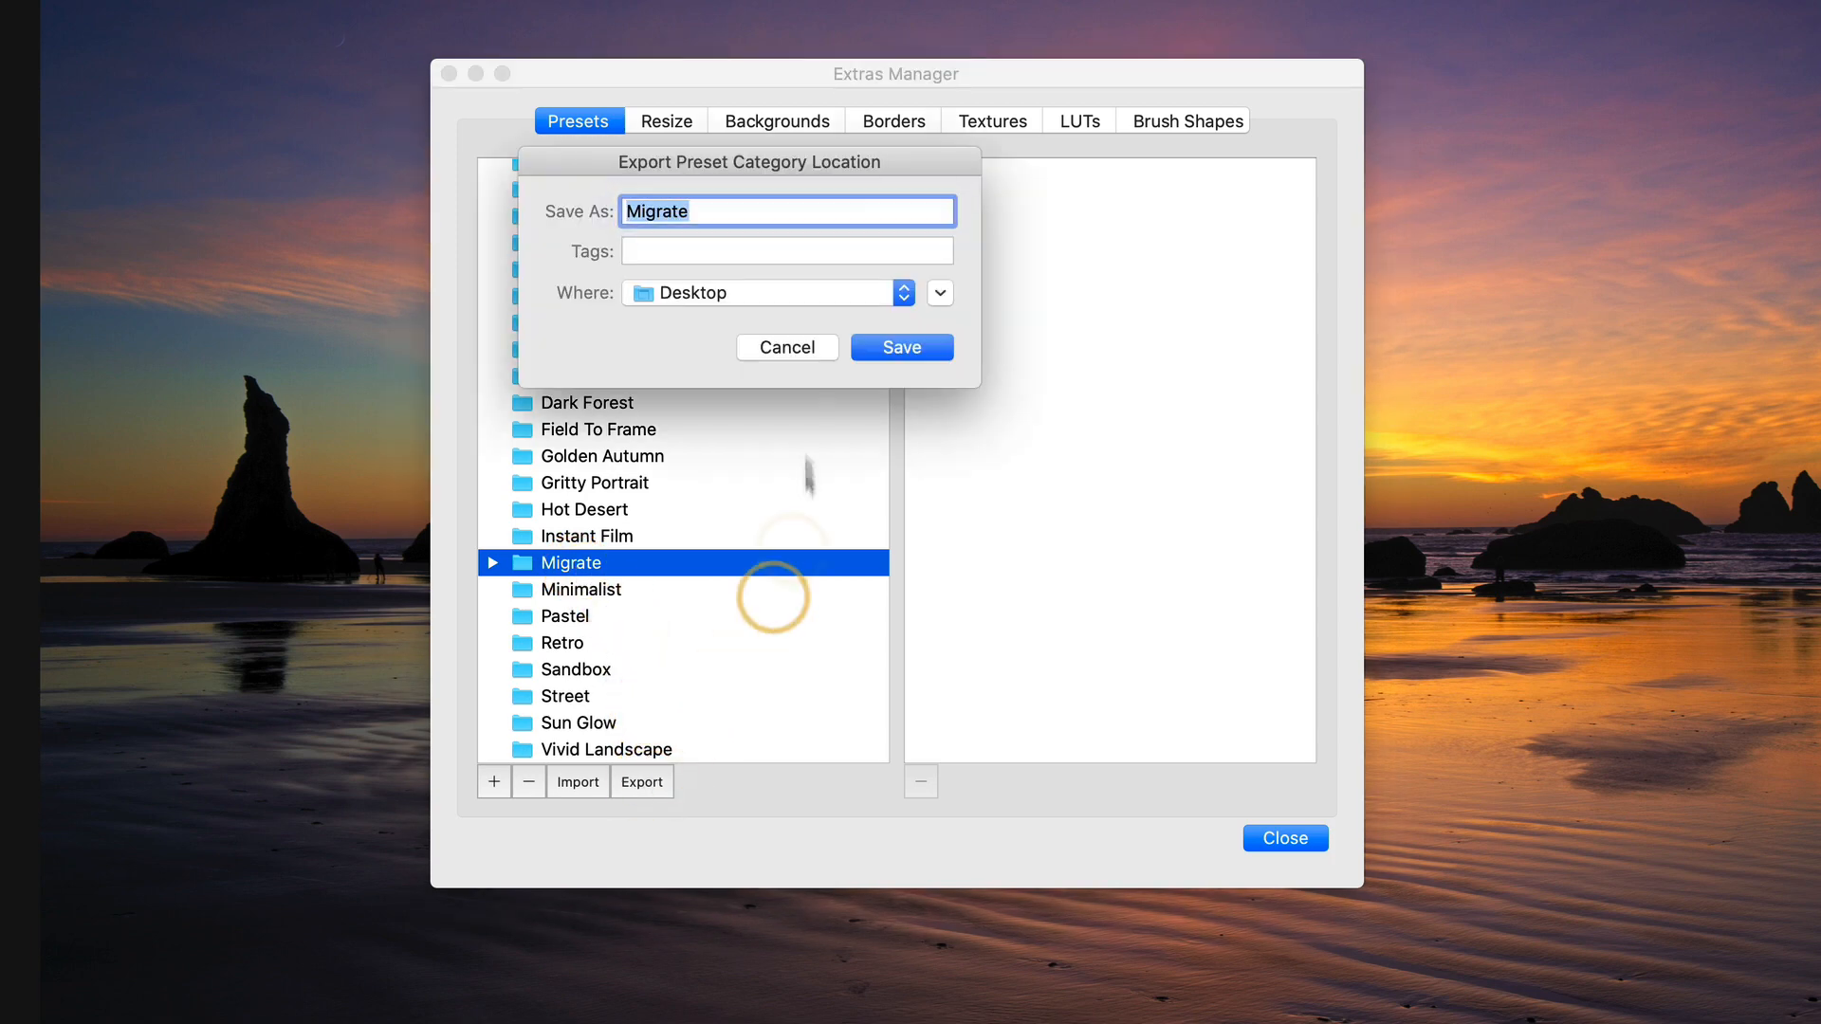
{"action": "left_click", "coordinate": [901, 347]}
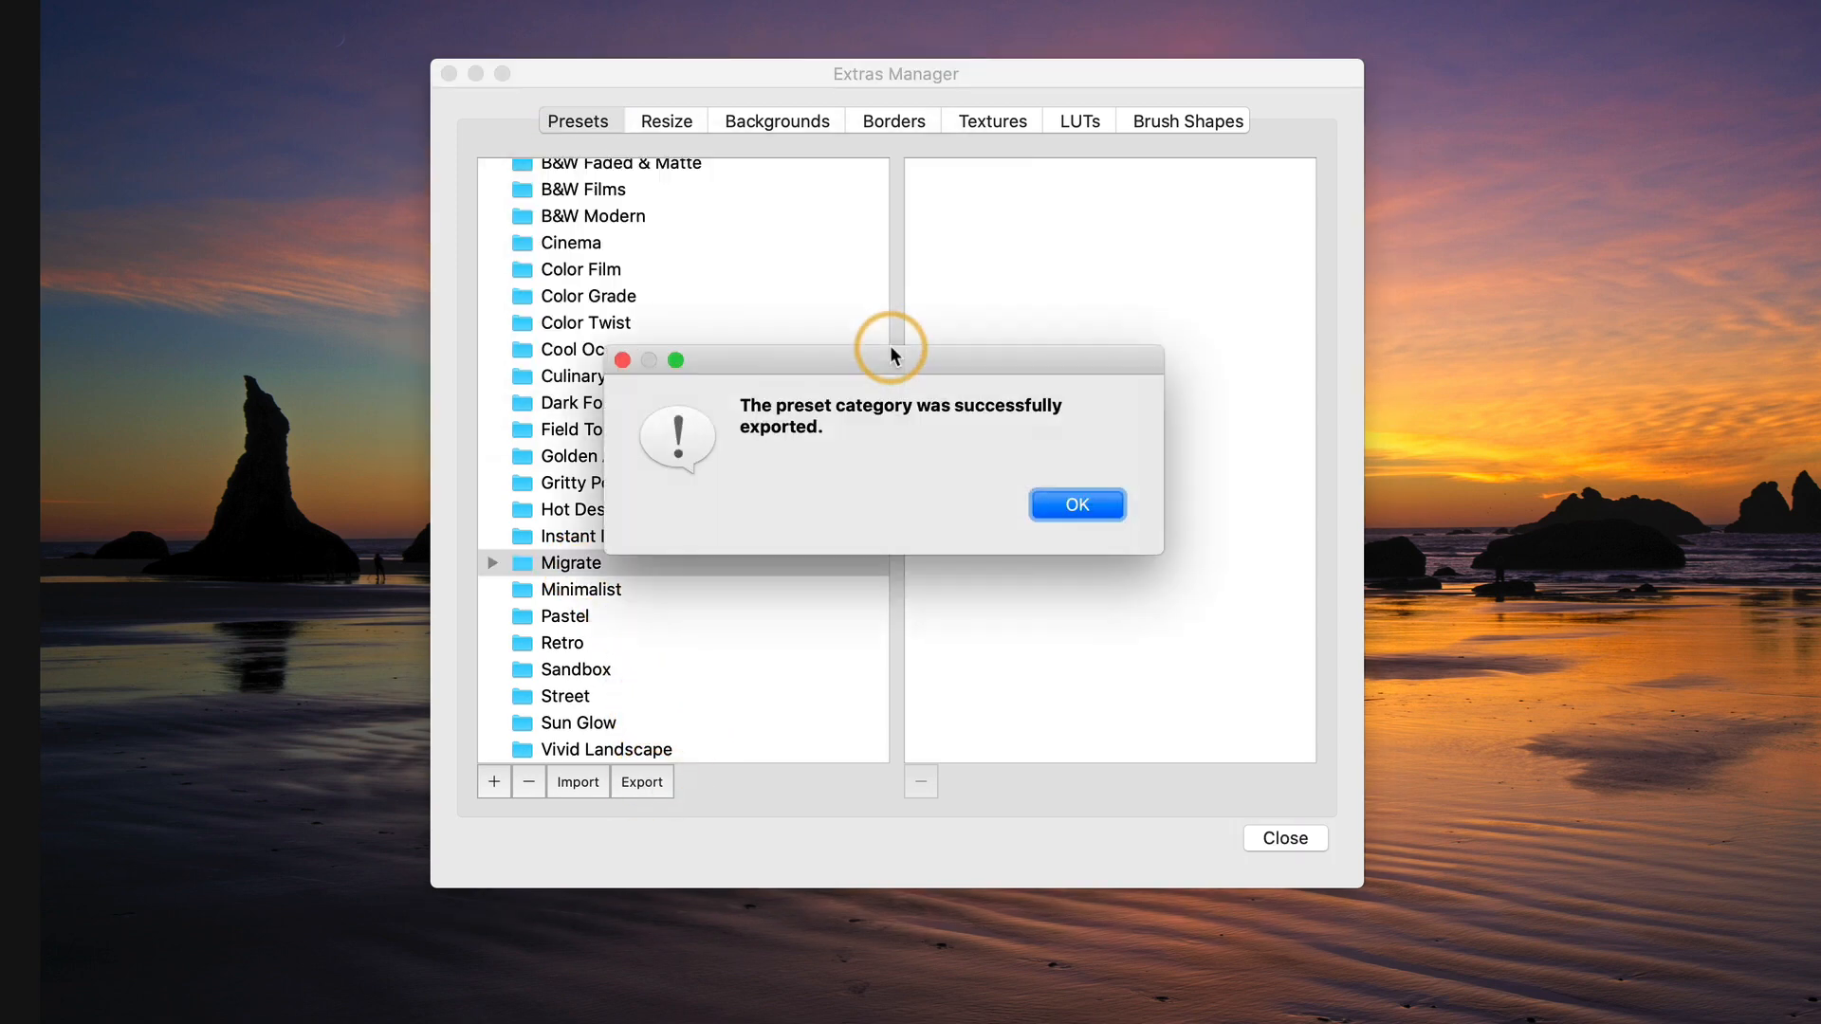
{"action": "left_click", "coordinate": [1074, 504]}
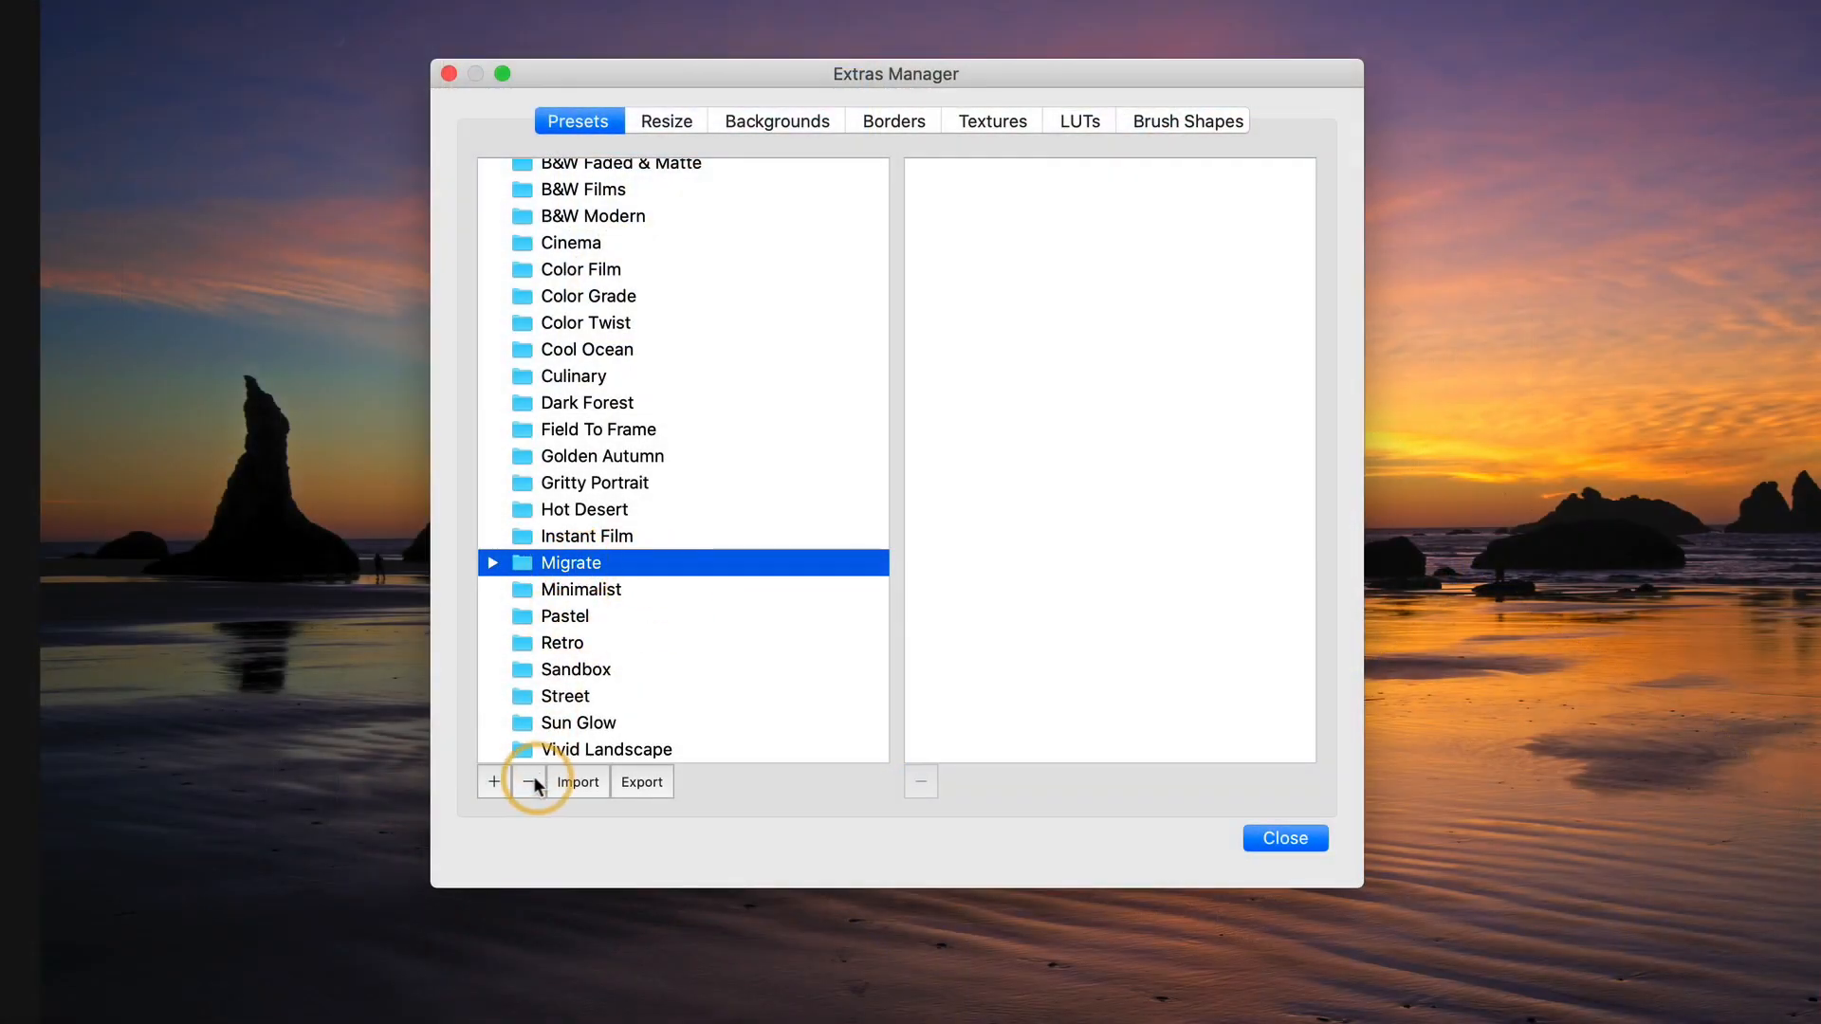
{"action": "left_click", "coordinate": [528, 781]}
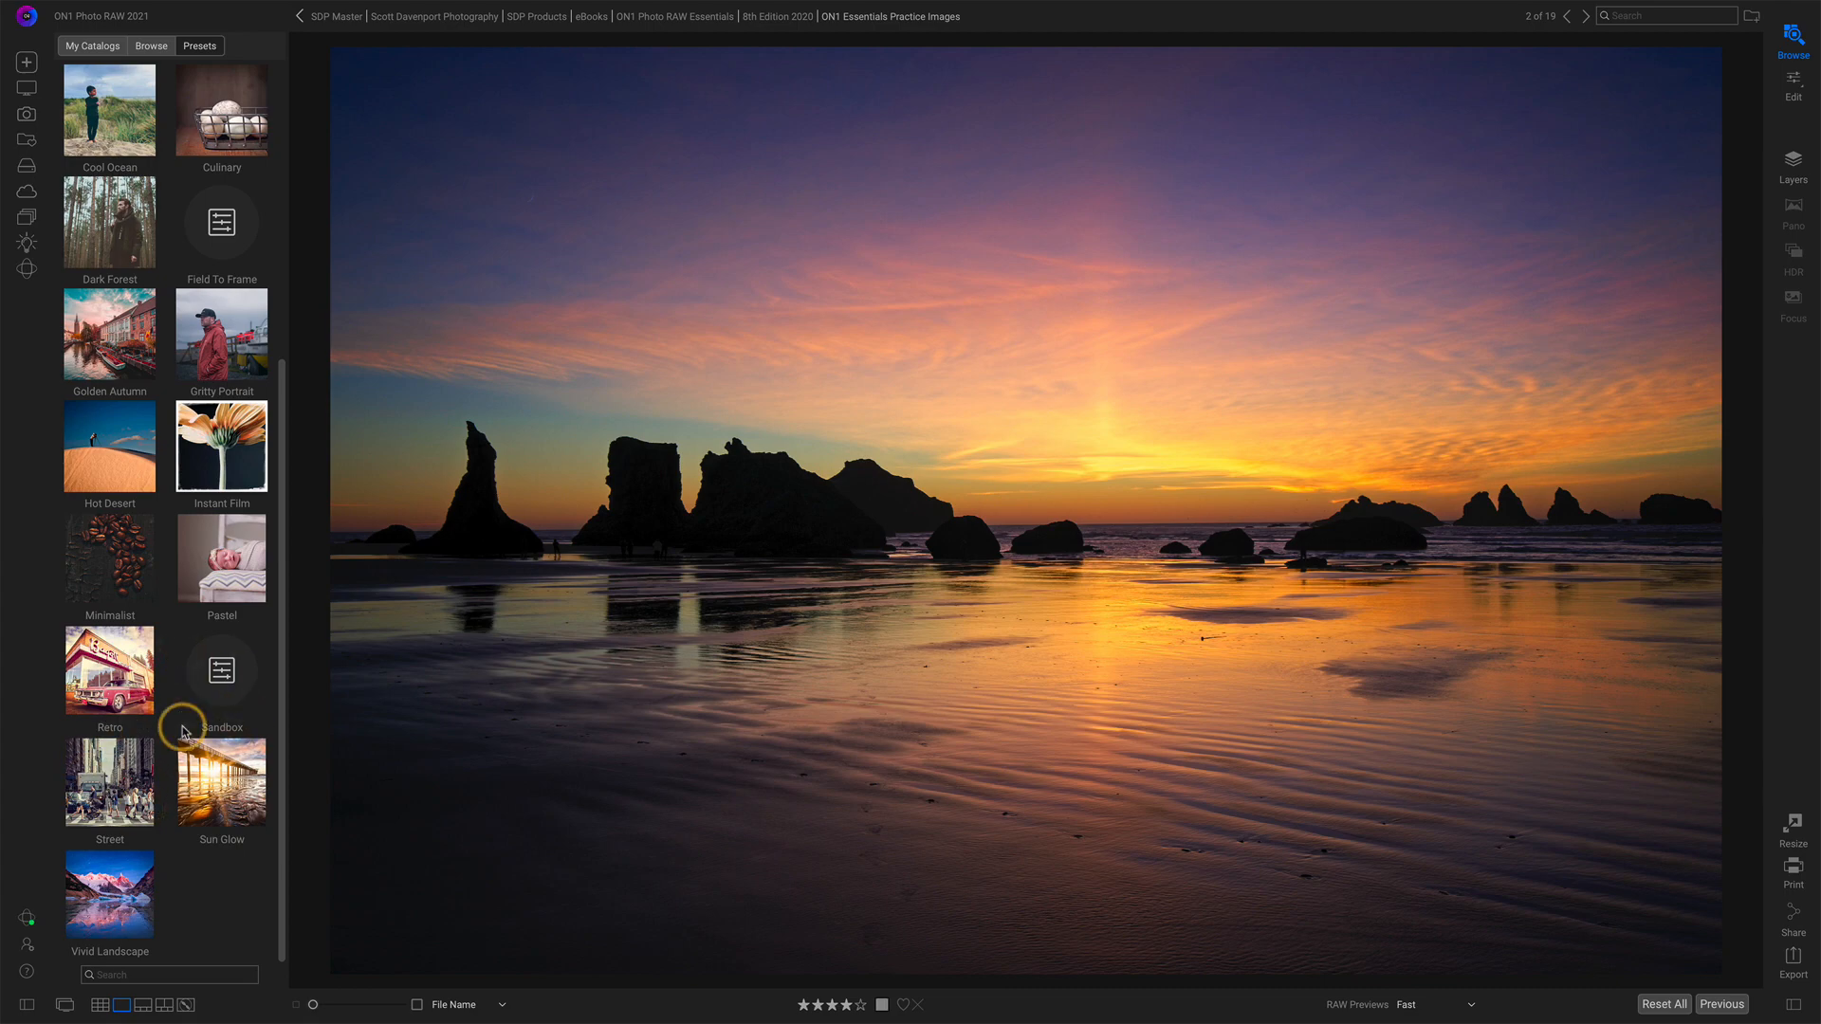
- Bring up the context menu of the Migrate preset file on the Finder Desktop
{"action": "right_click", "coordinate": [76, 95]}
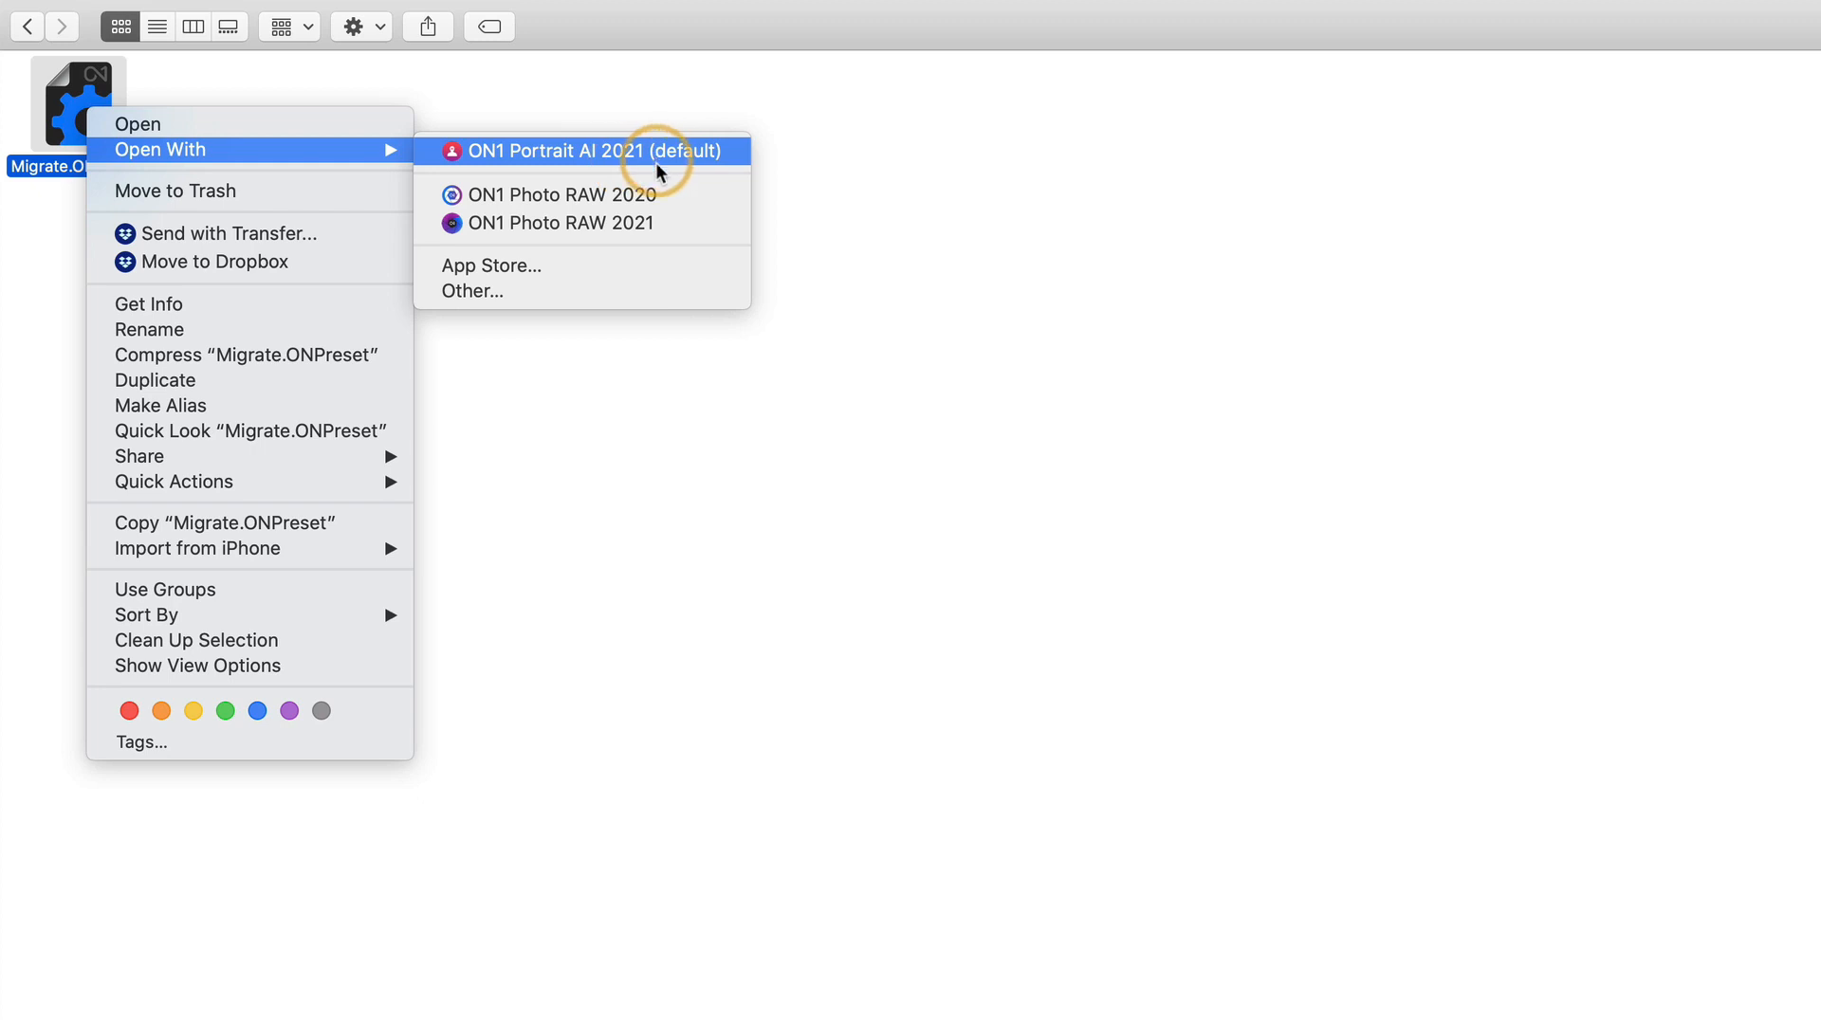
{"action": "mouse_move", "coordinate": [678, 223]}
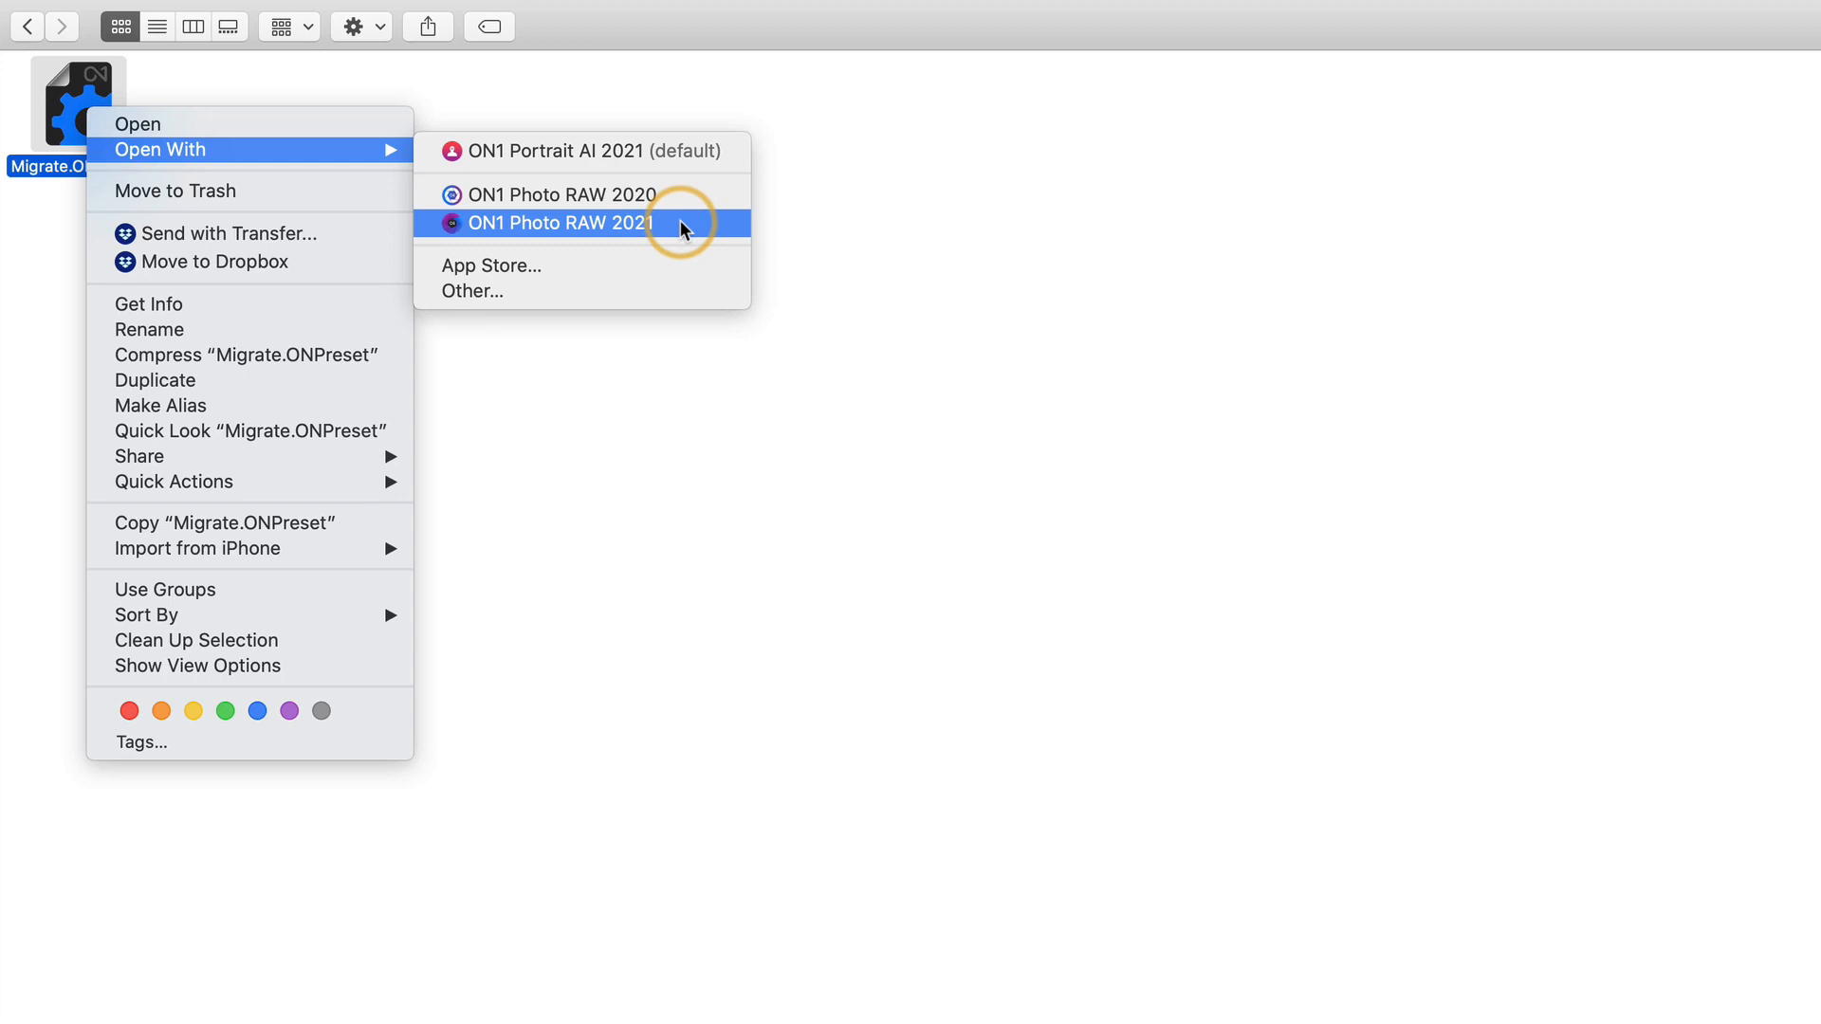
- Open Migrate.ONPreset with ON1 Photo RAW 2021, prompting installation of the package
{"action": "left_click", "coordinate": [563, 222]}
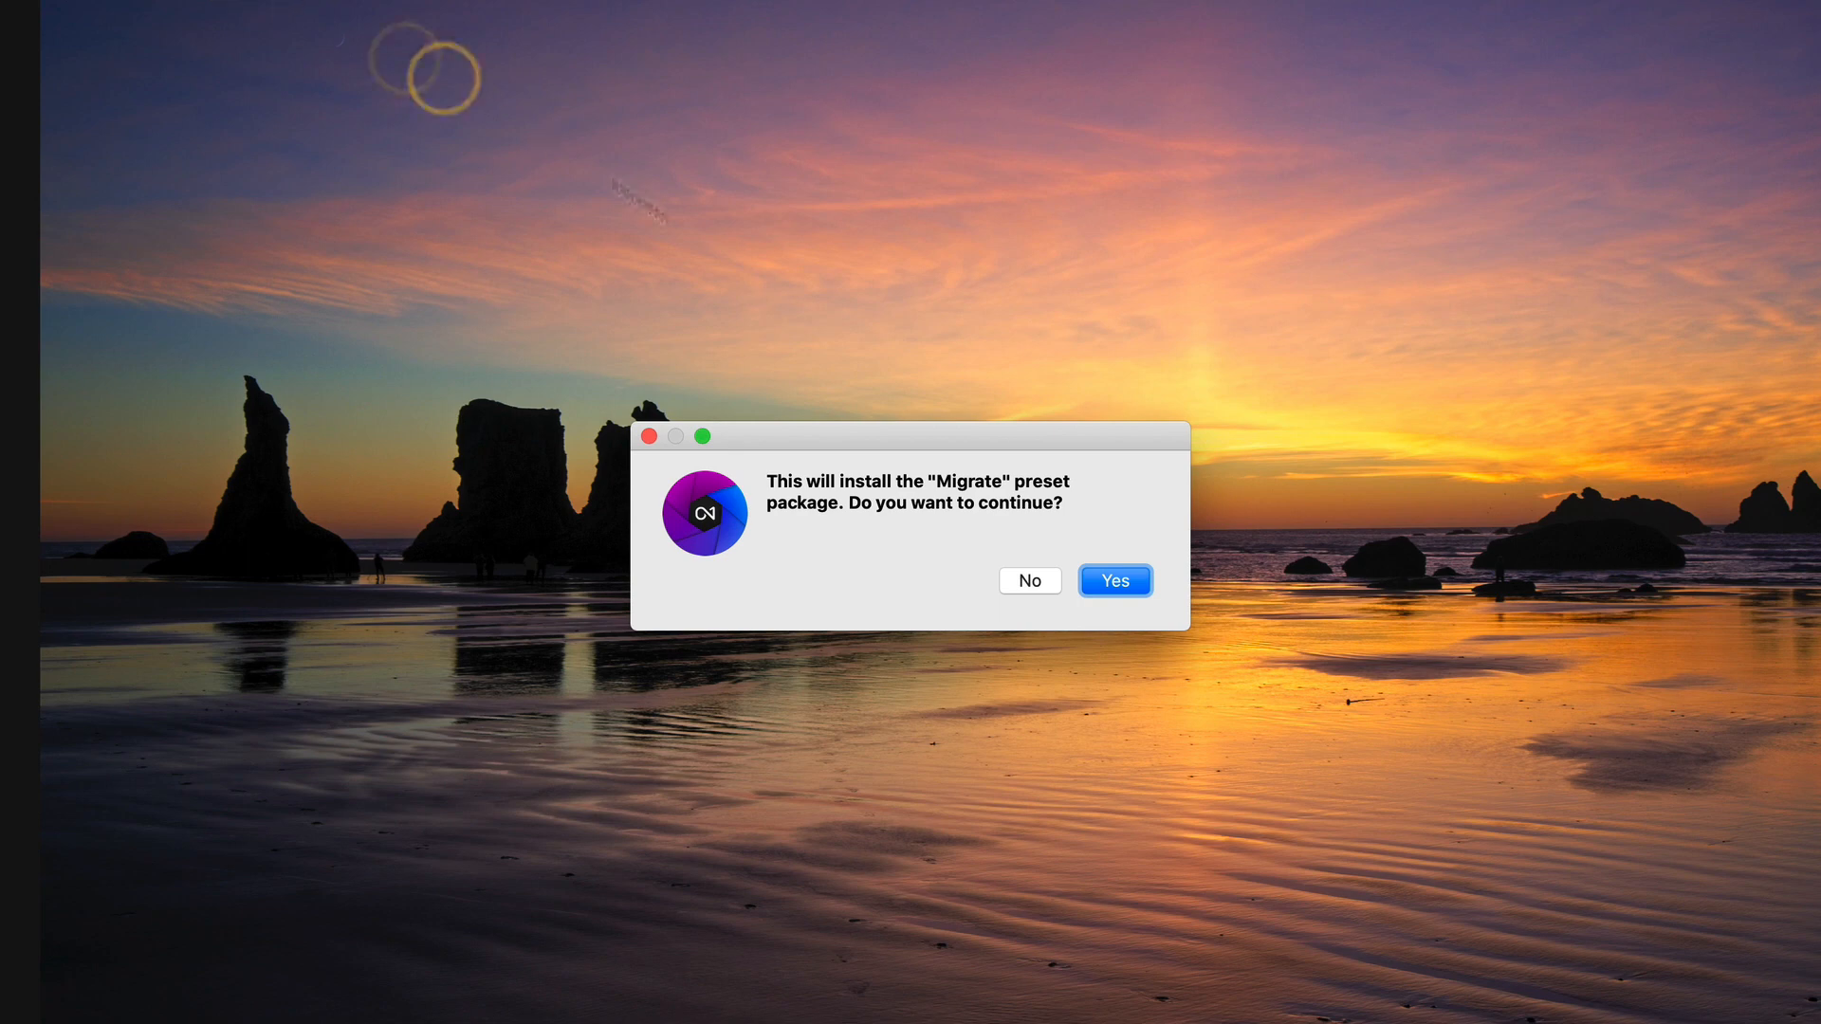
{"action": "mouse_move", "coordinate": [1089, 497]}
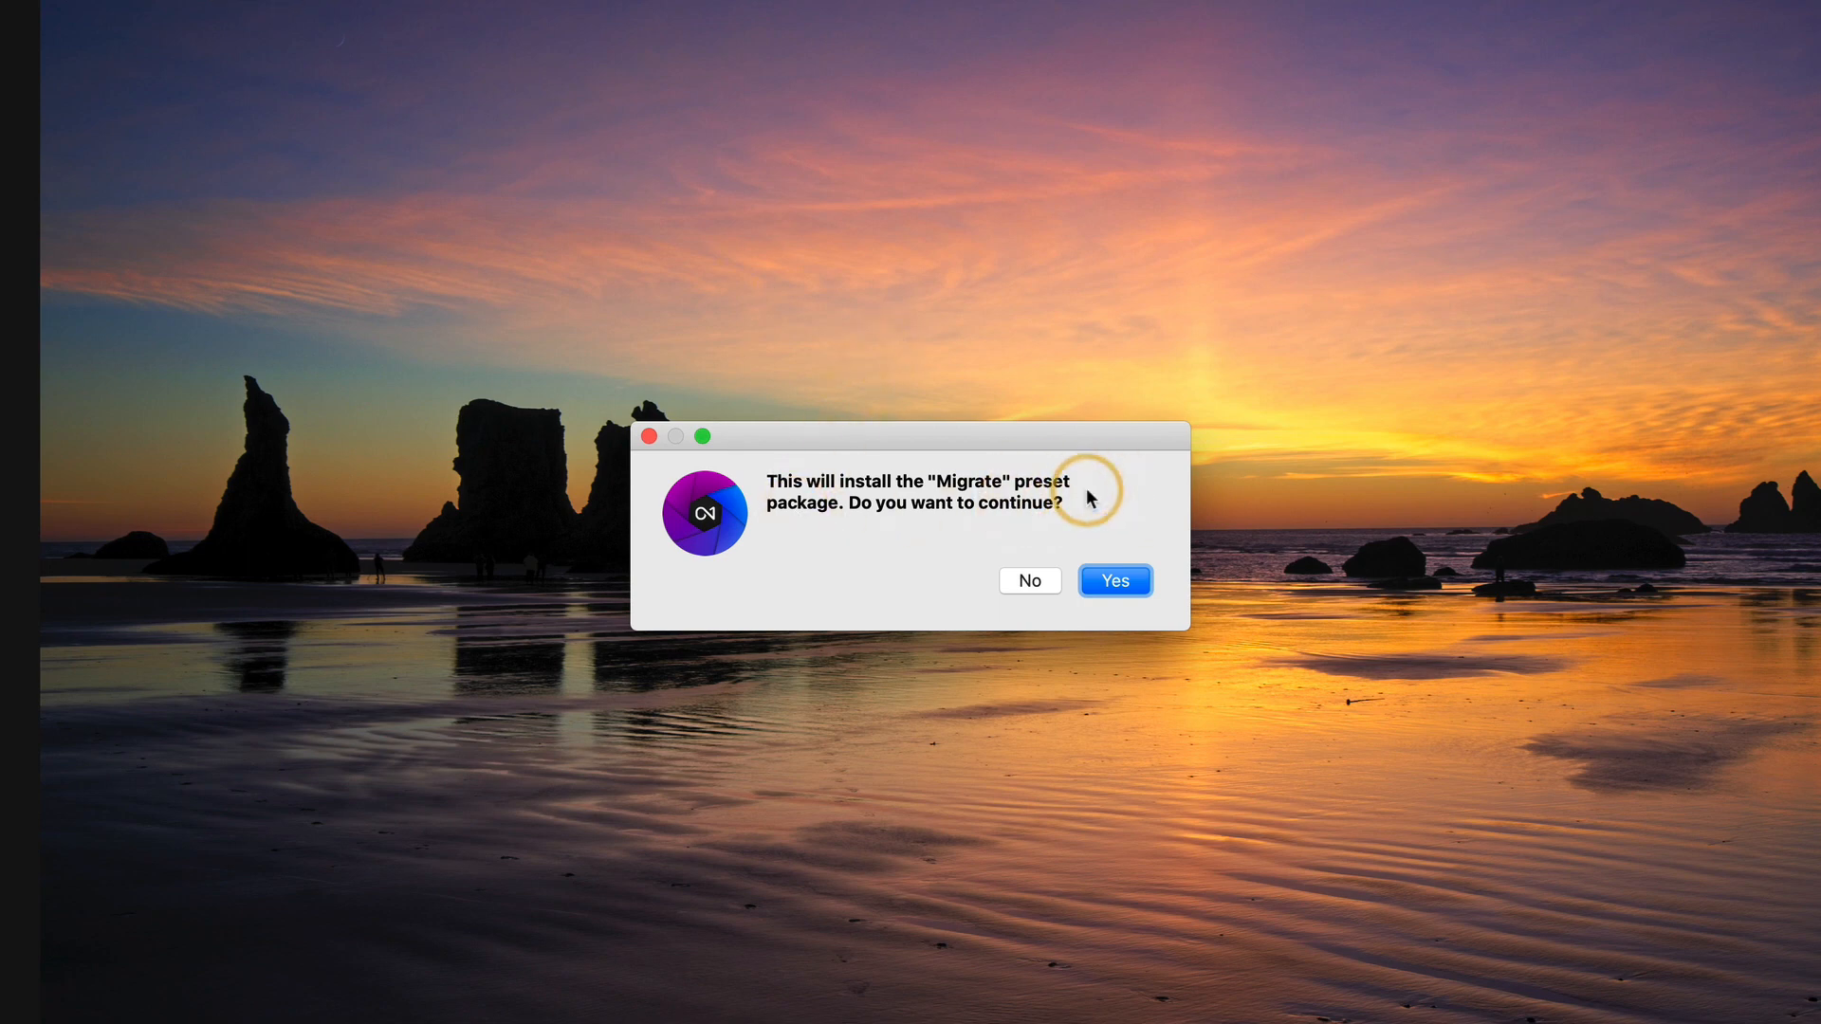
- Confirm installing the Migrate preset package, adding 46 new files
{"action": "left_click", "coordinate": [1112, 580]}
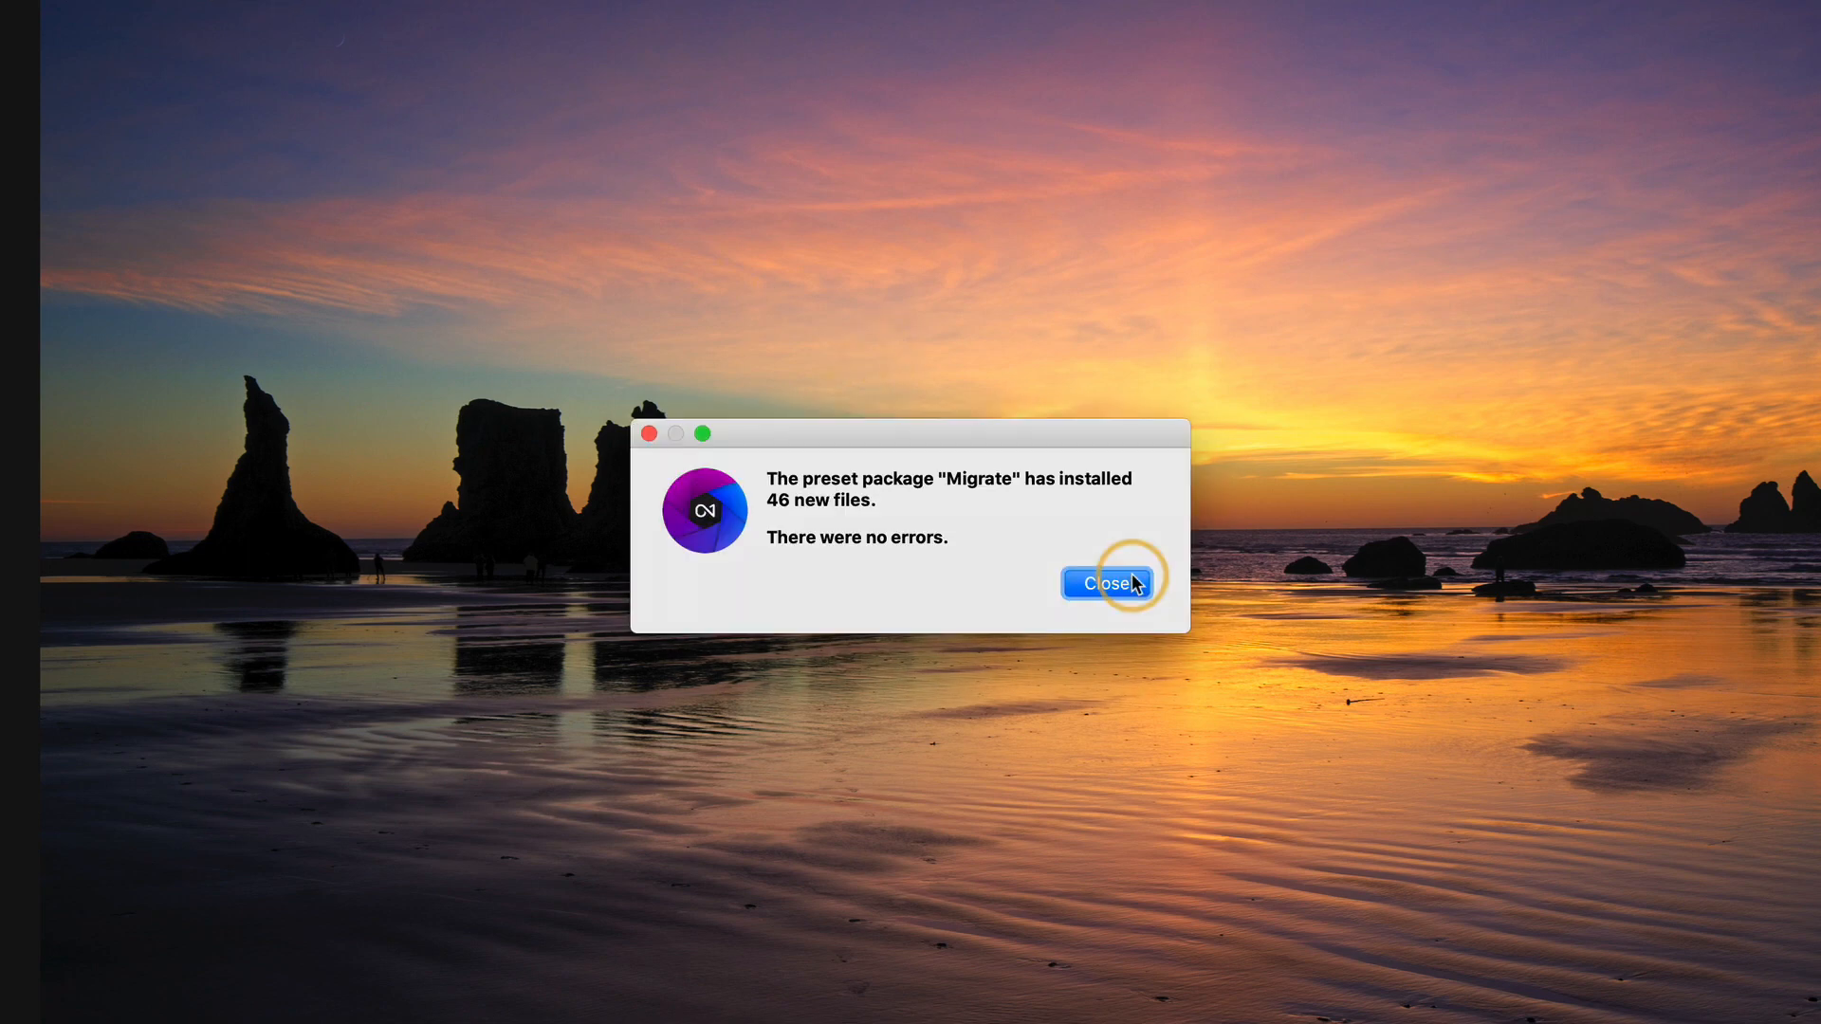
{"action": "mouse_move", "coordinate": [900, 507]}
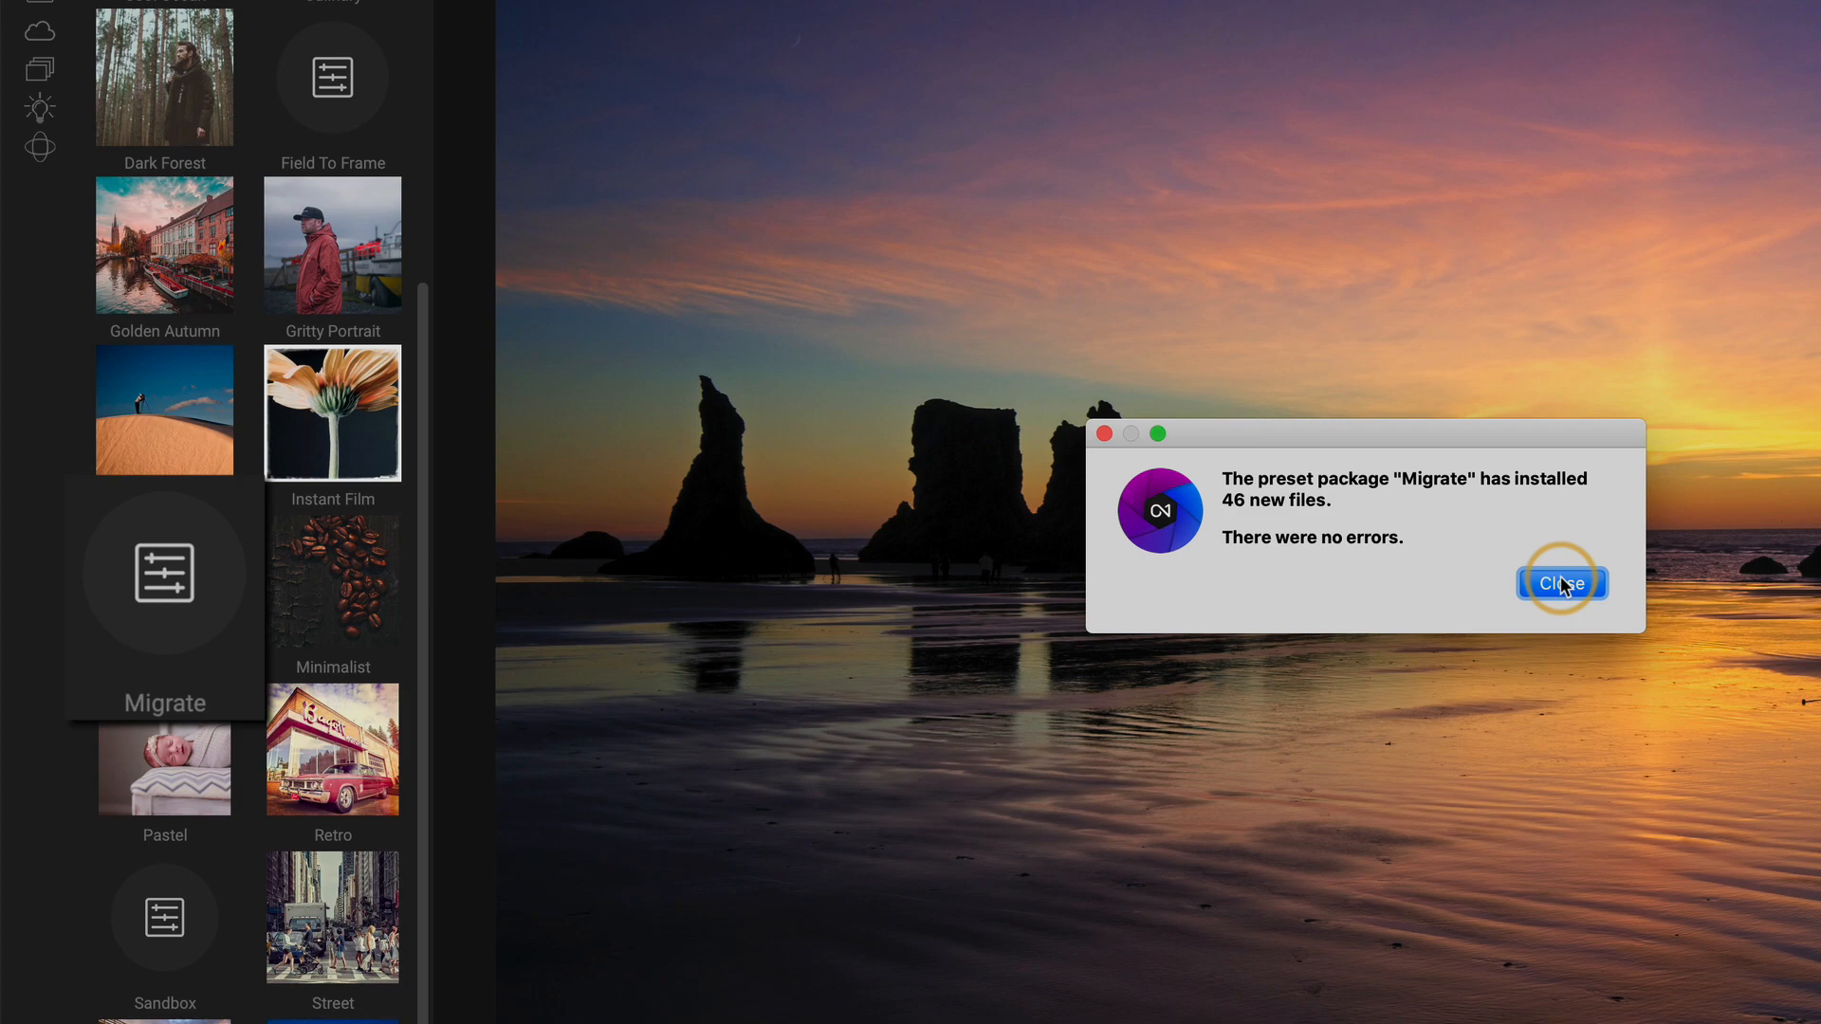
- Move the restored preset packs out of Migrate to the top level in Extras Manager
{"action": "left_click", "coordinate": [1561, 583]}
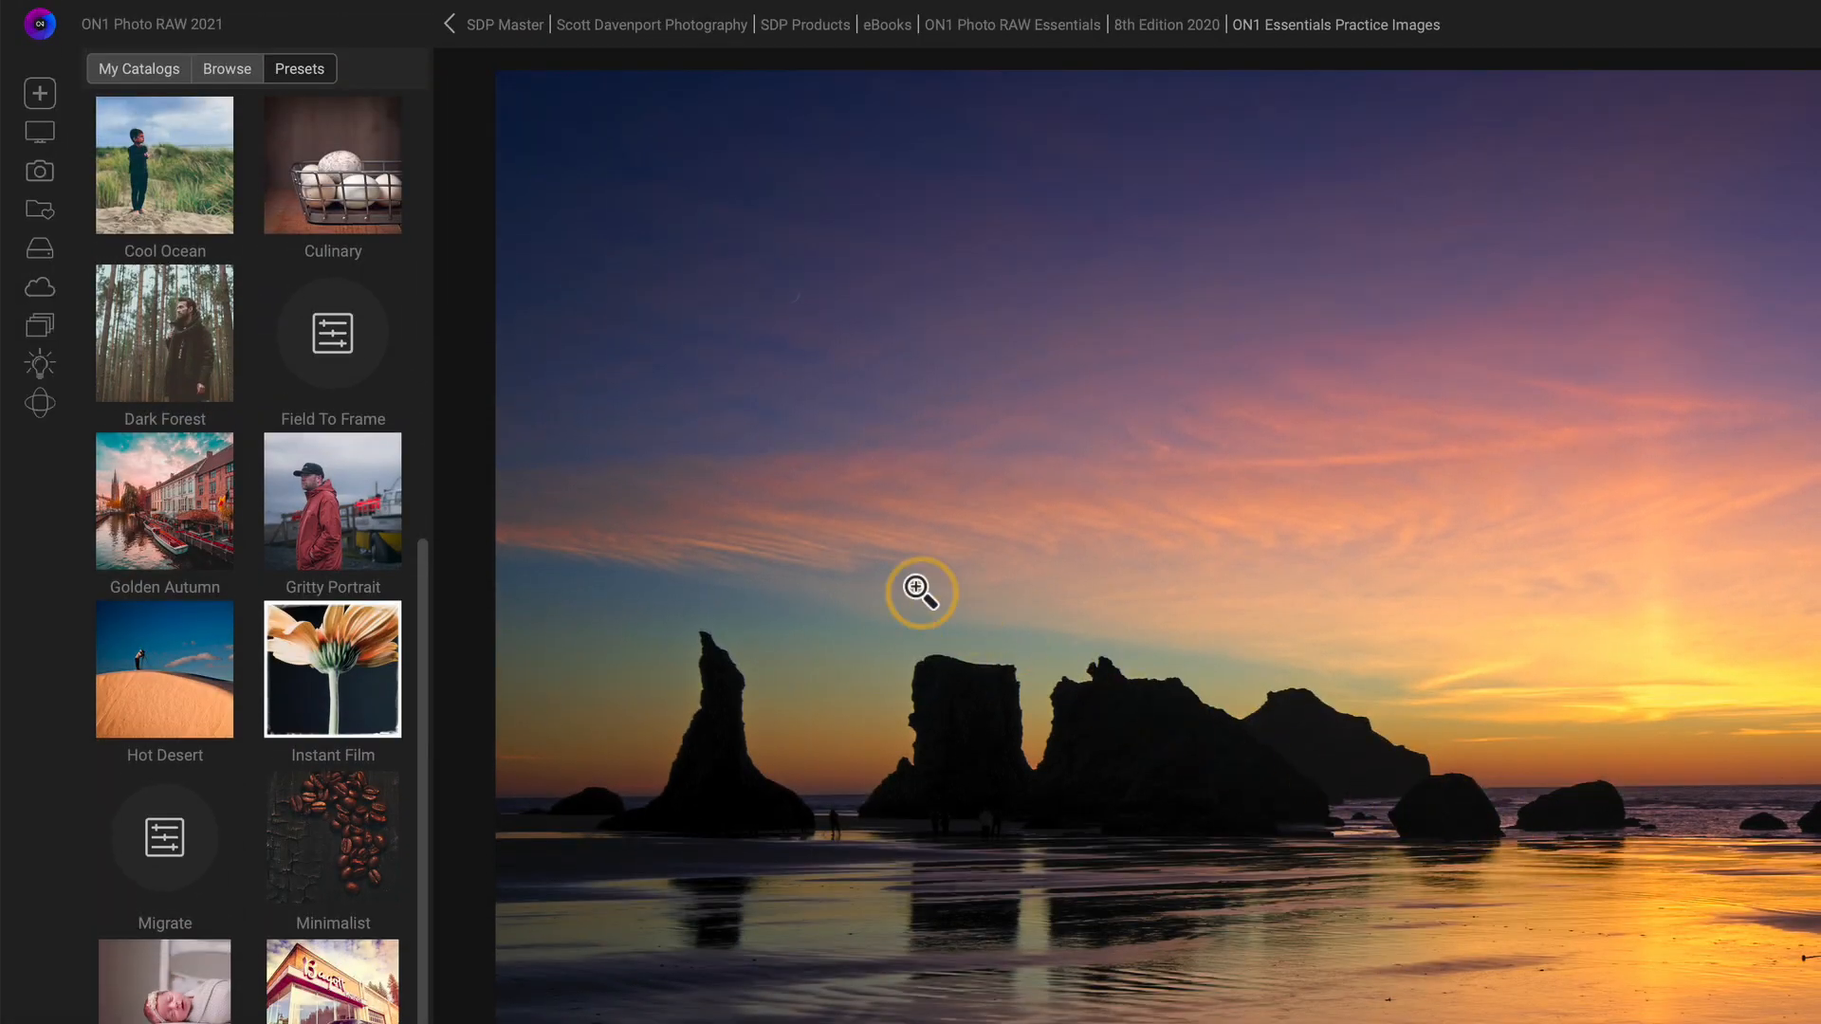
{"action": "left_click", "coordinate": [306, 15]}
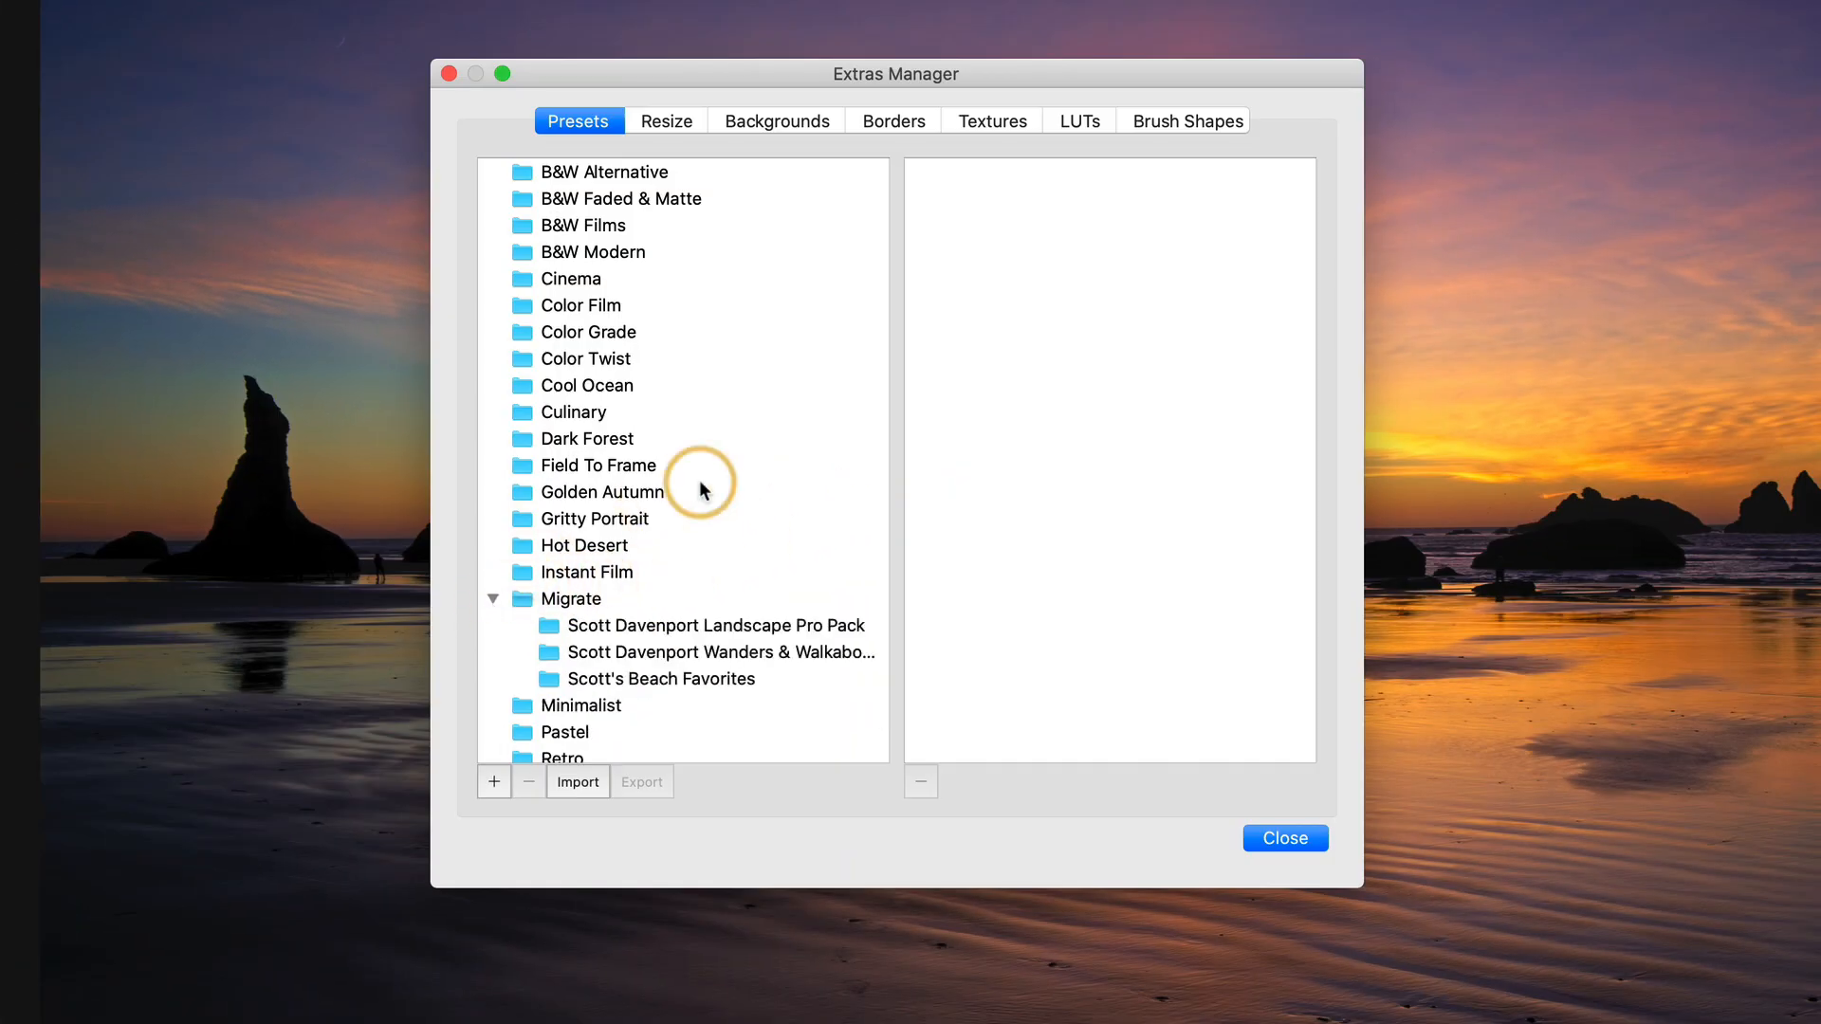
{"action": "left_click", "coordinate": [715, 508]}
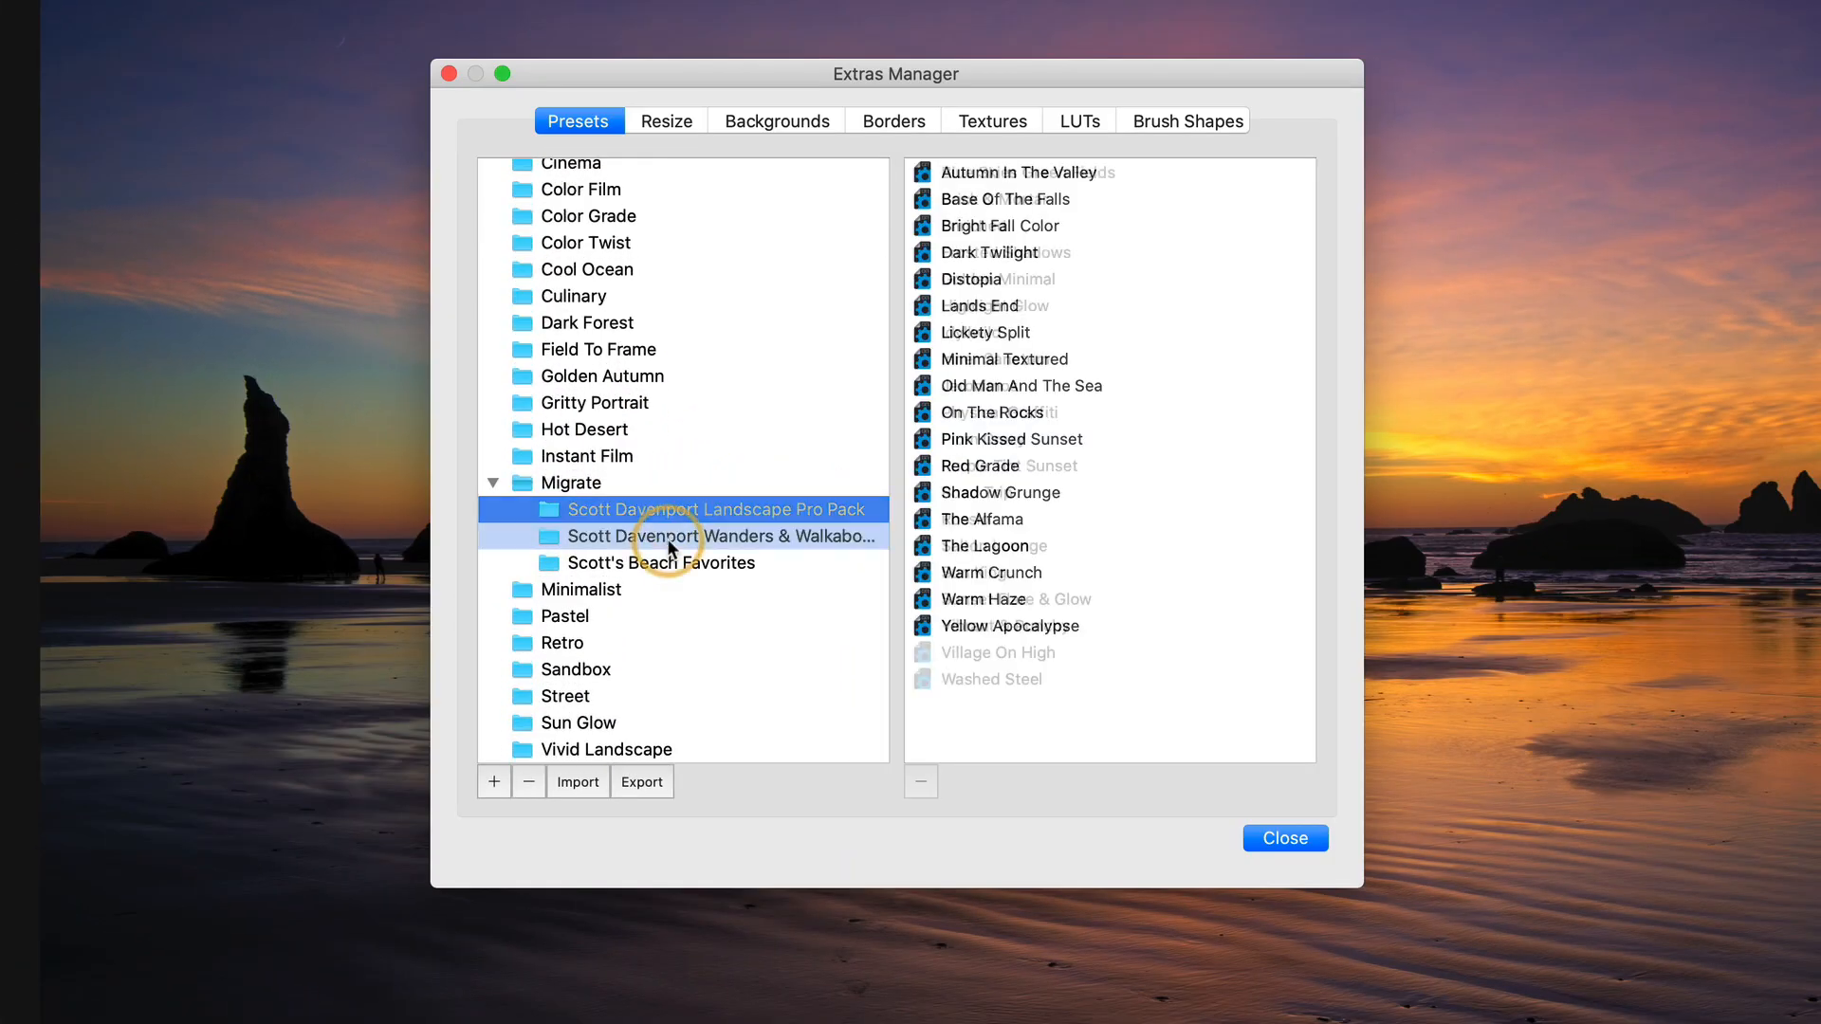
{"action": "left_click", "coordinate": [660, 562]}
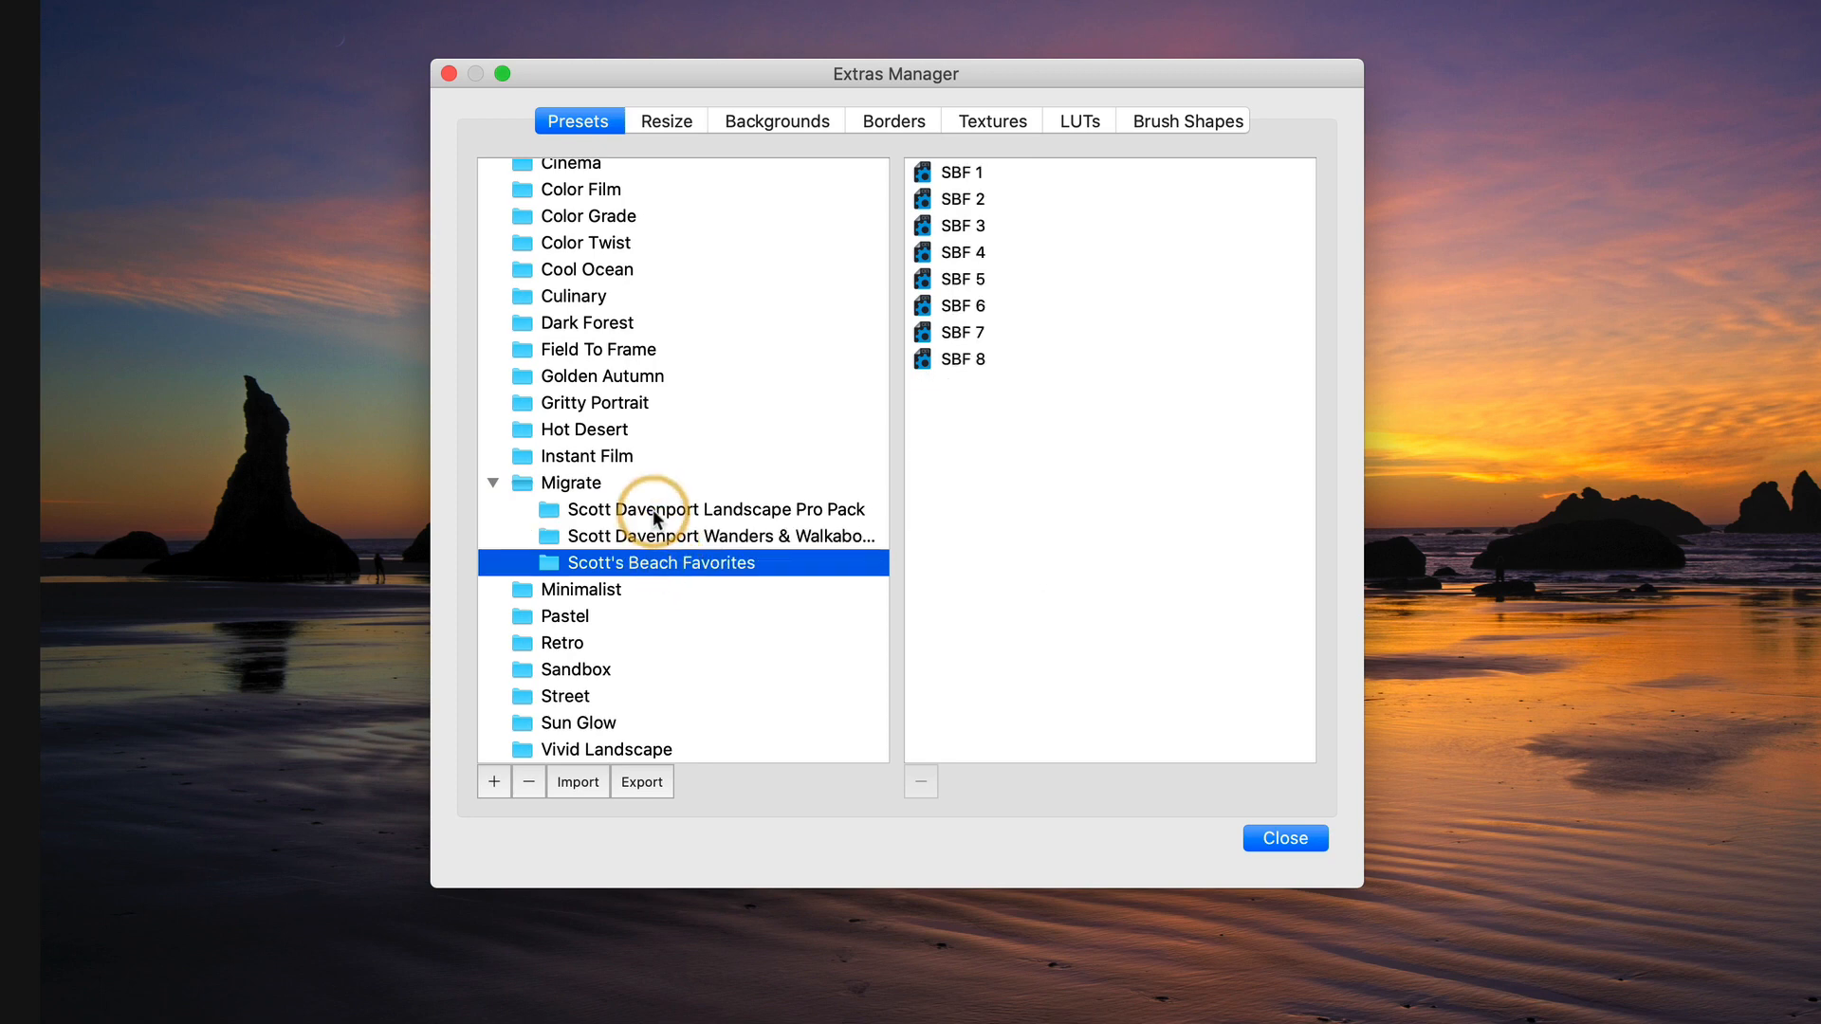
{"action": "left_click", "coordinate": [717, 508]}
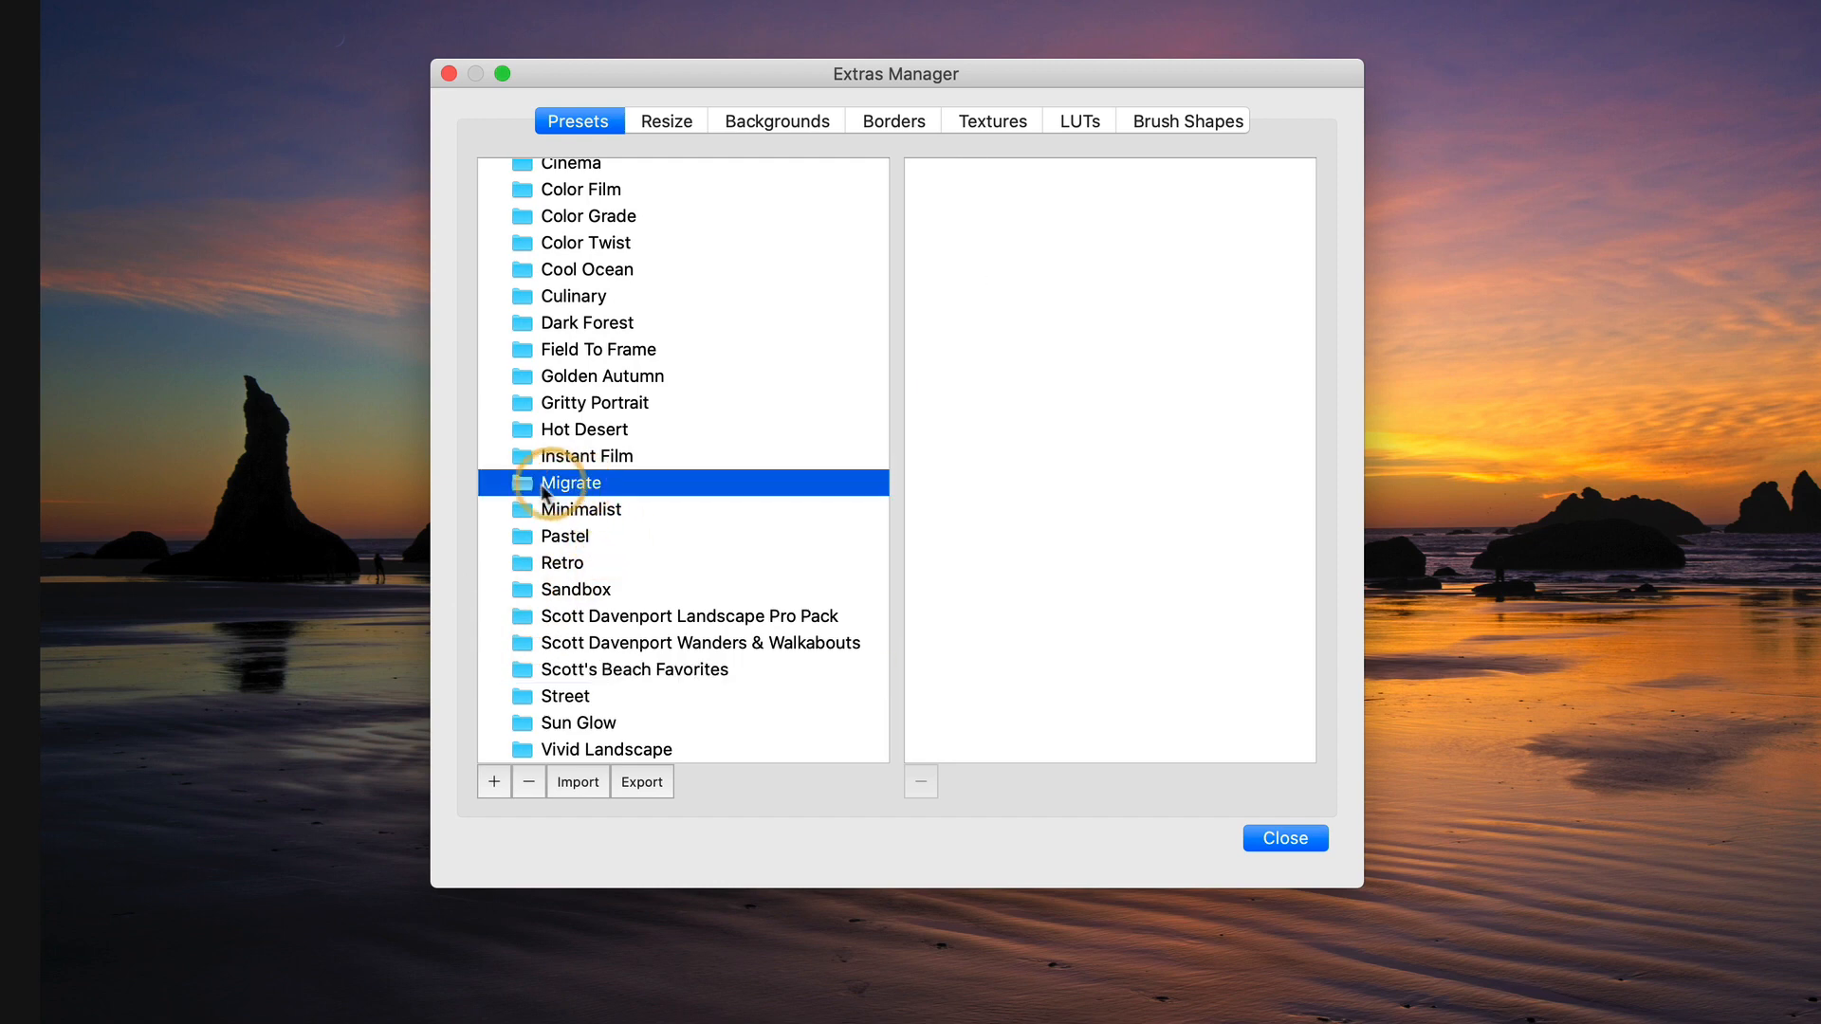
- Delete the emptied Migrate category and confirm
{"action": "left_click", "coordinate": [528, 781]}
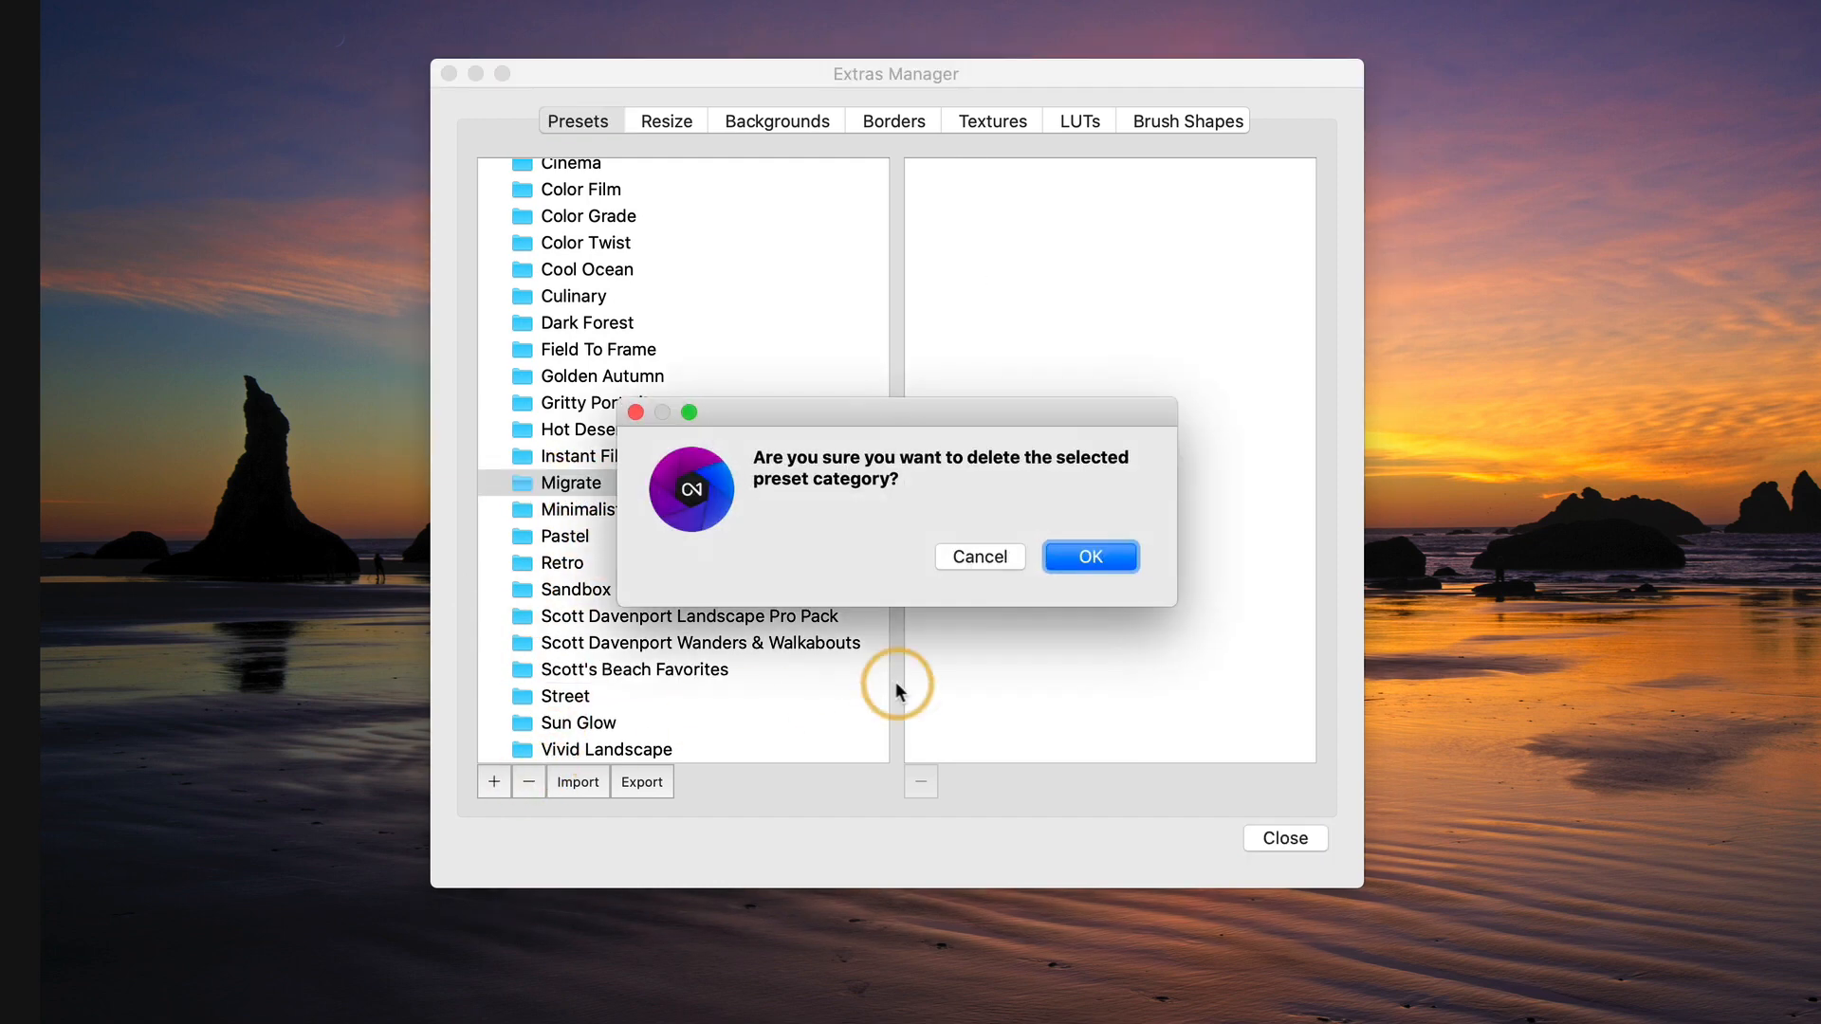
{"action": "left_click", "coordinate": [1088, 556]}
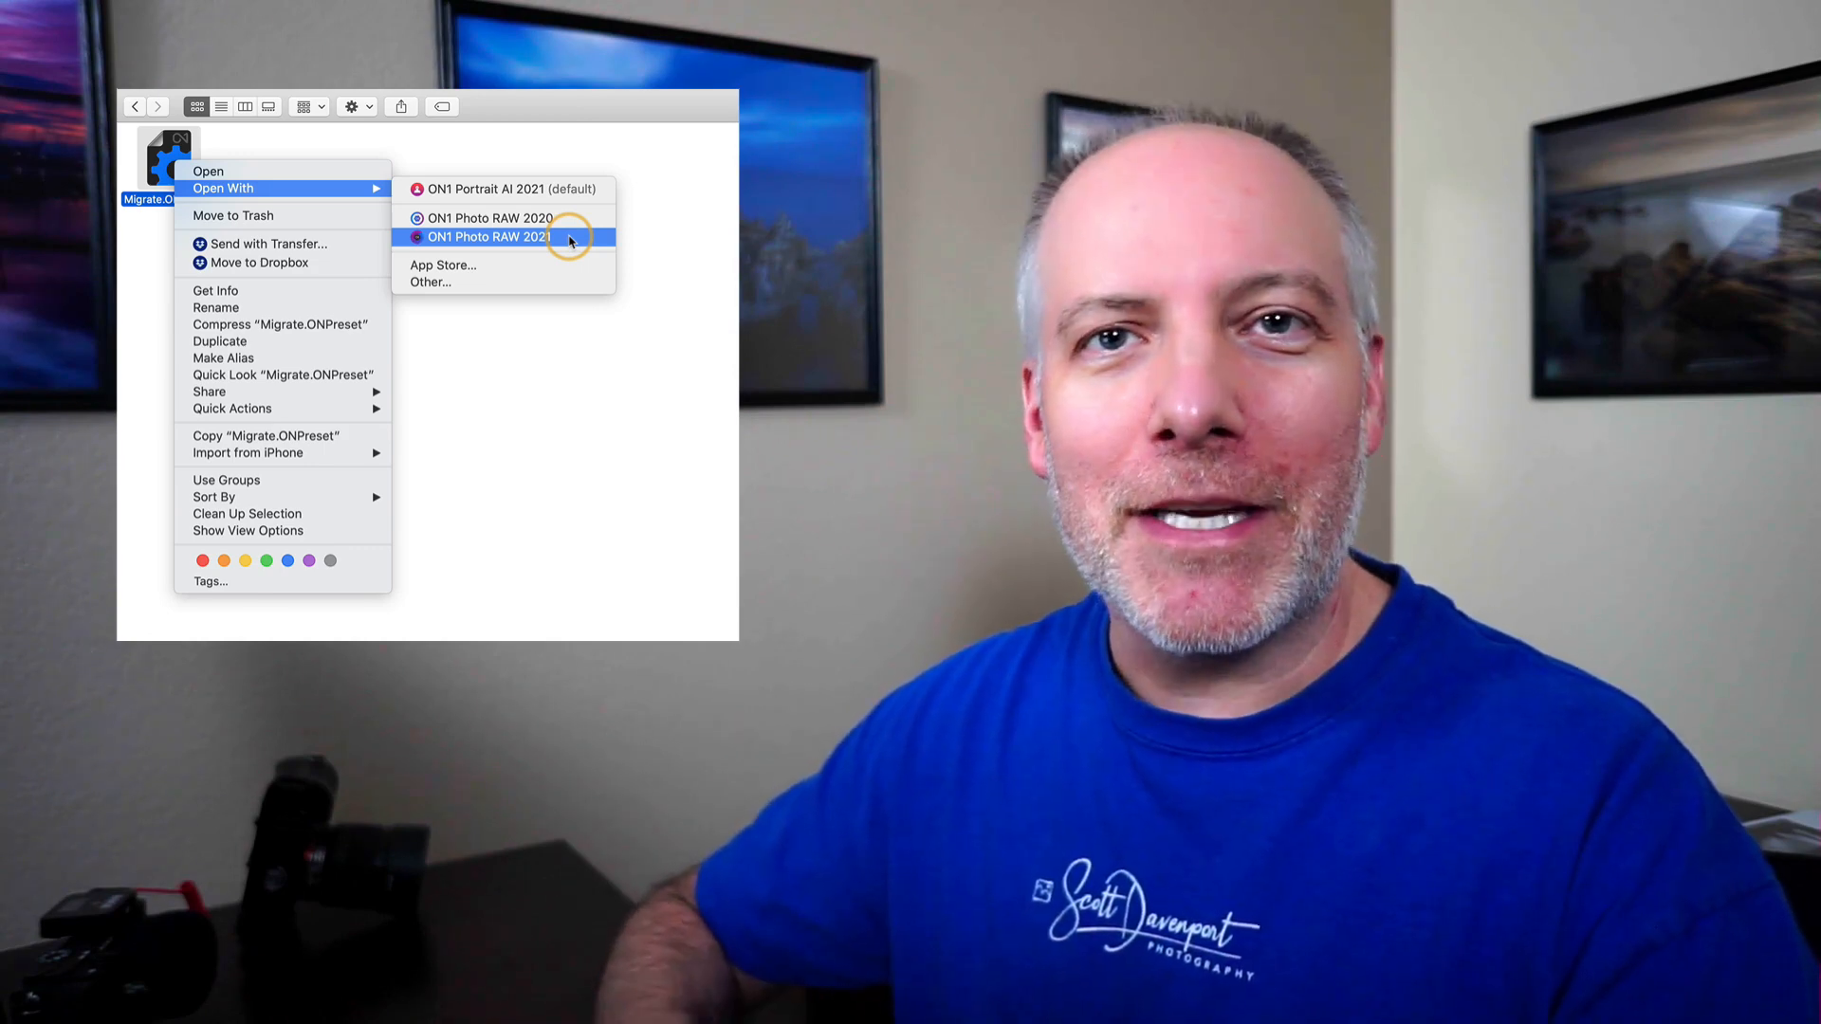
{"action": "left_click", "coordinate": [487, 237]}
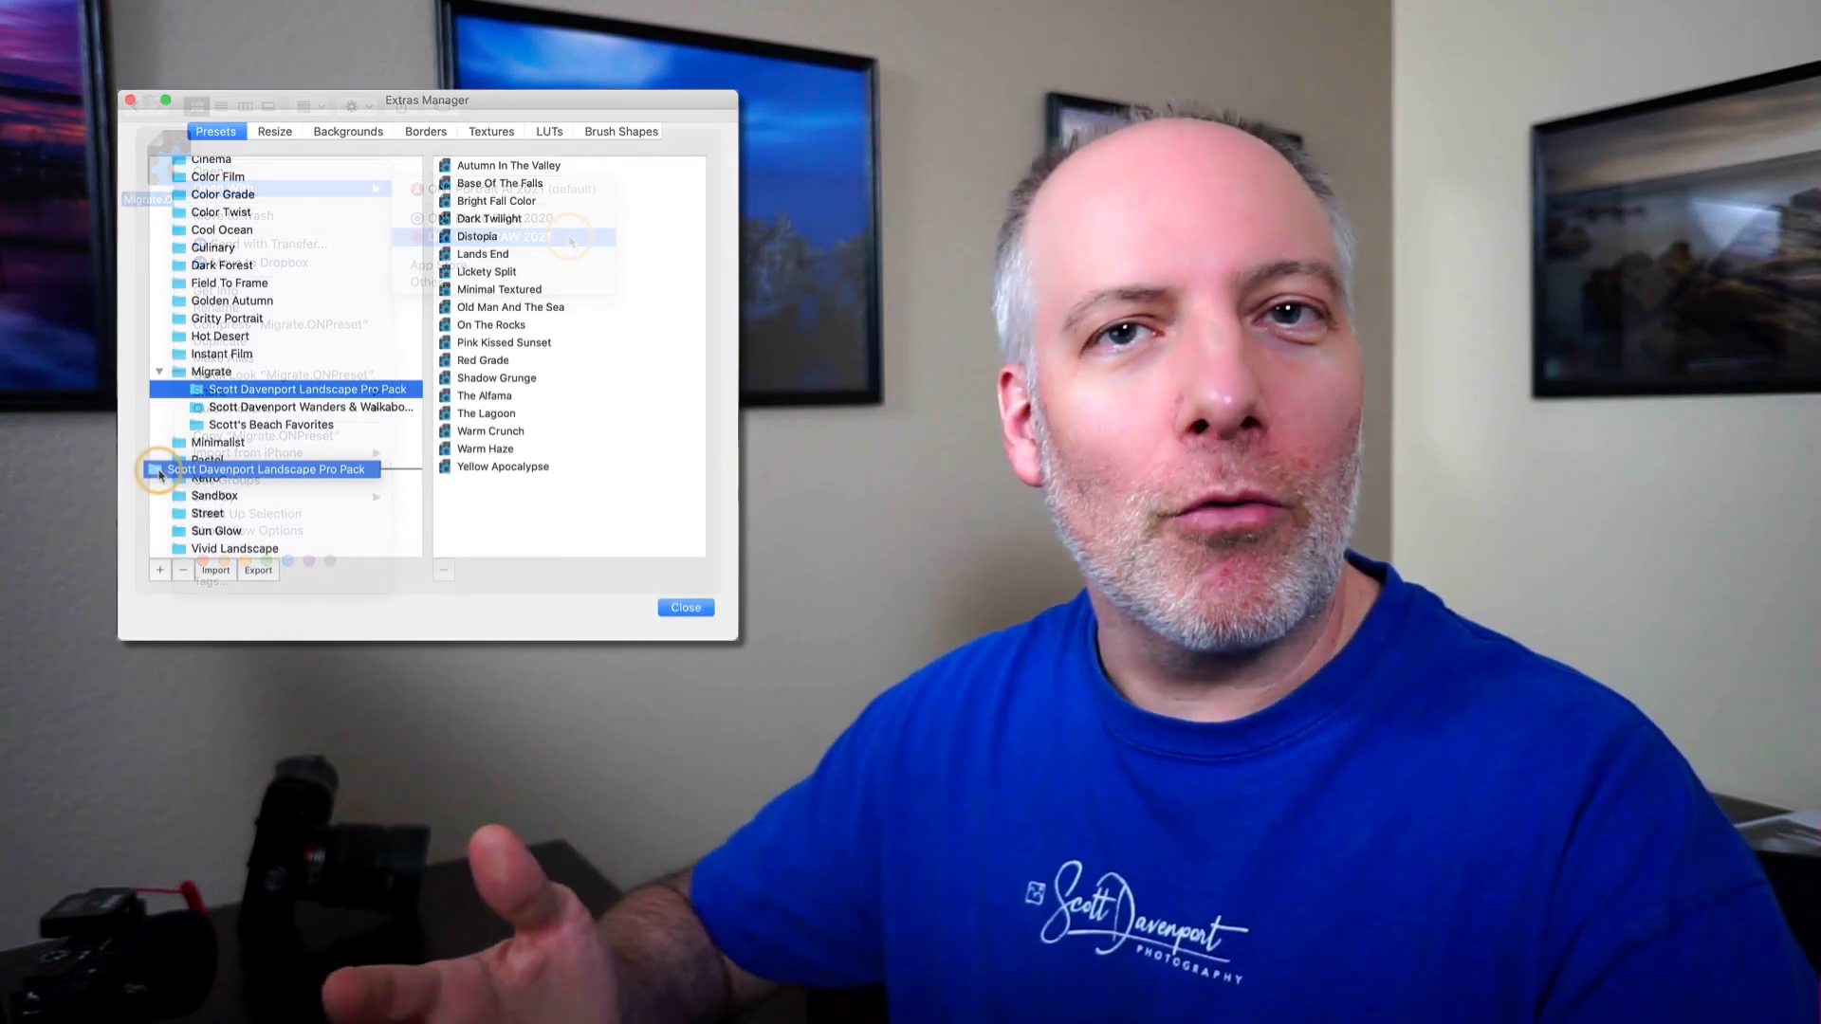